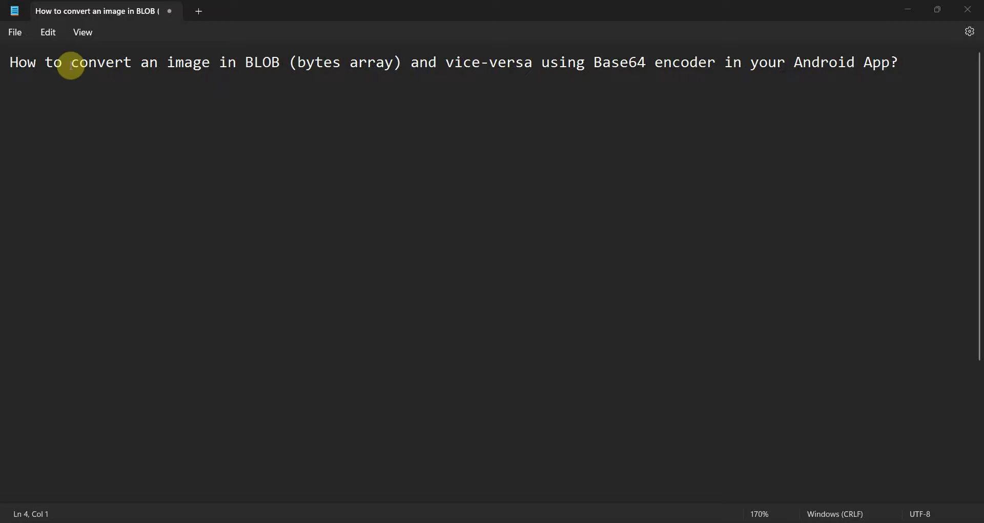
- Highlight the BLOB-to-Base64 question title in Notepad while Android Studio's welcome screen opens
left_click_drag(70, 62, 211, 62)
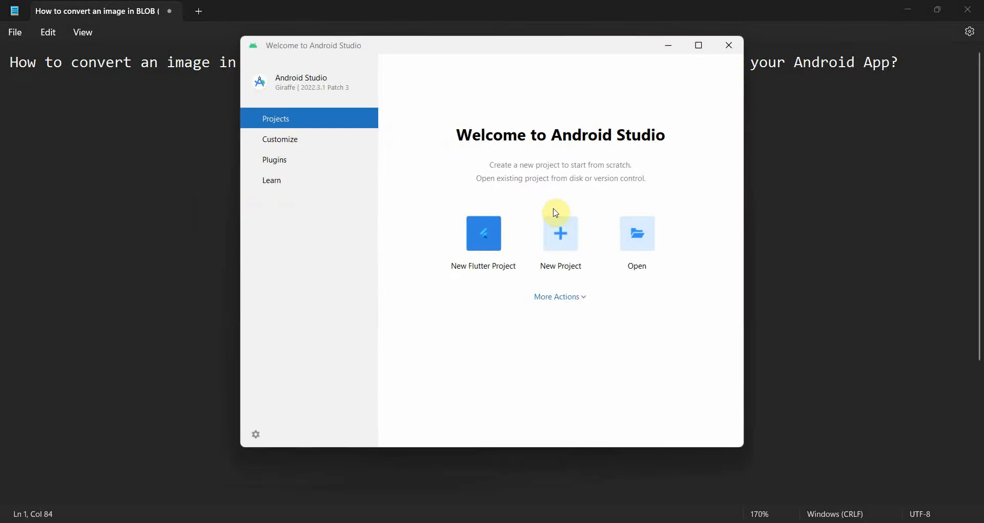
- Create a Java Empty Views Activity project named 'Image to Blob' targeting API 34
left_click(560, 233)
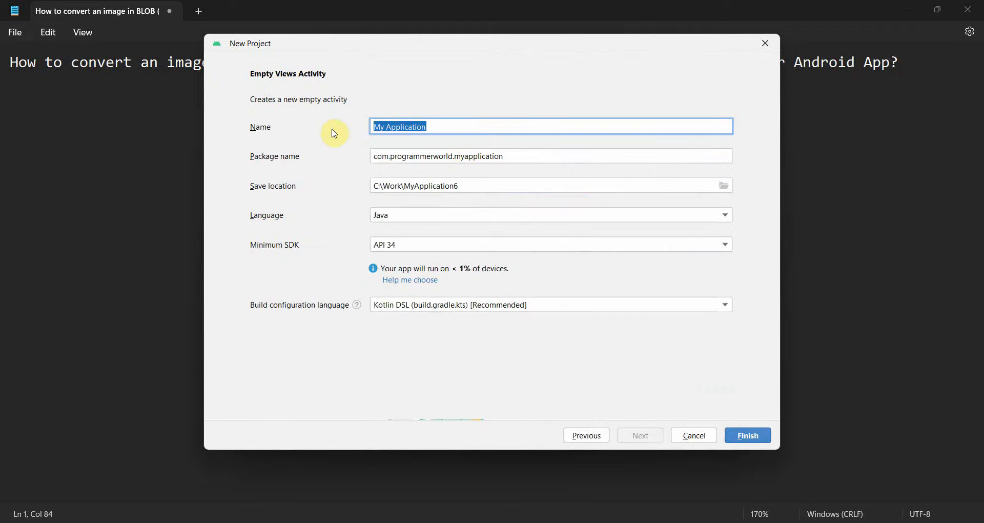
key("Delete")
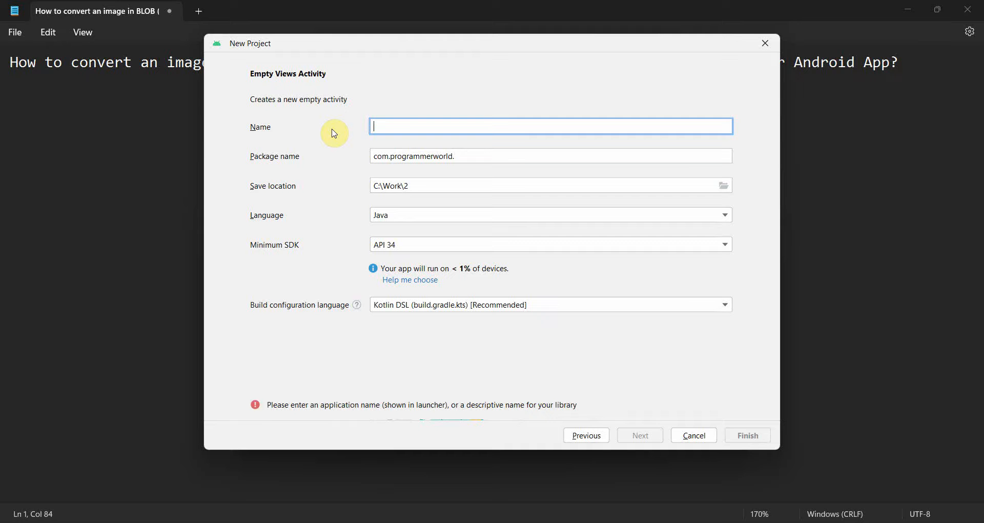
type("Image to")
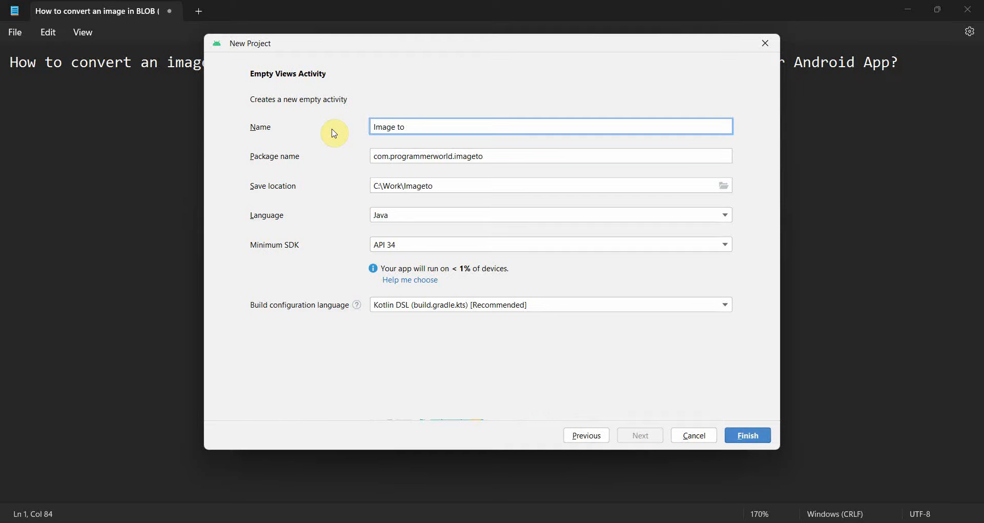
type("Blob")
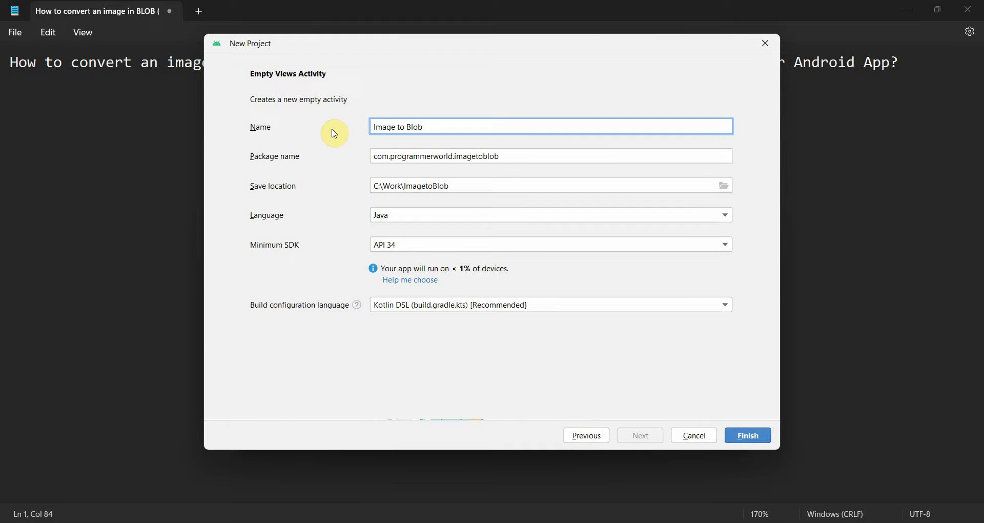
left_click(747, 435)
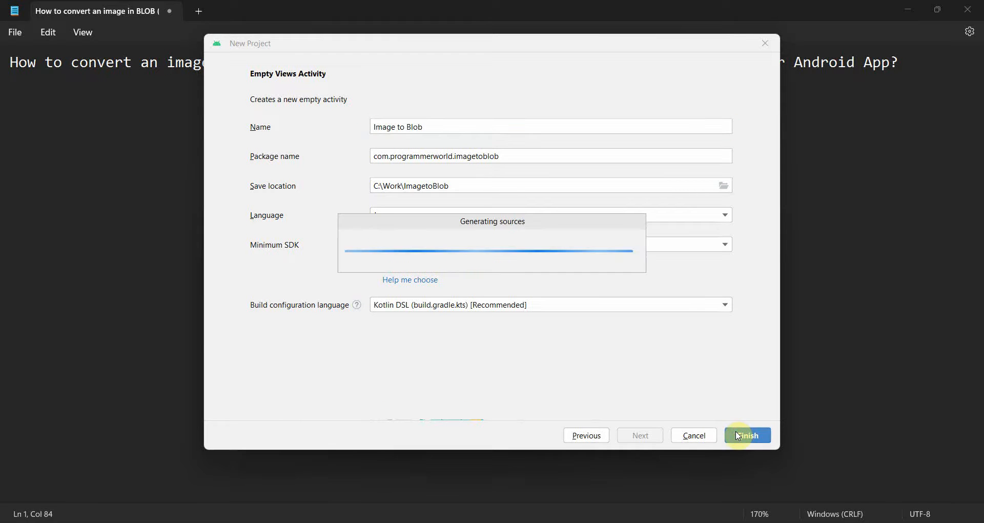
left_click(747, 435)
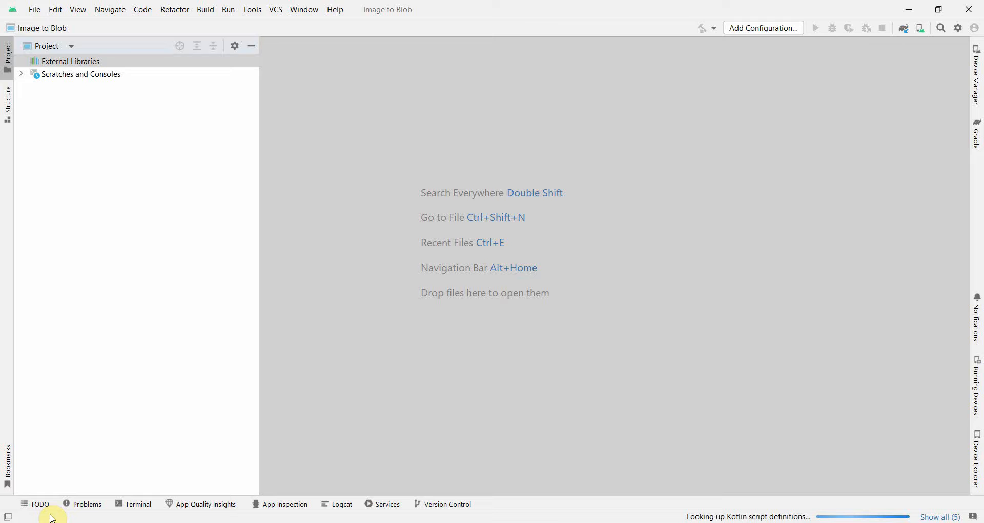
mouse_move(47, 519)
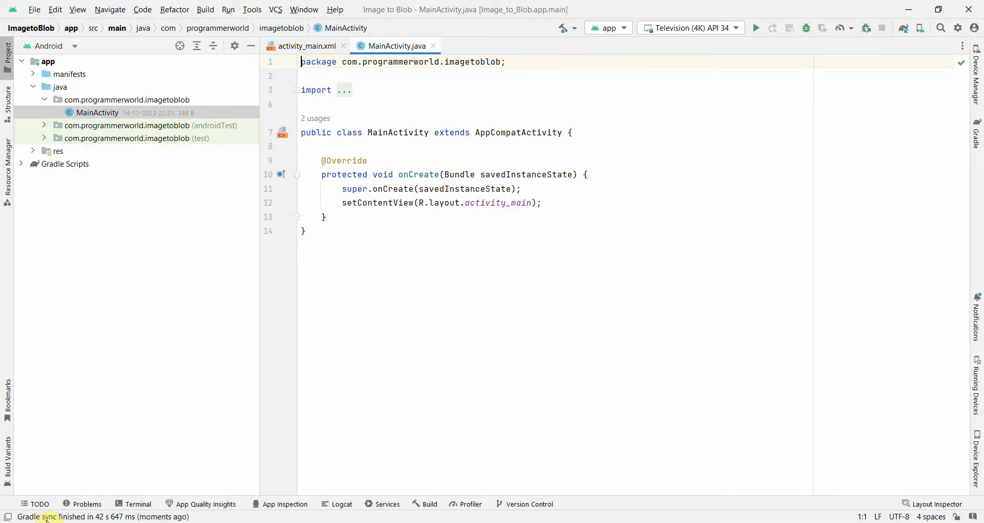
- Target Pixel 4 API 34, start a build, and add the READ_MEDIA_IMAGES uses-permission
left_click(704, 28)
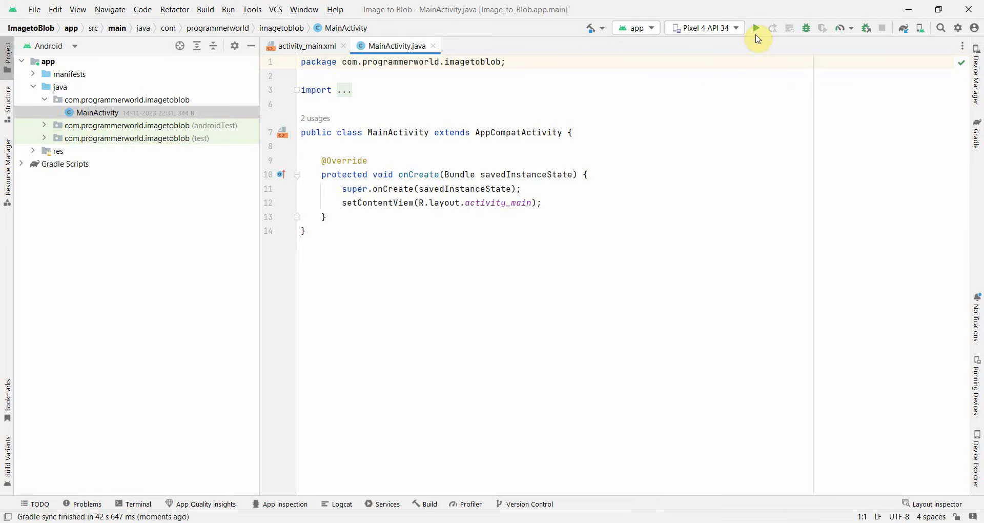
left_click(755, 27)
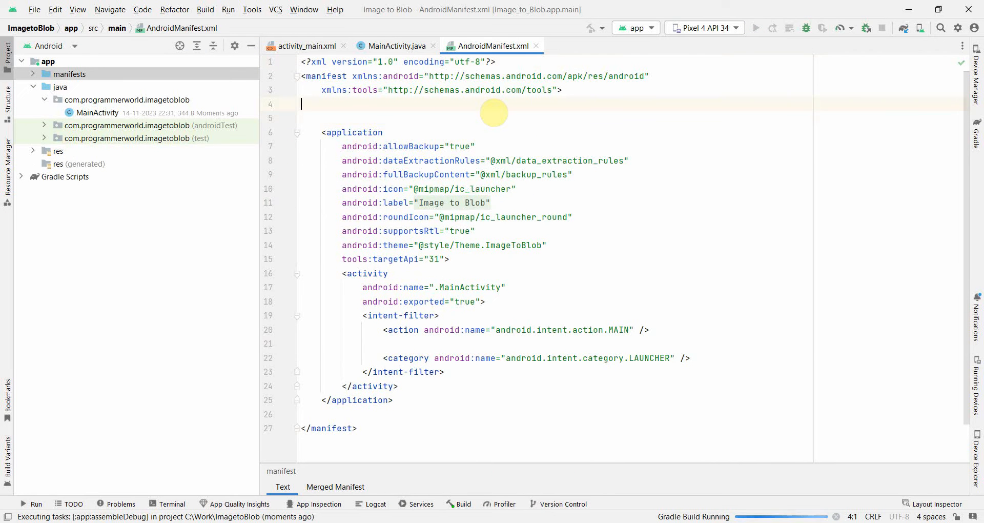
type("<")
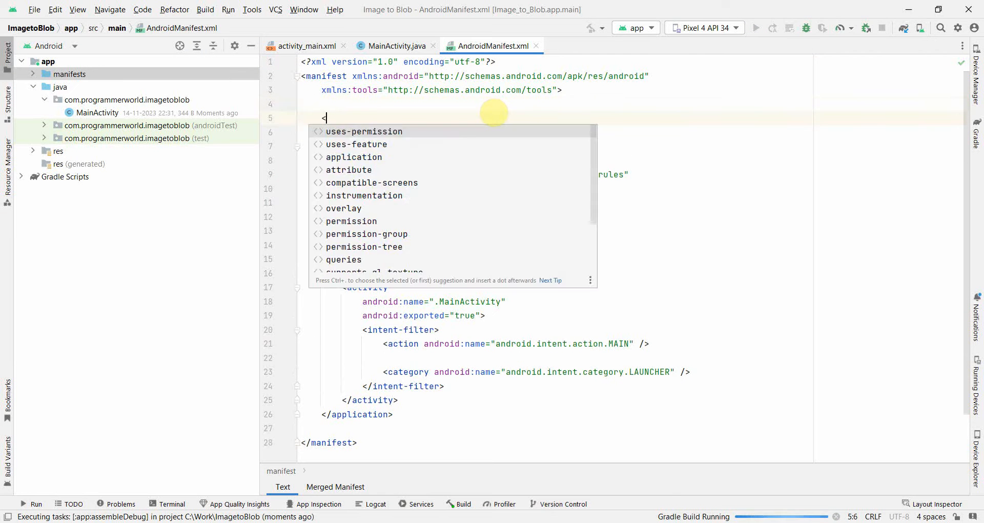
left_click(363, 131)
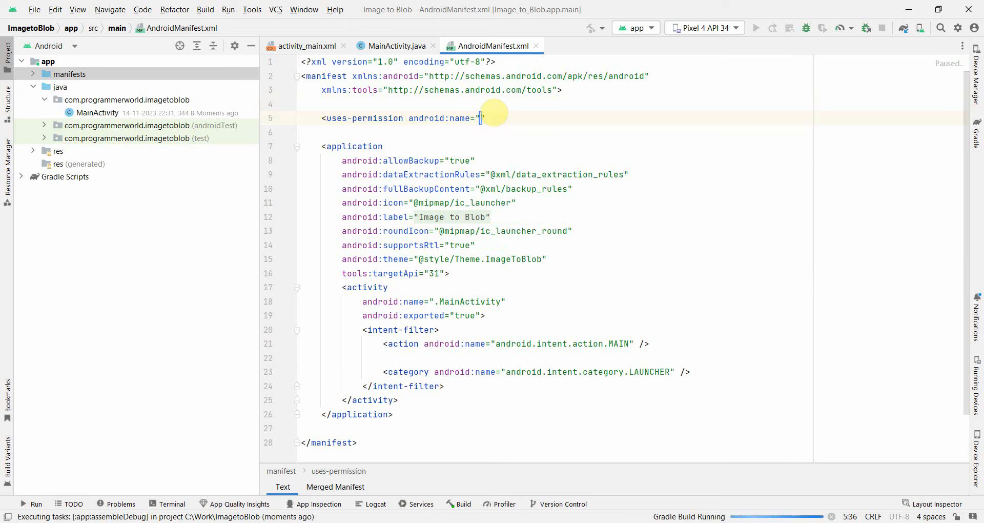
type("android.permission.READ_MEDIA_IMAGES")
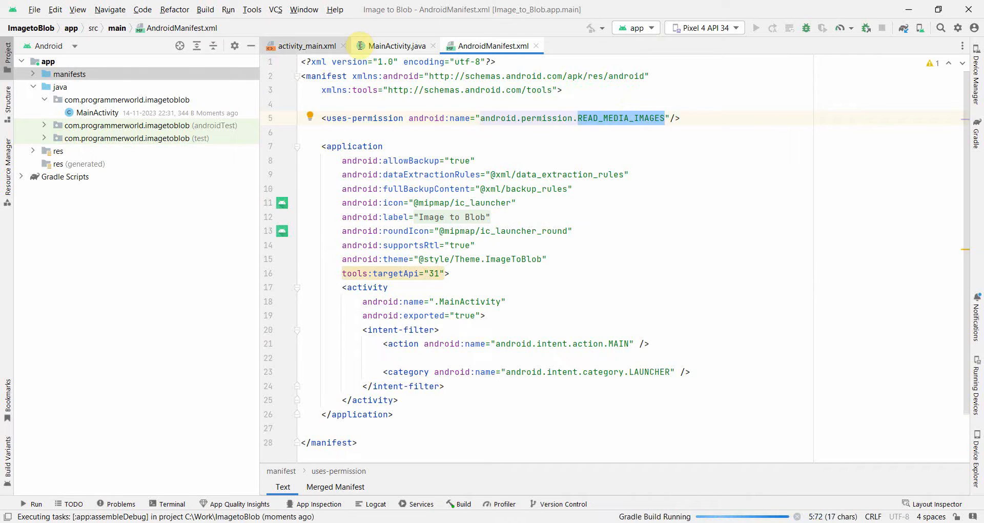
- Call ActivityCompat.requestPermissions for READ_MEDIA_IMAGES in onCreate and import PackageManager
left_click(397, 46)
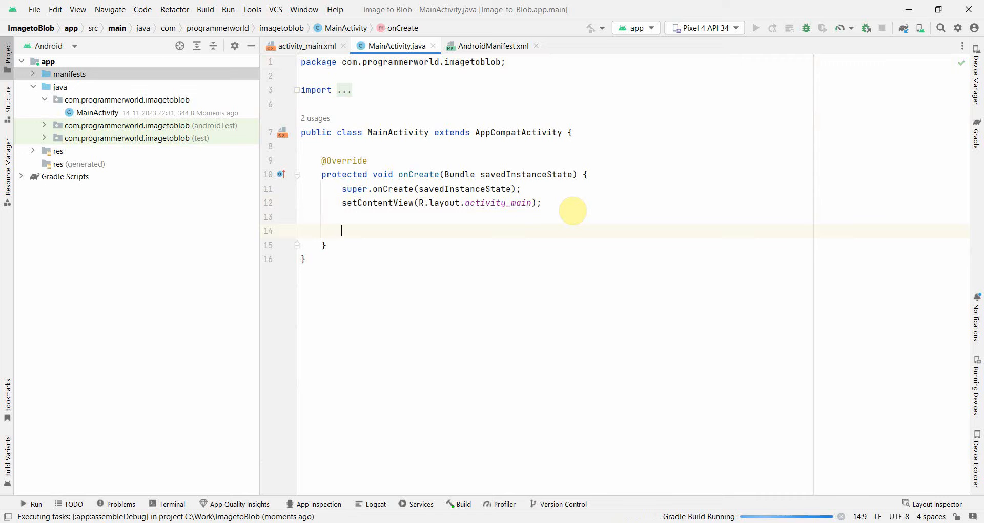
key("Enter")
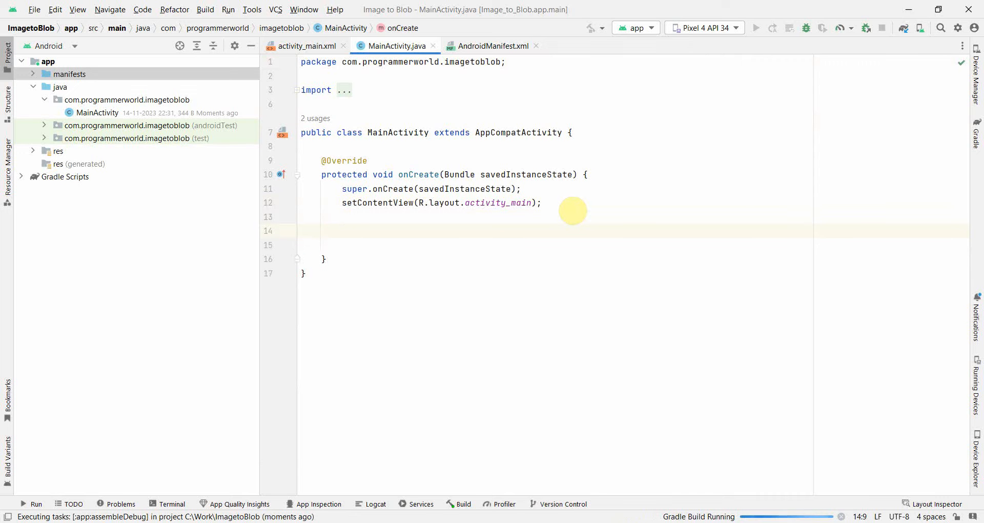
type("Acc")
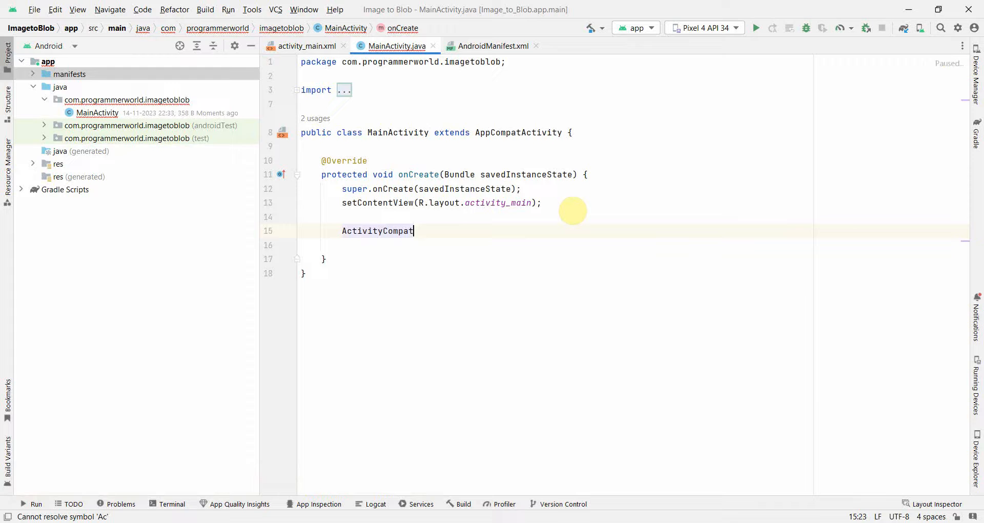
type(".requestPermissions(this,")
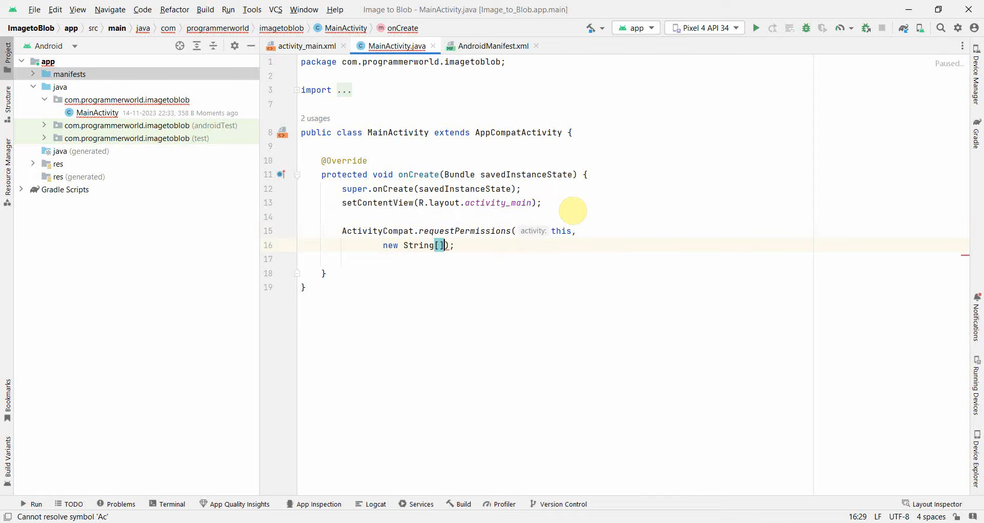
type("{READ_MEDIA_IMAGES}")
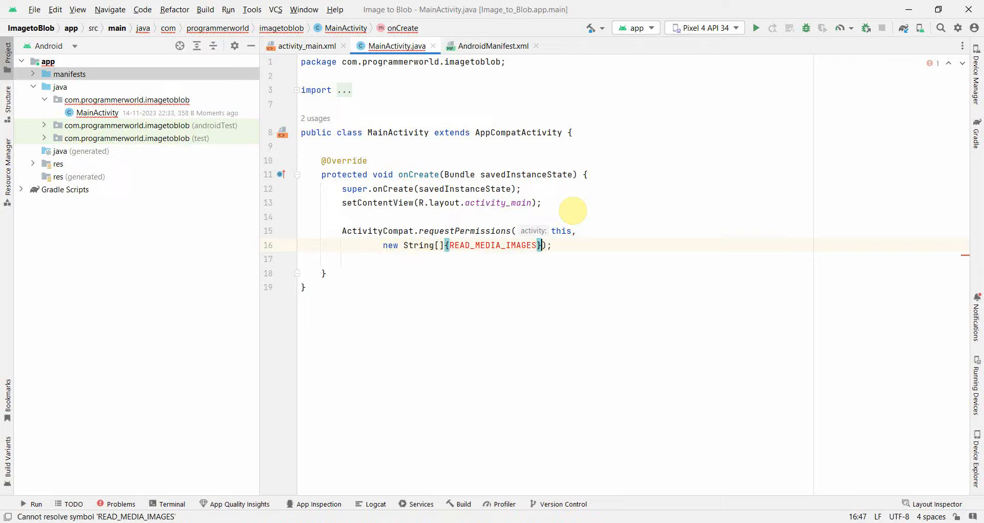
type("},")
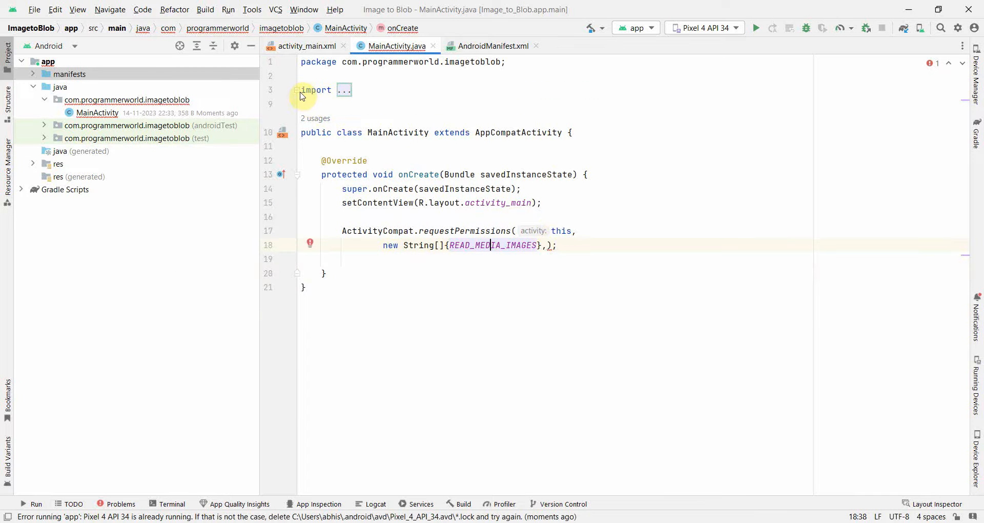
left_click(344, 89)
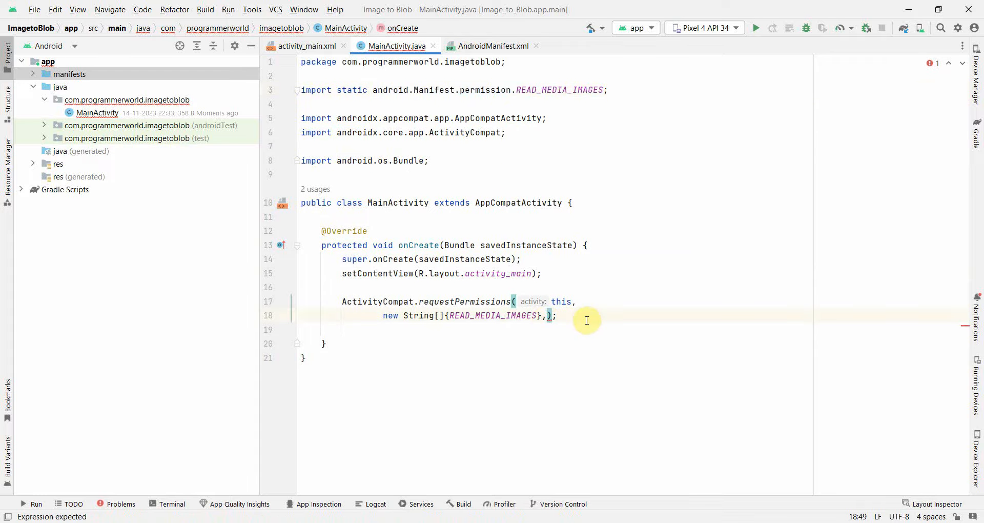
type("PackageManager.PERMISSION_GRANTED);")
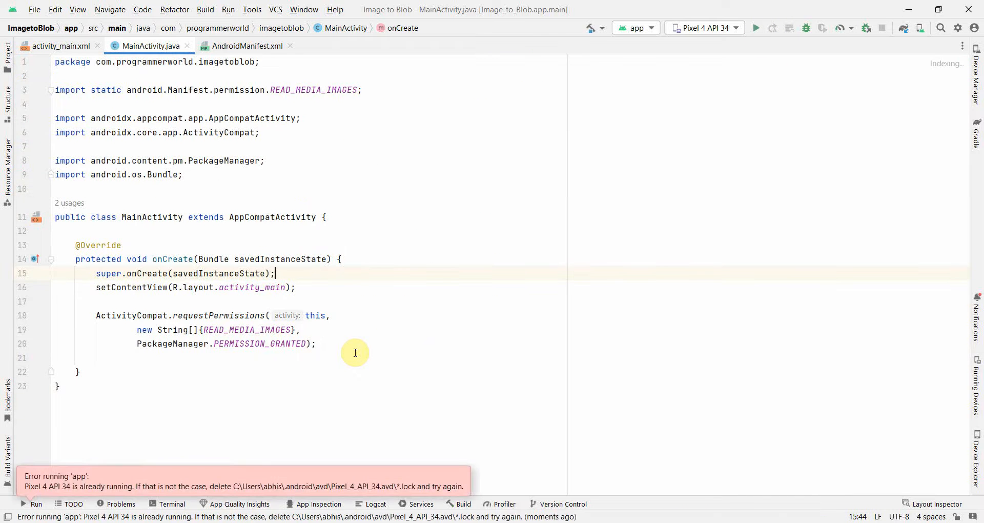
left_click(758, 28)
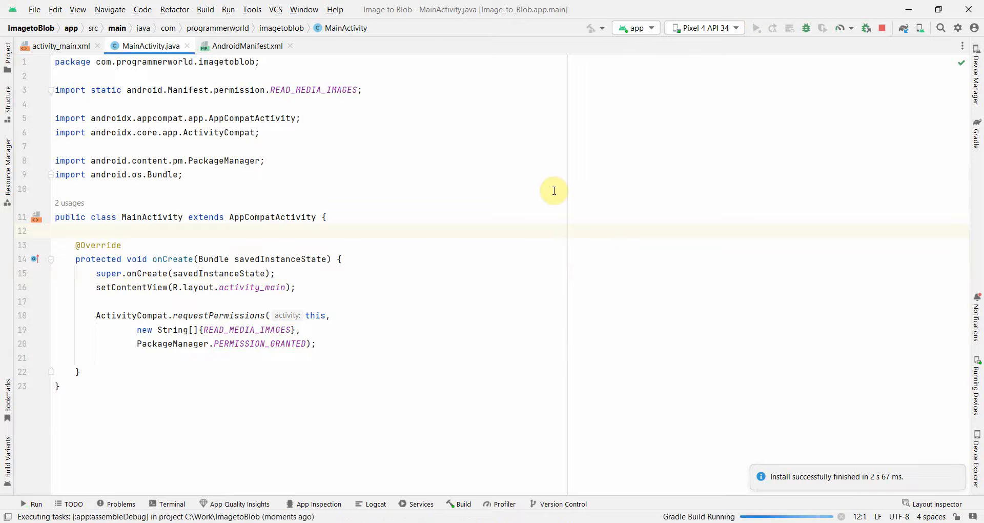
- Run the app on Pixel 4, answer the photo access prompt, and browse Downloads for flower.jpg
left_click(760, 28)
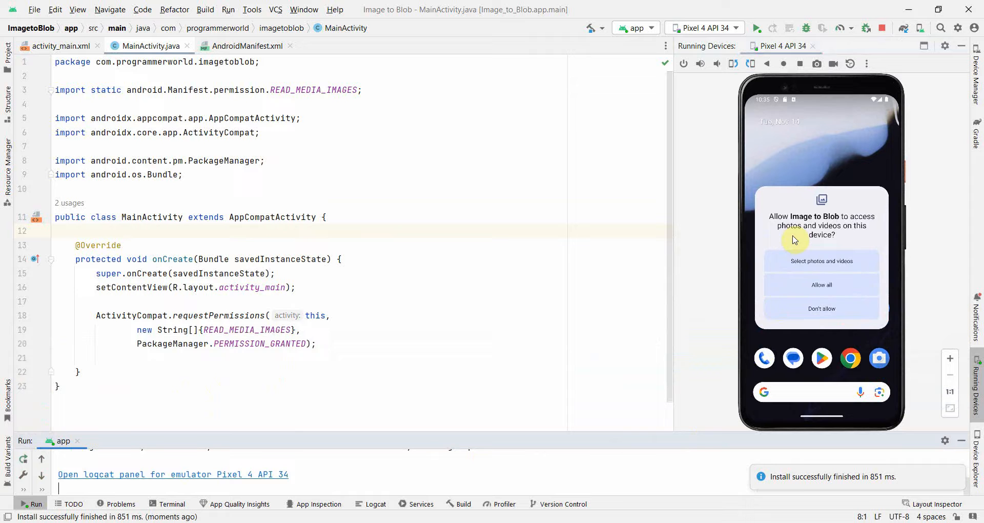
left_click(822, 285)
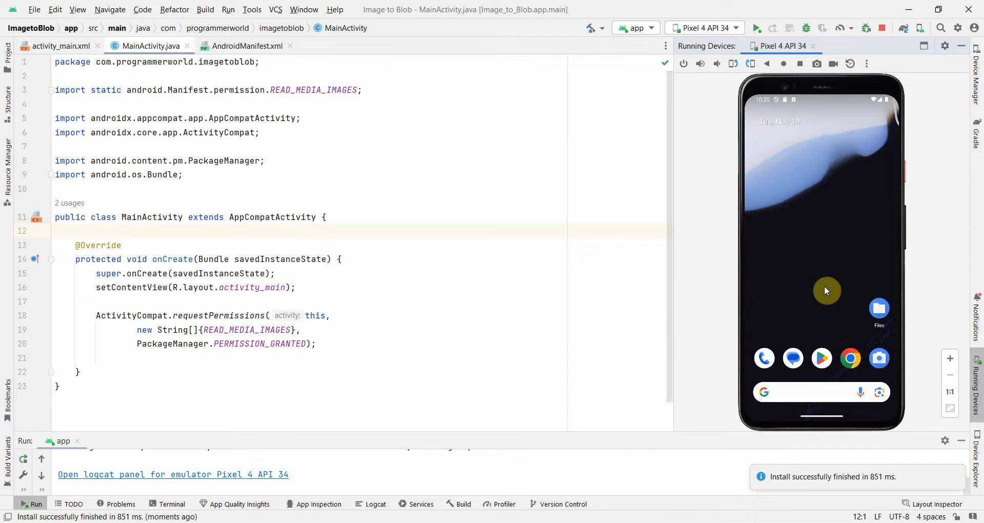
left_click(760, 28)
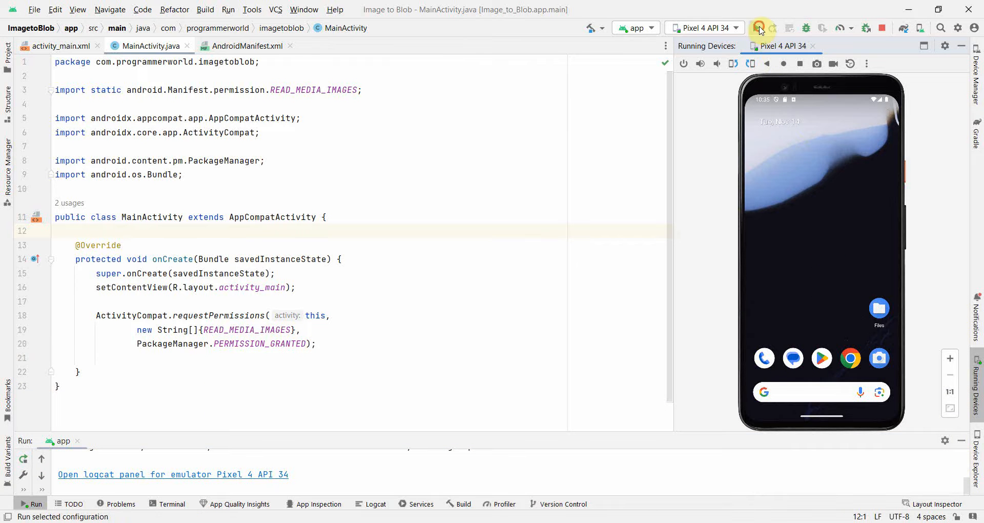
left_click(756, 28)
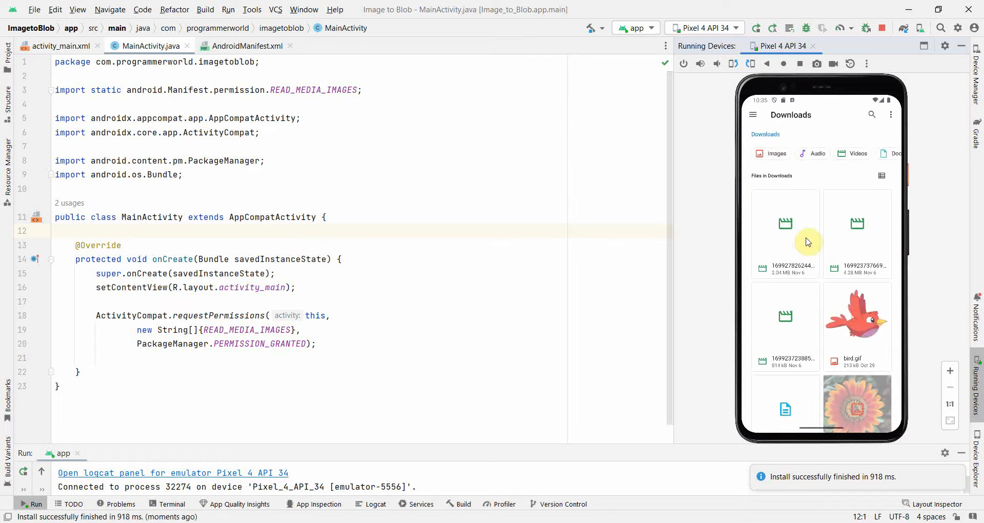
scroll("down", 3)
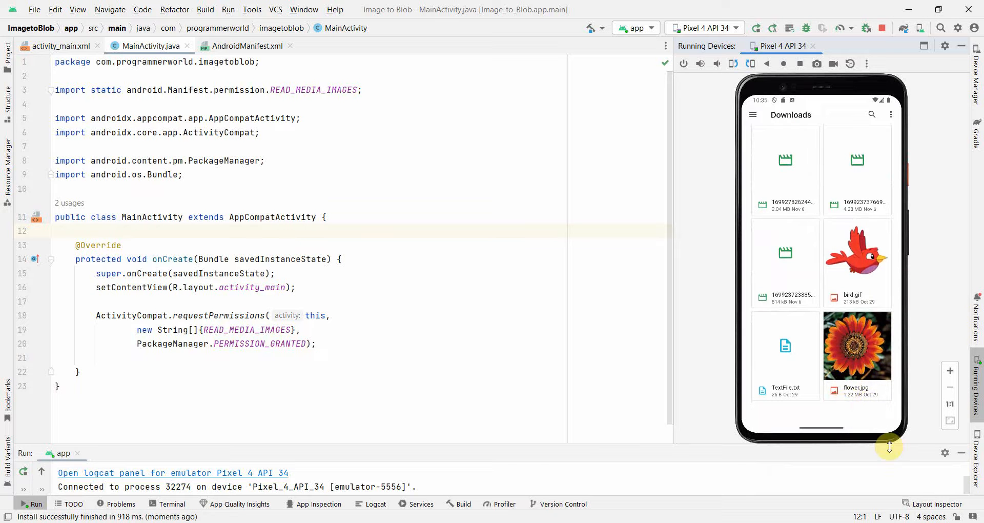
mouse_move(969, 385)
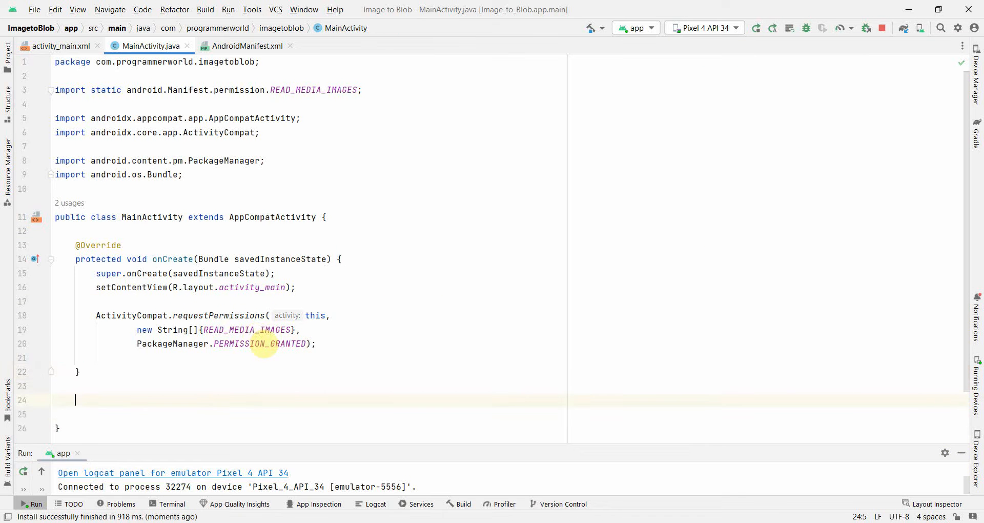
- Add an empty public void buttonImageToBlob(View view) method below onCreate, importing View
type("public")
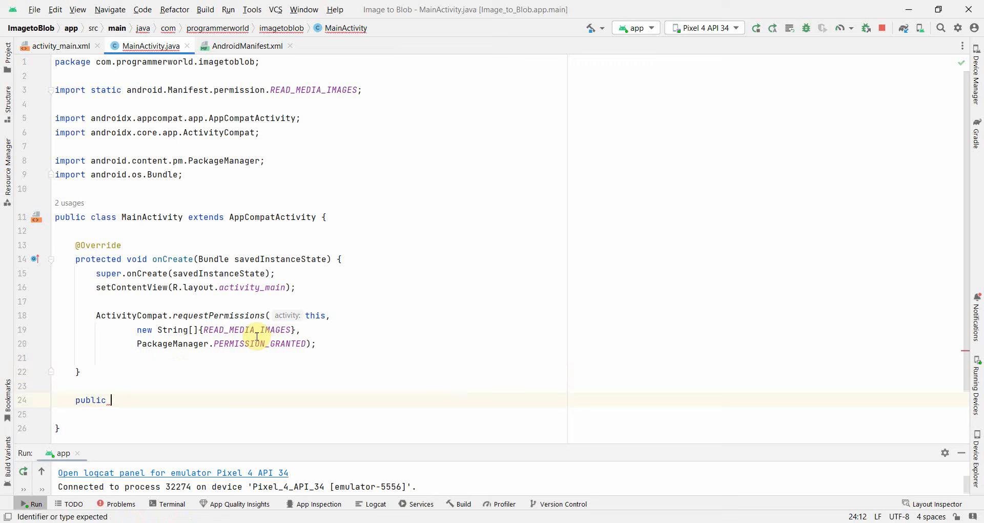
type("buttonBl")
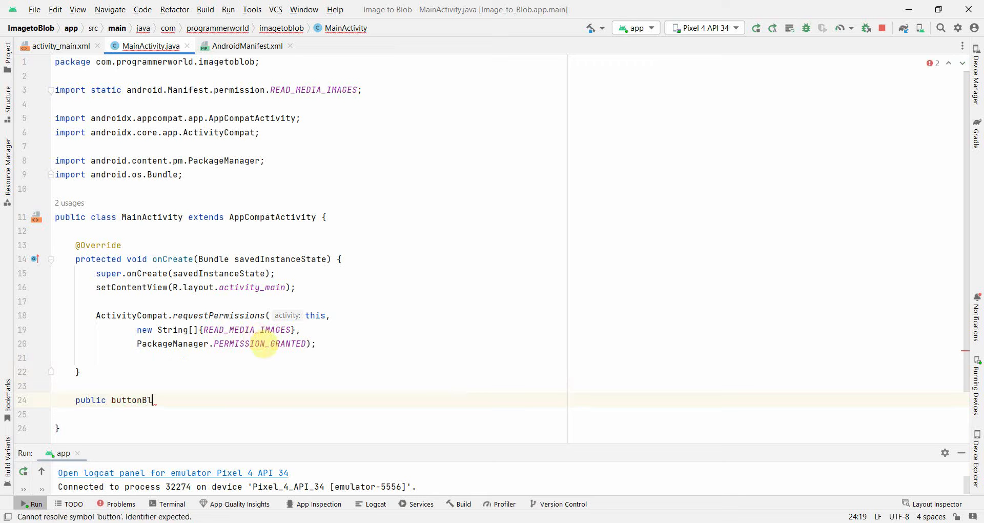
key("BackSpace")
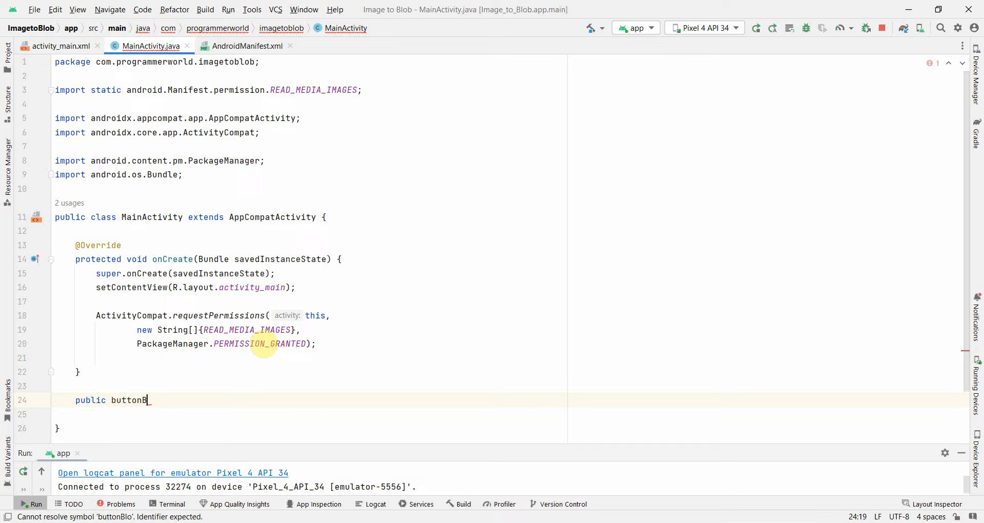
type("ImageTo")
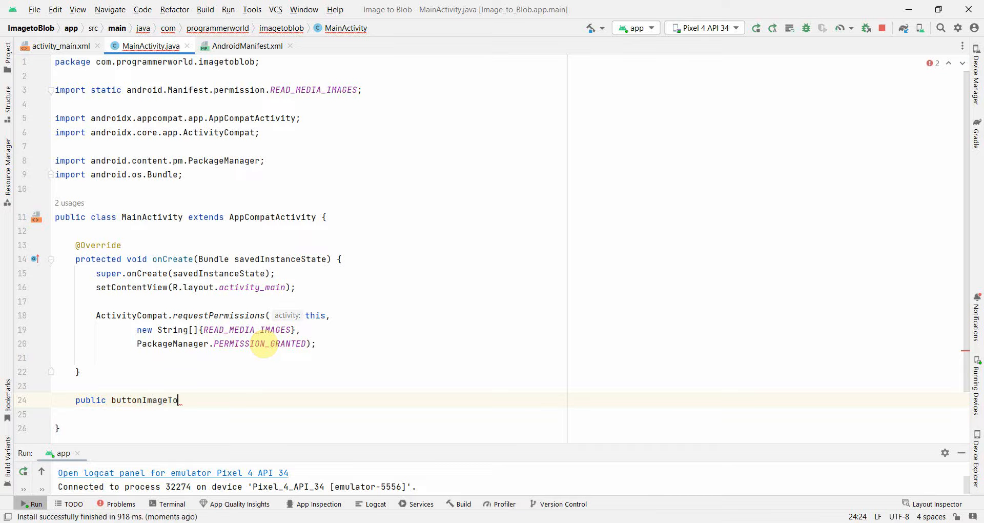
type("Blob()")
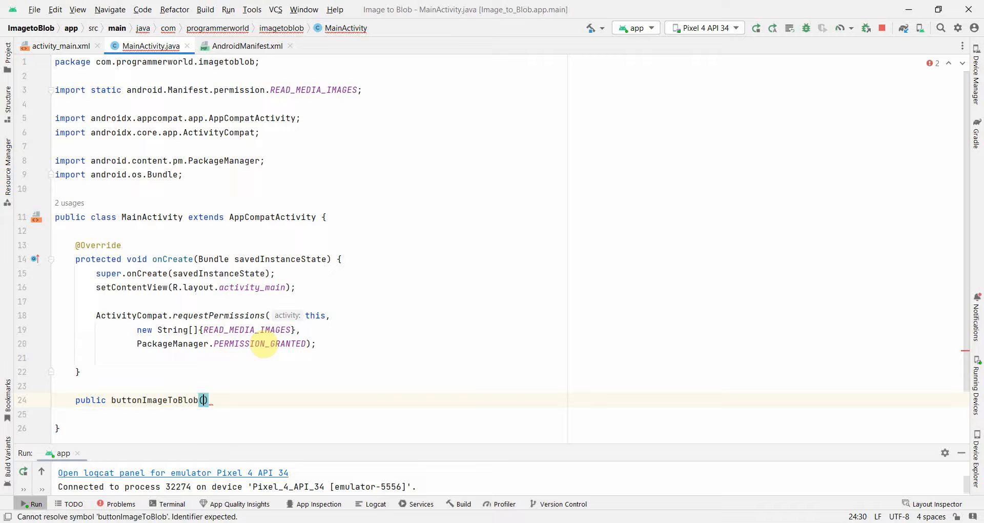
type("View")
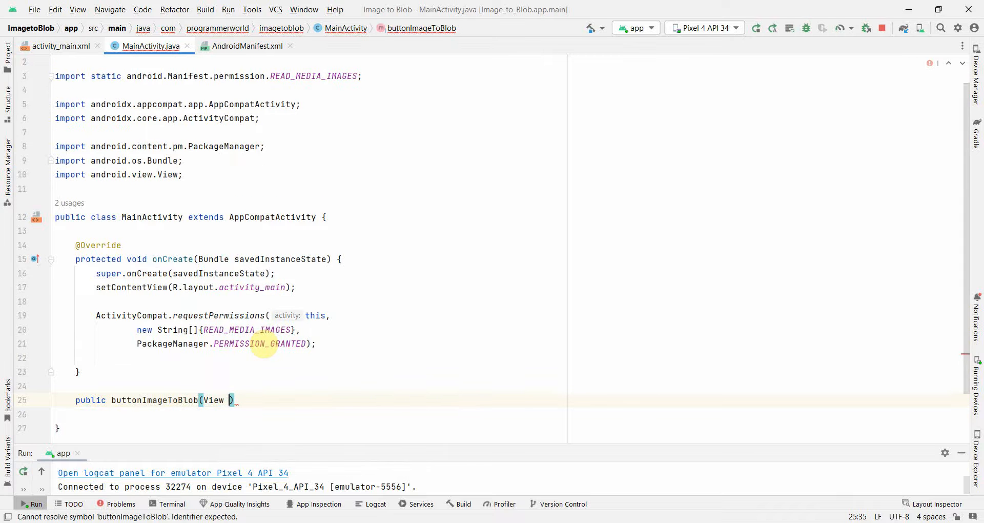
type("view){}")
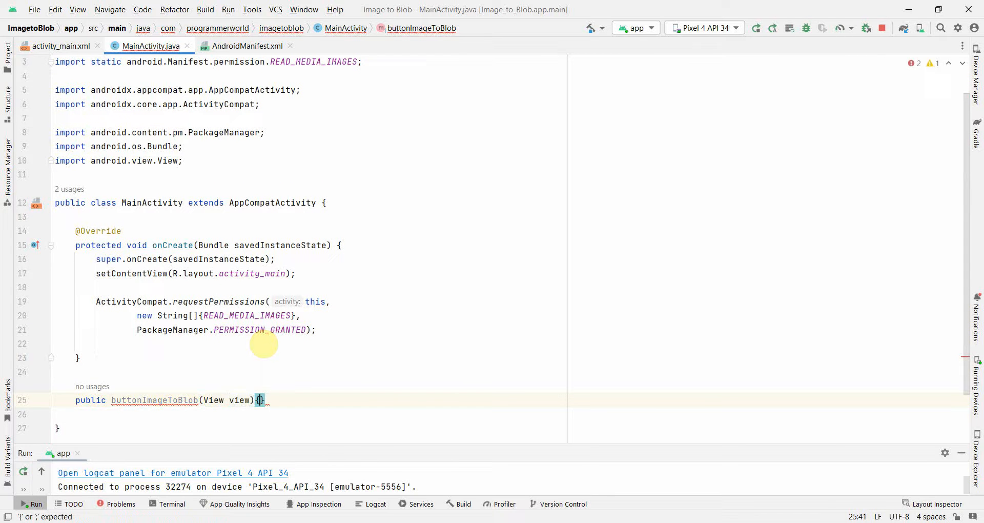
key("Enter")
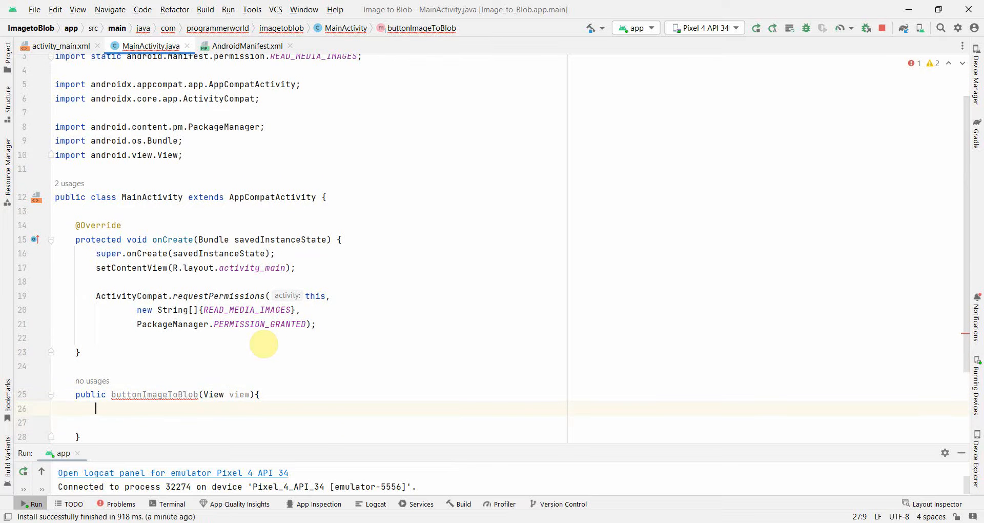
type("void")
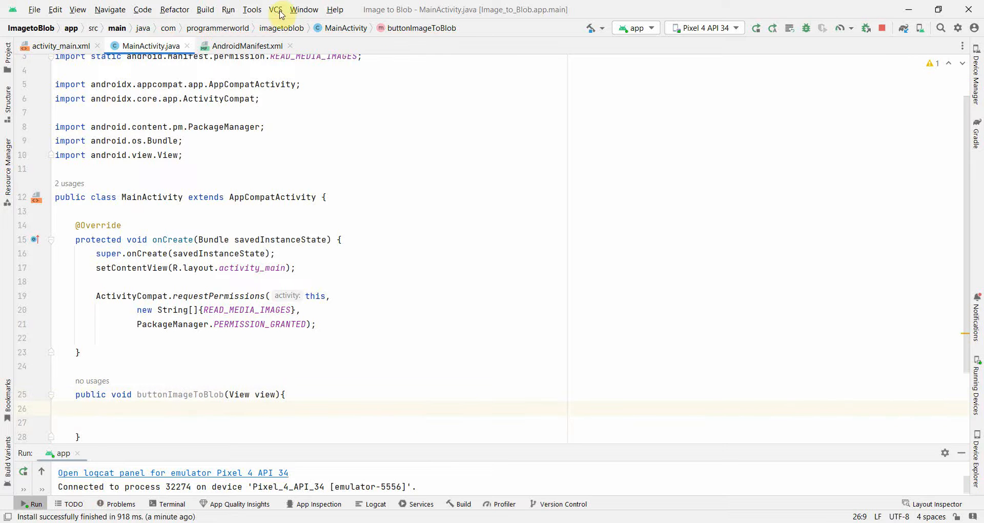
- In activity_main.xml, add a 'Convert to Blob' button and remove the Hello World TextView
left_click(54, 45)
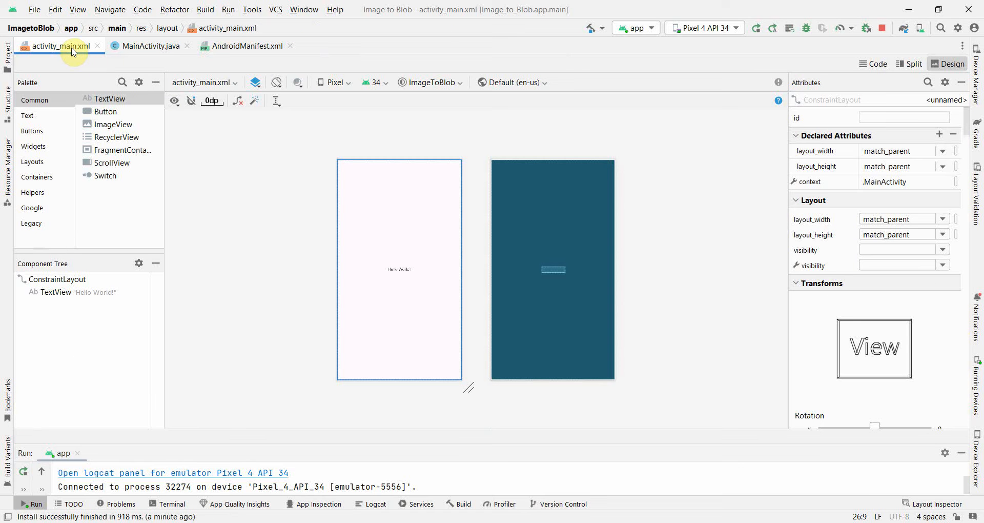
left_click_drag(105, 112, 423, 194)
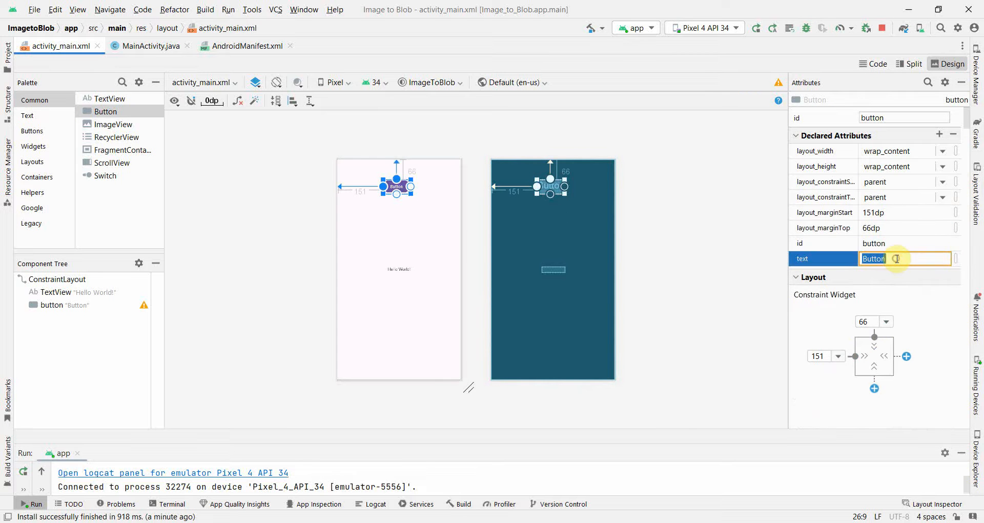
type("Convert to Blob")
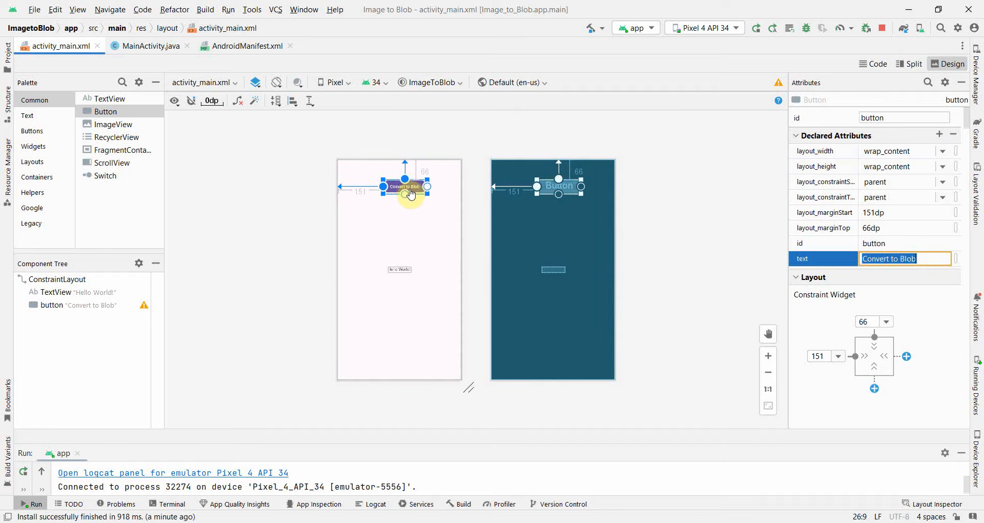
left_click_drag(408, 185, 399, 221)
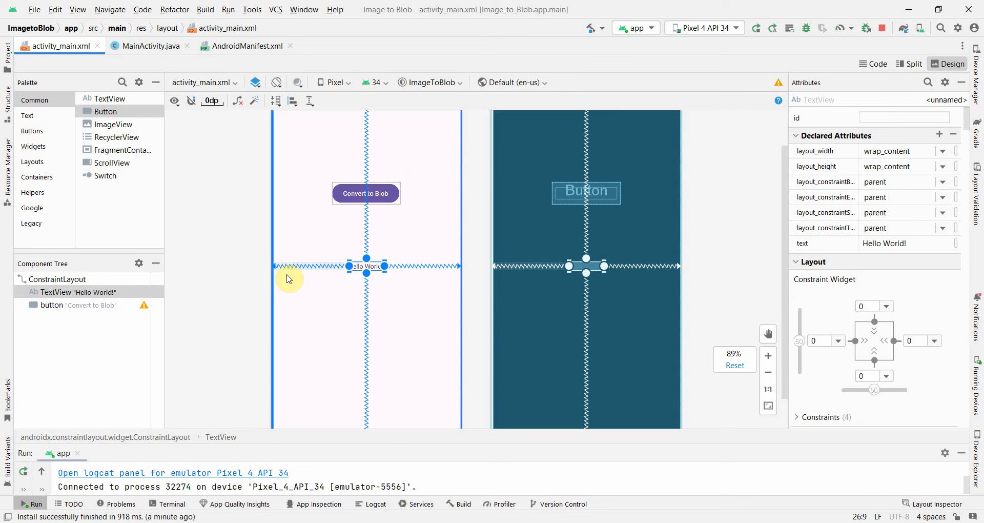
left_click(72, 292)
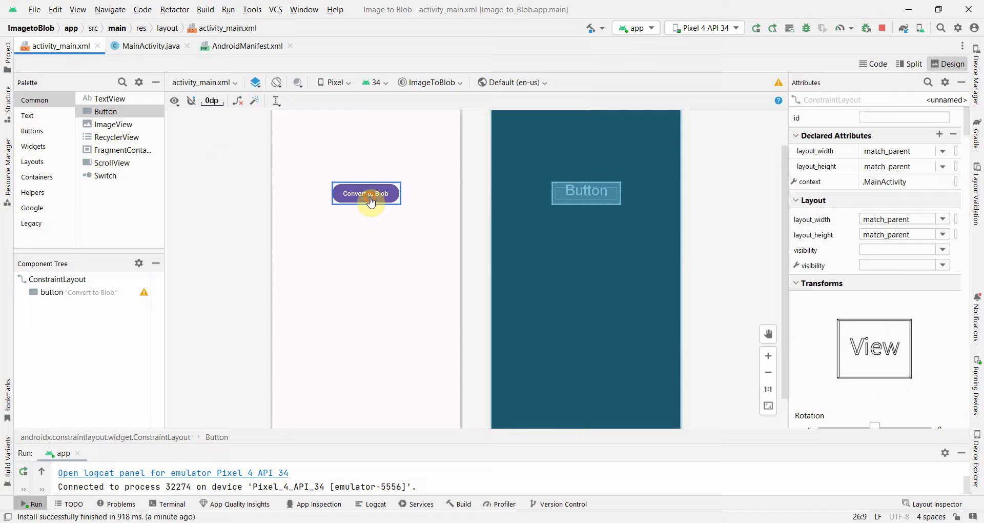
left_click(366, 193)
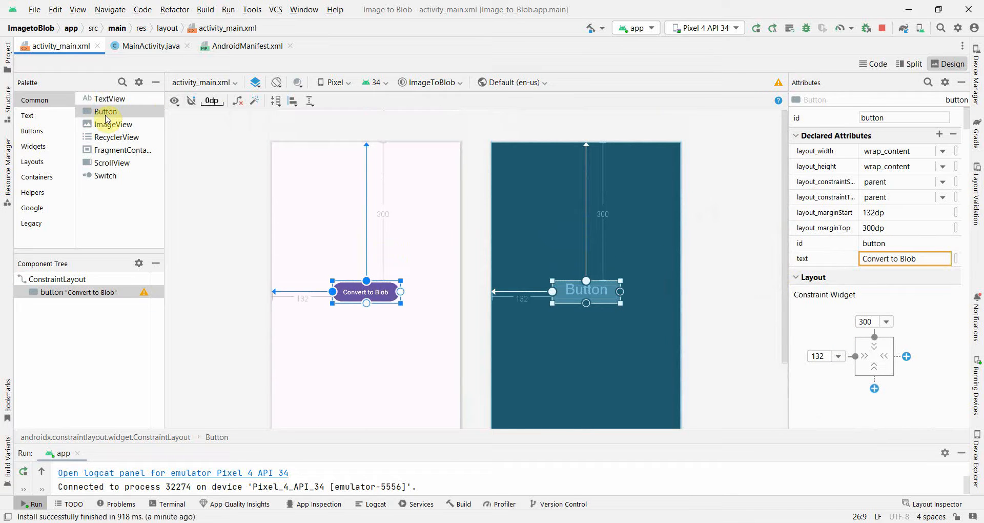
- Add two ImageViews showing ic_launcher_background, with ids imageView1 and imageView2
left_click_drag(113, 123, 335, 200)
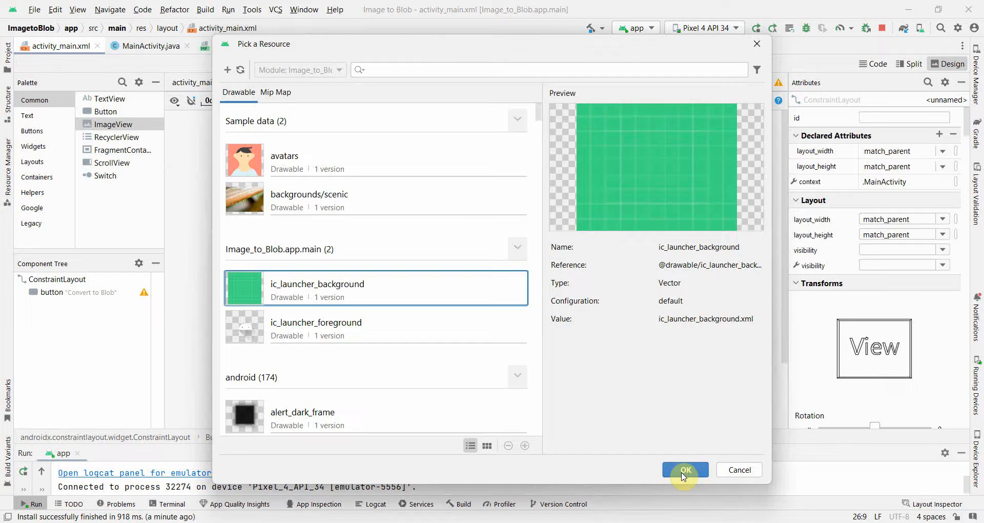
left_click(685, 469)
type("imageView1")
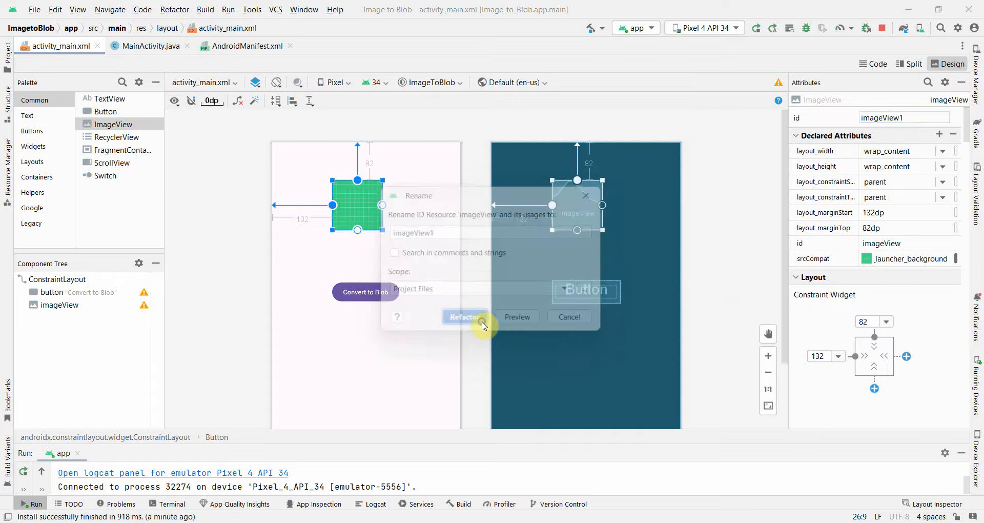
left_click(465, 316)
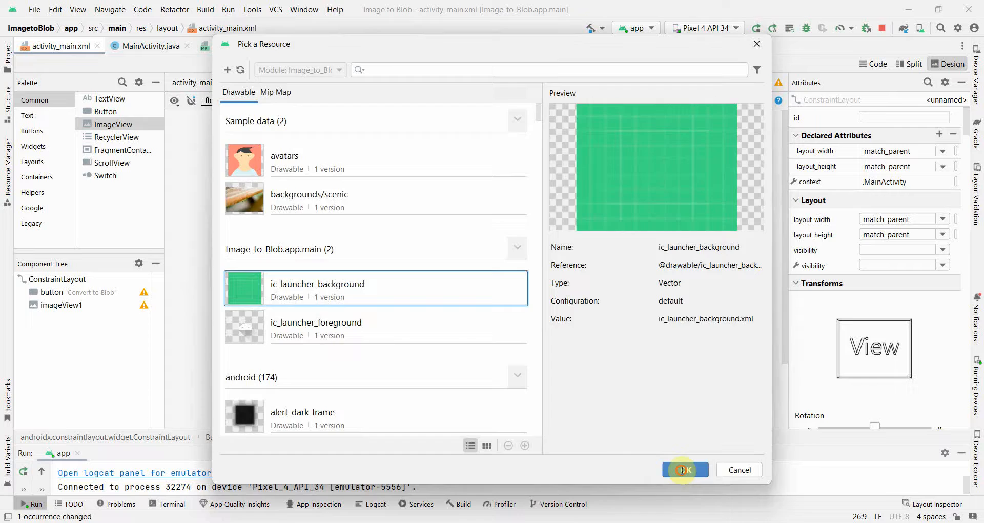
left_click(685, 470)
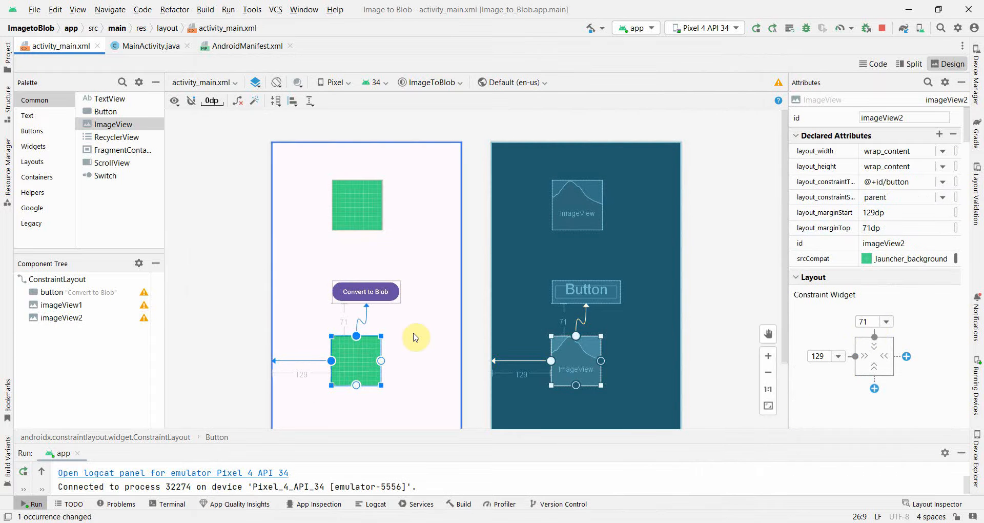
left_click(365, 359)
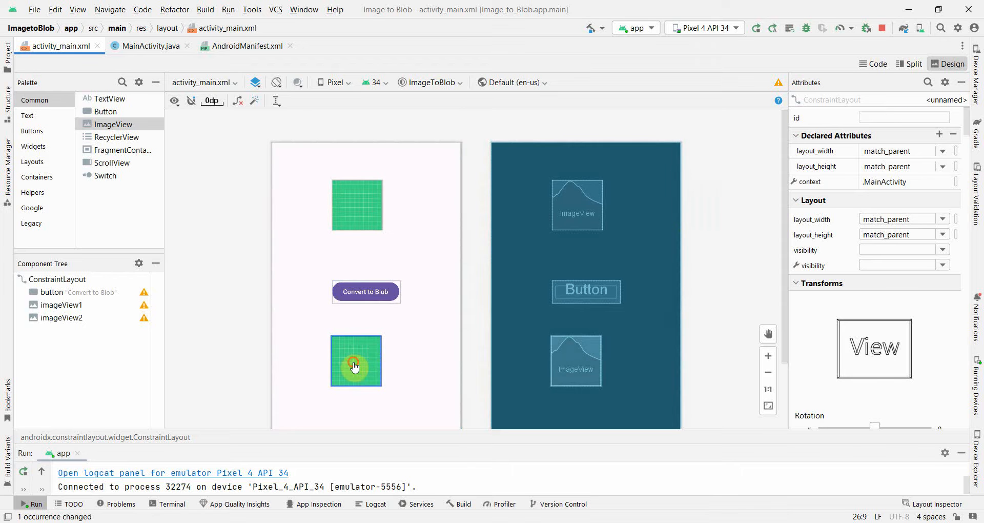
left_click(355, 367)
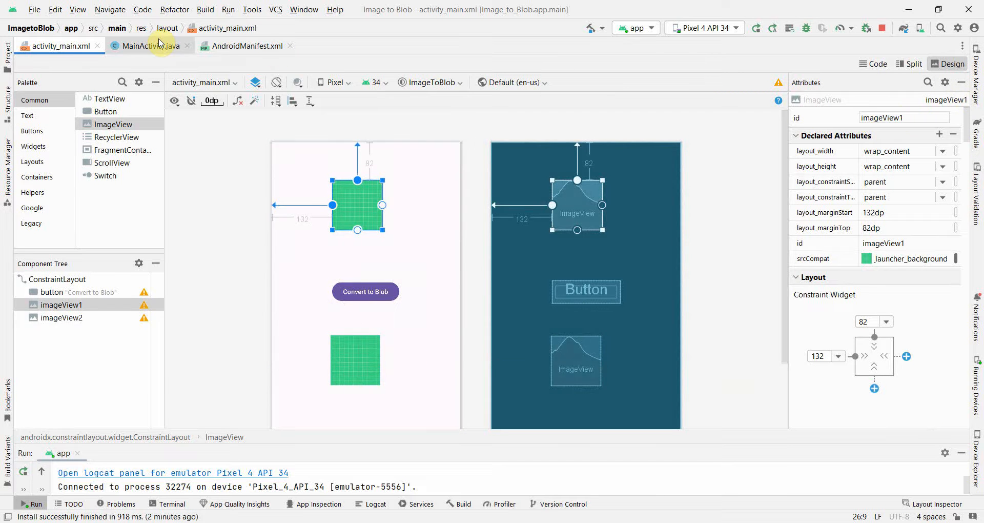
- Declare private ImageView fields imageView1 and imageView2 and bind them with findViewById in onCreate
left_click(150, 45)
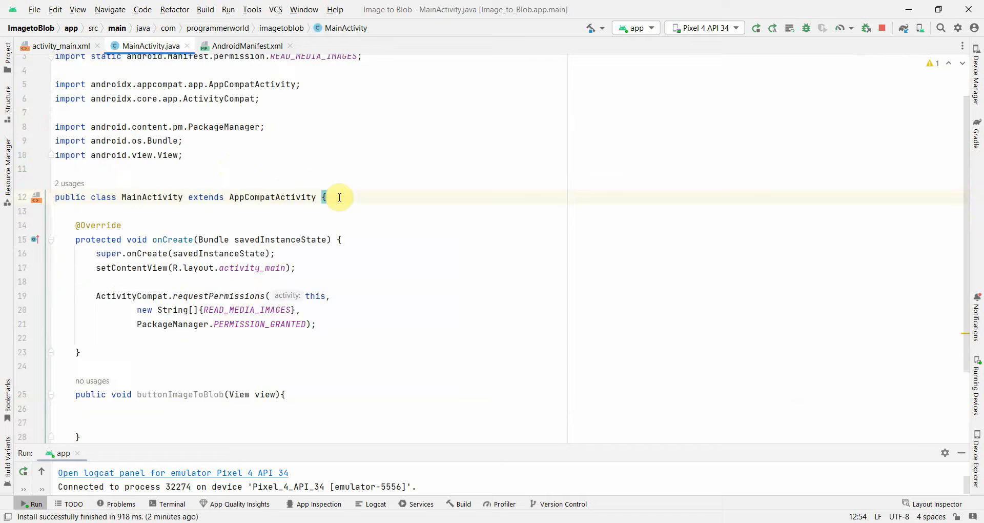
type("private")
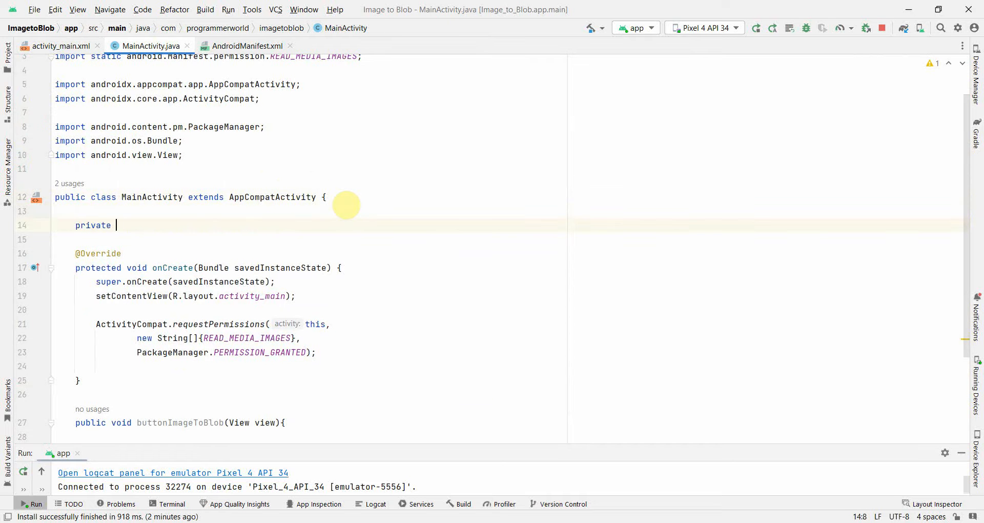
type("ImageView")
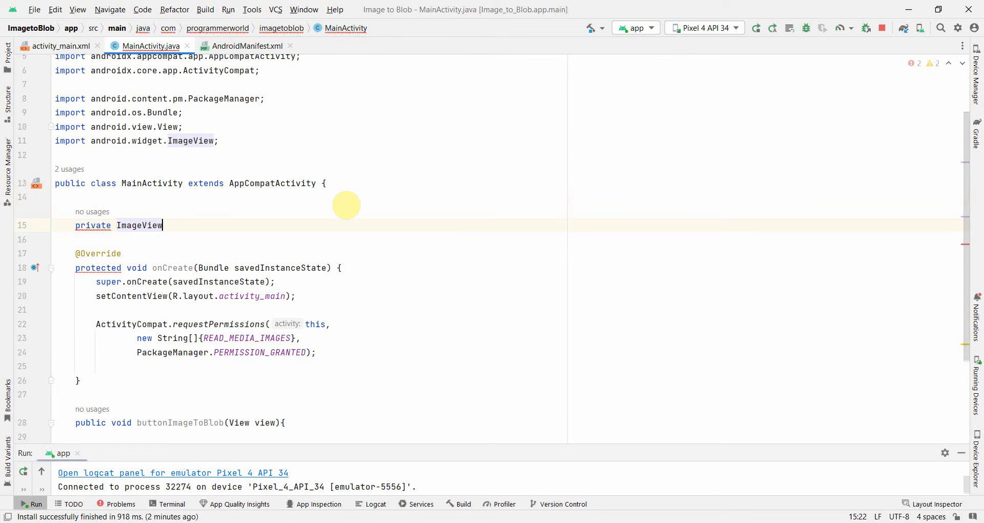
type("imageView1")
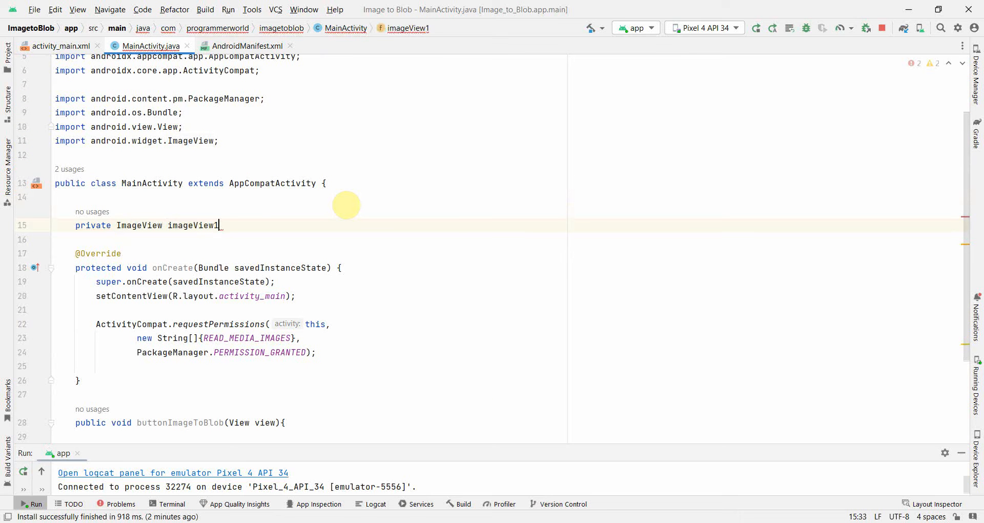
type(", im")
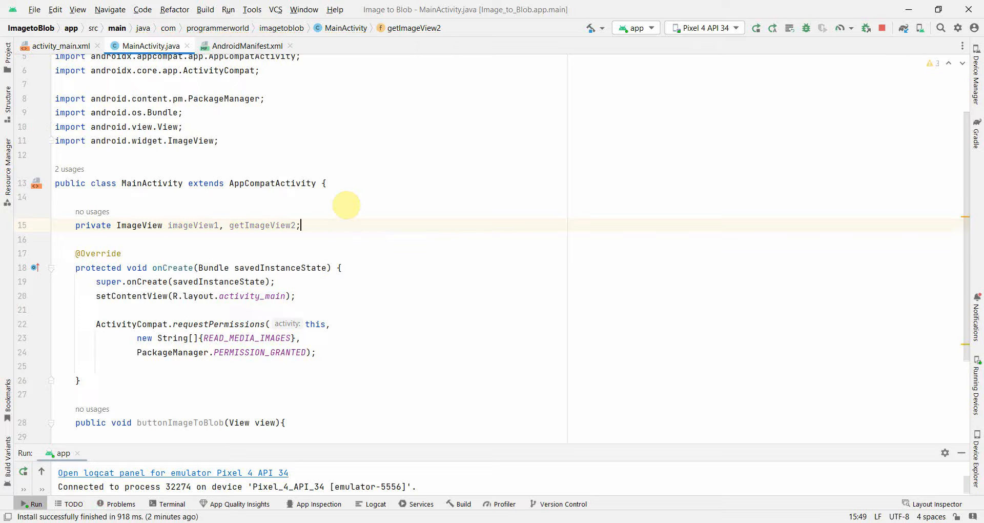
mouse_move(357, 321)
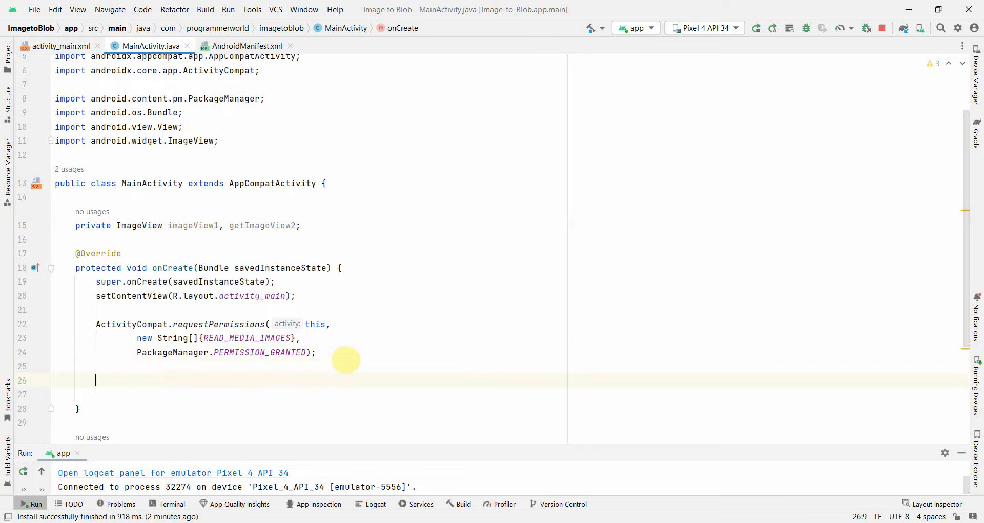
type("imageView1 =")
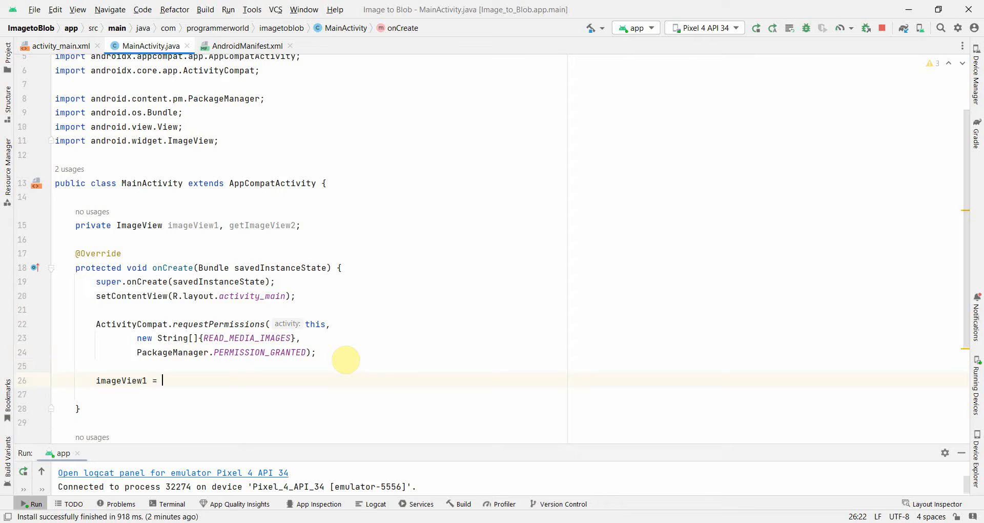
type("findViewById(")
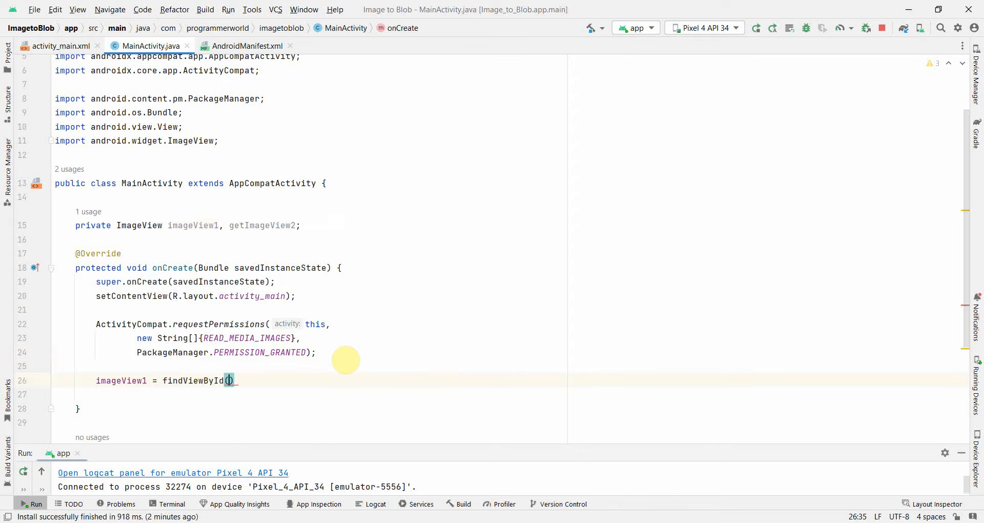
type("R.id.im")
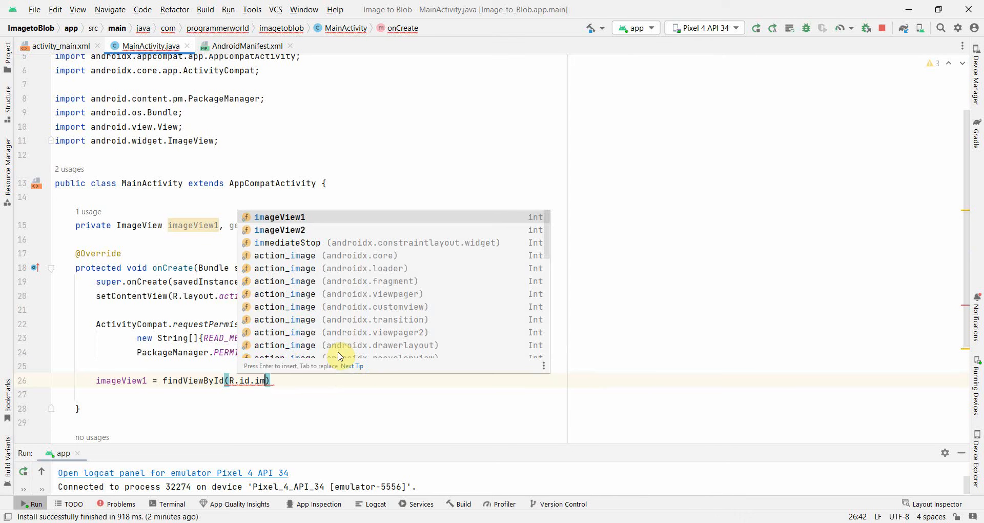
key("Enter")
type("imageView2 = findViewById(R.id.imageView2);")
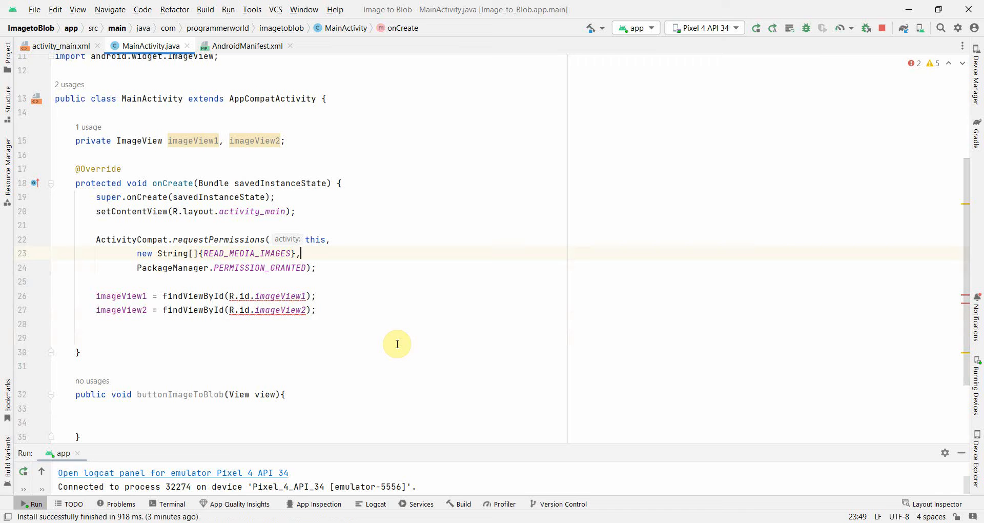
mouse_move(70, 253)
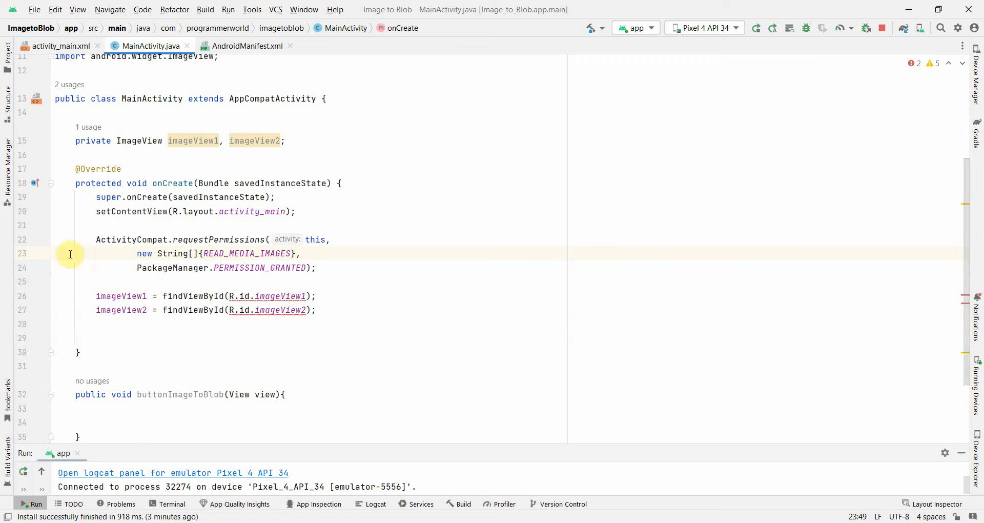
- Set the Convert to Blob button's onClick to buttonImageToBlob, then return to MainActivity.java
left_click(54, 45)
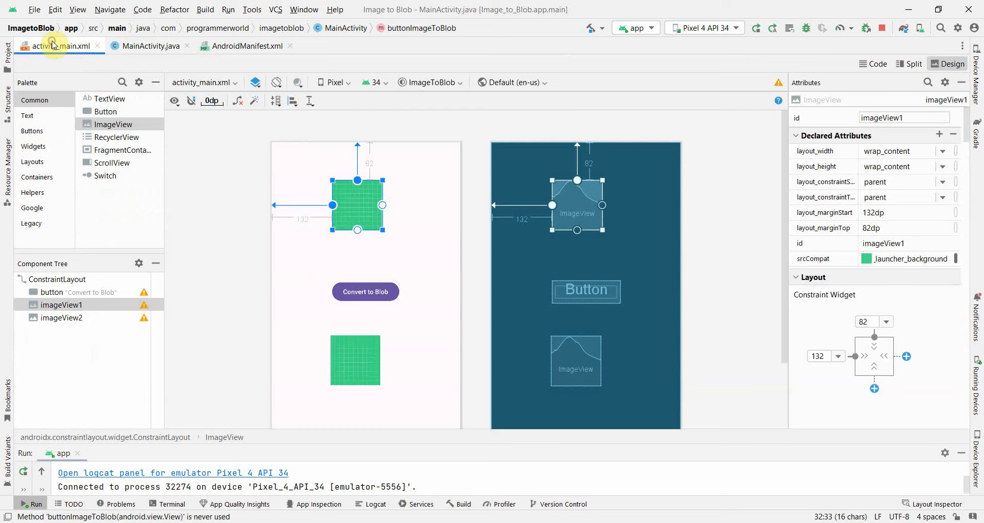
left_click(366, 292)
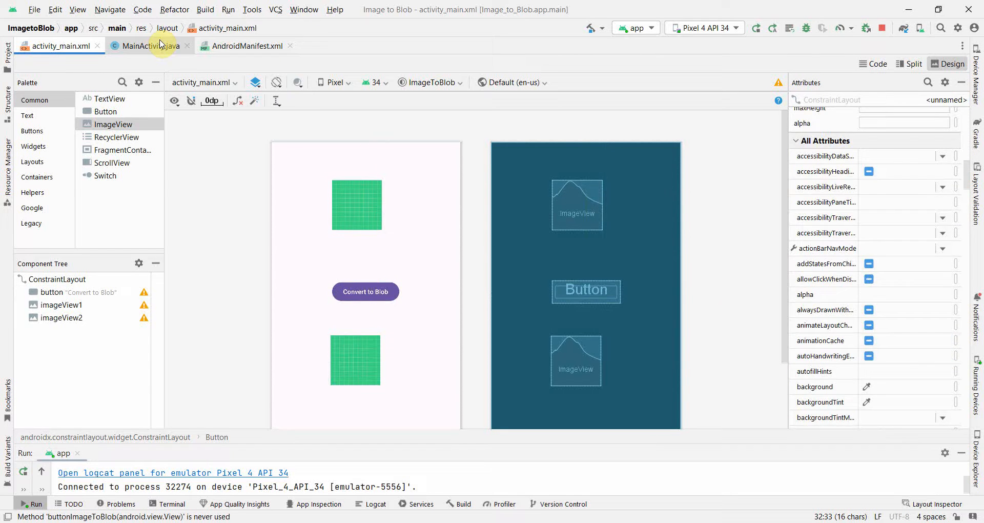
left_click(149, 46)
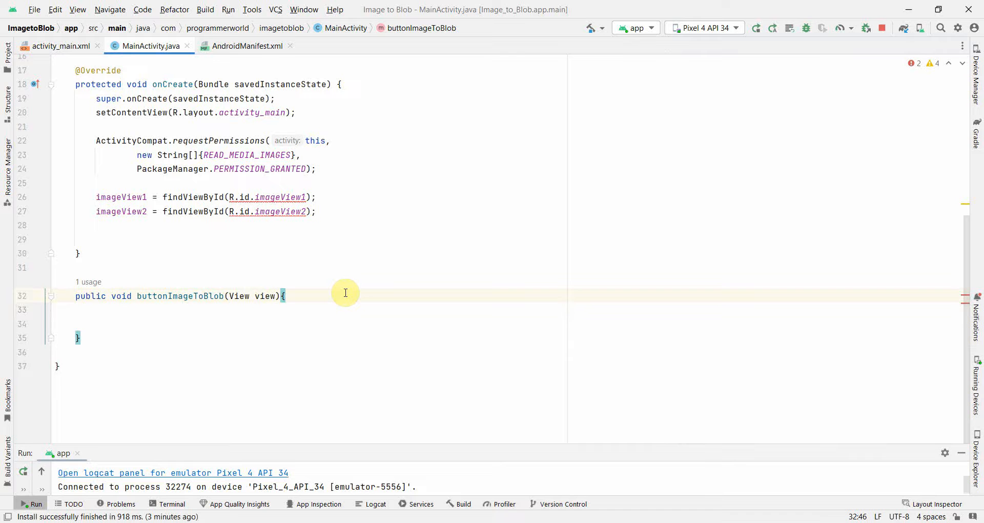
- Get StorageManager storageManager from getSystemService(STORAGE_SERVICE), applying the cast quick-fix
type("StorageManager s")
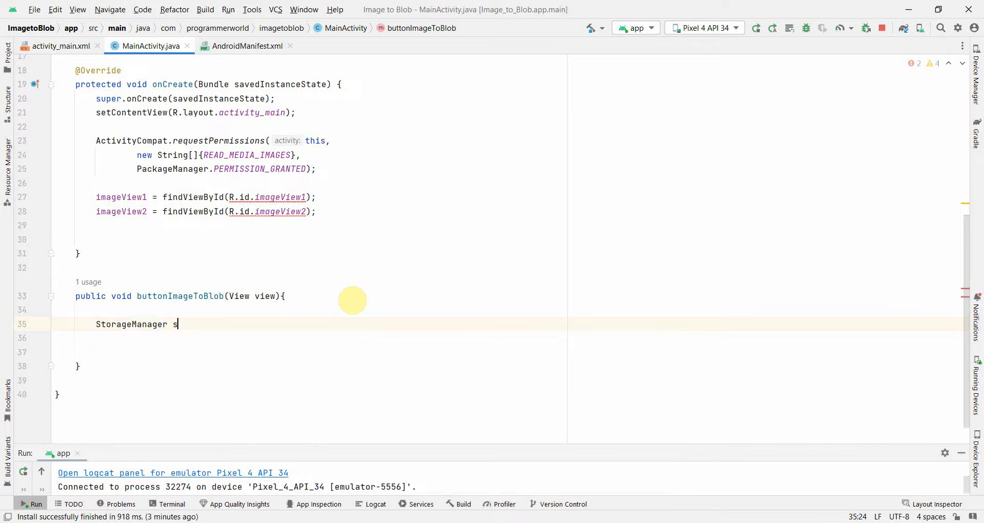
type("torageManager =")
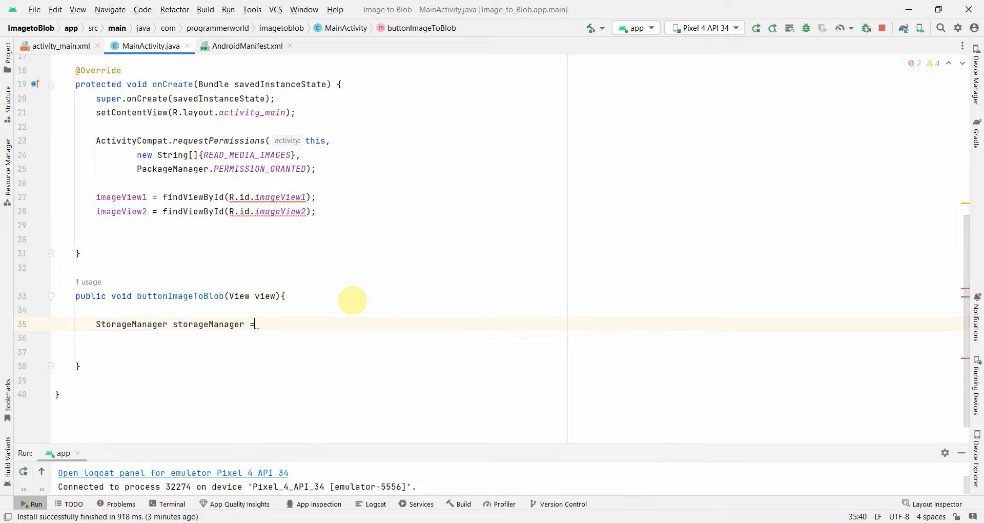
type("getSystemService(")
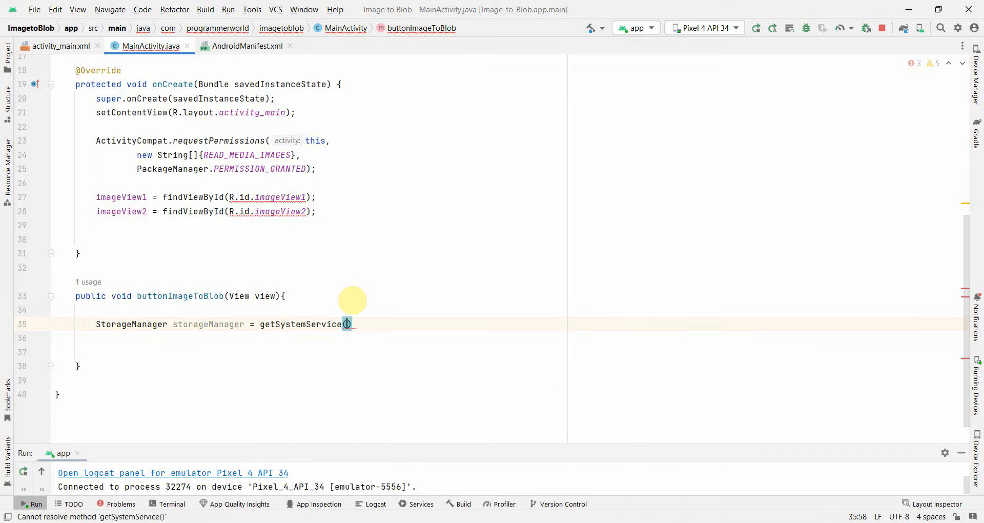
type("Stor")
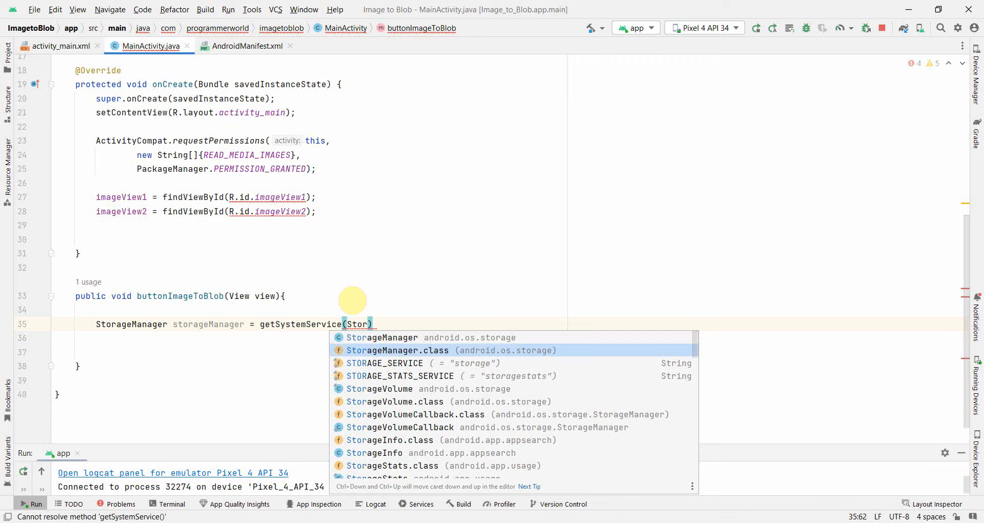
left_click(385, 363)
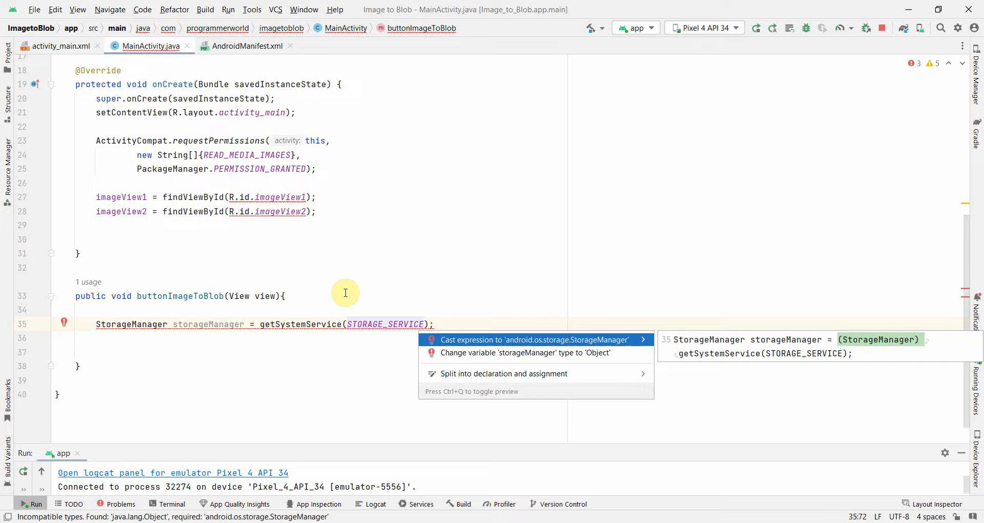
left_click(533, 339)
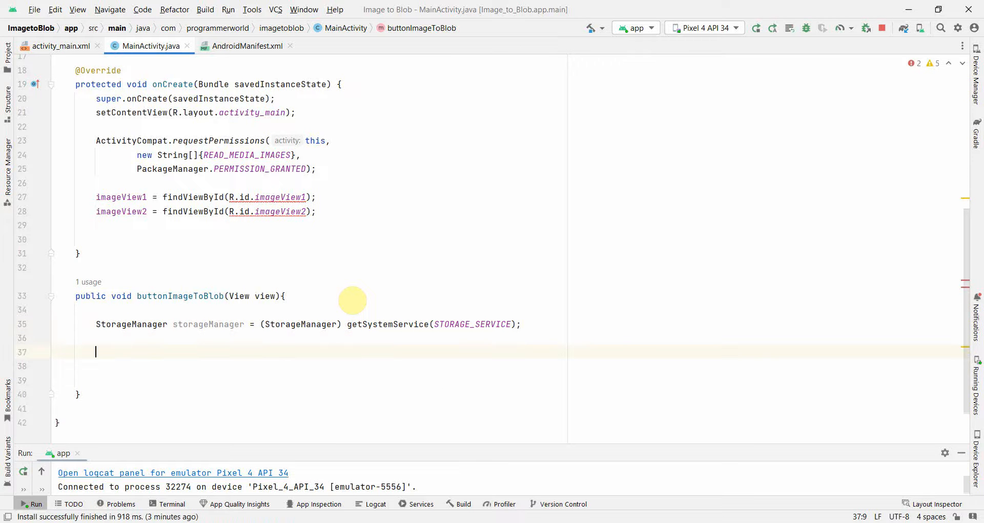
- Add StorageVolume storageVolume = storageManager.getStorageVolumes().get(0) with an internal storage comment
type("StorageVolume s")
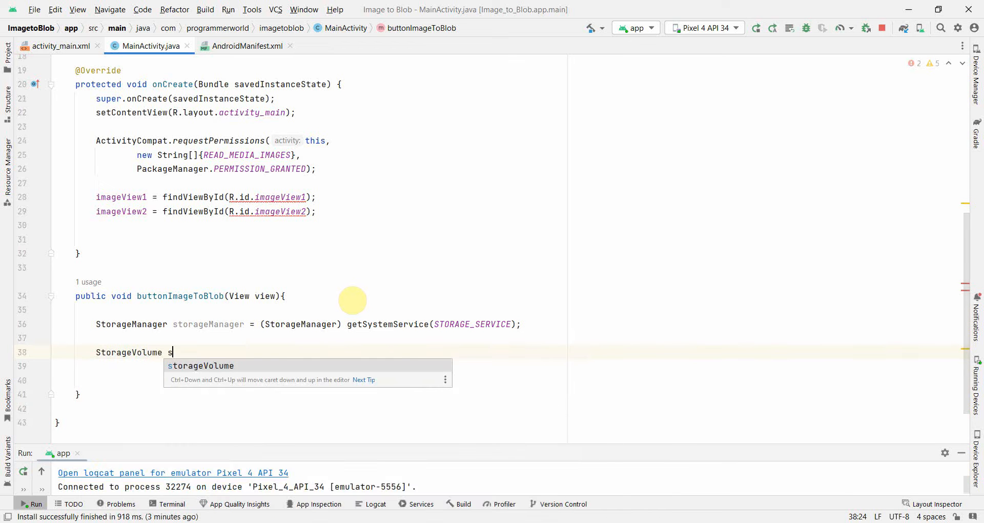
type("torageVolume =")
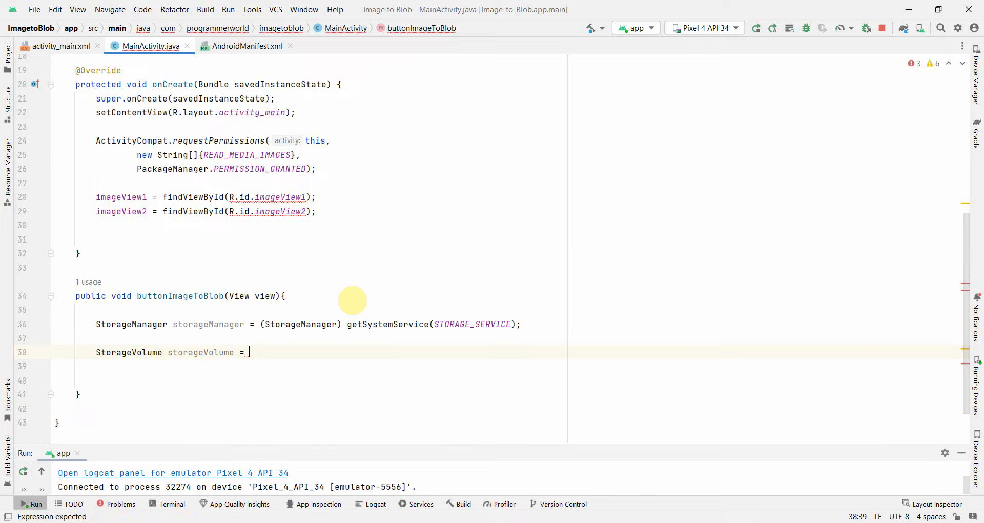
type("S")
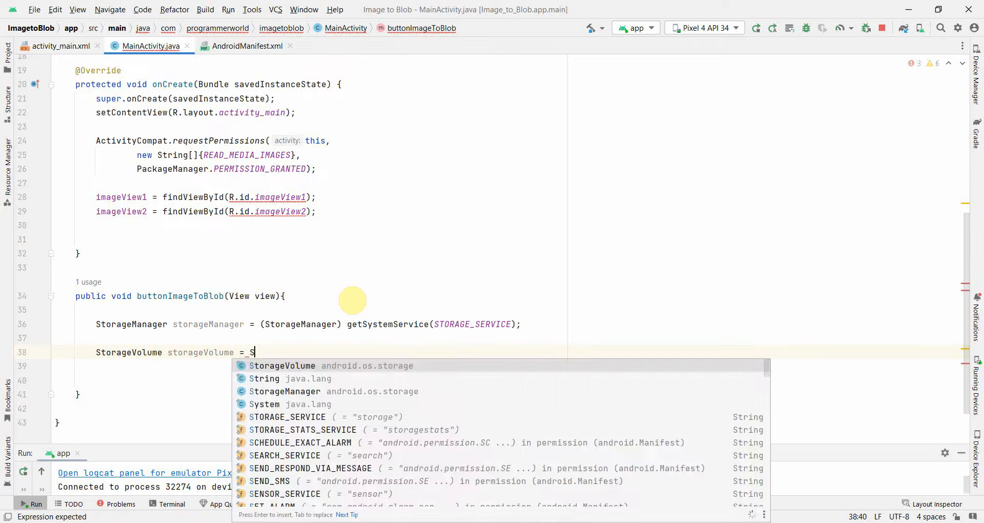
type("torageManager.")
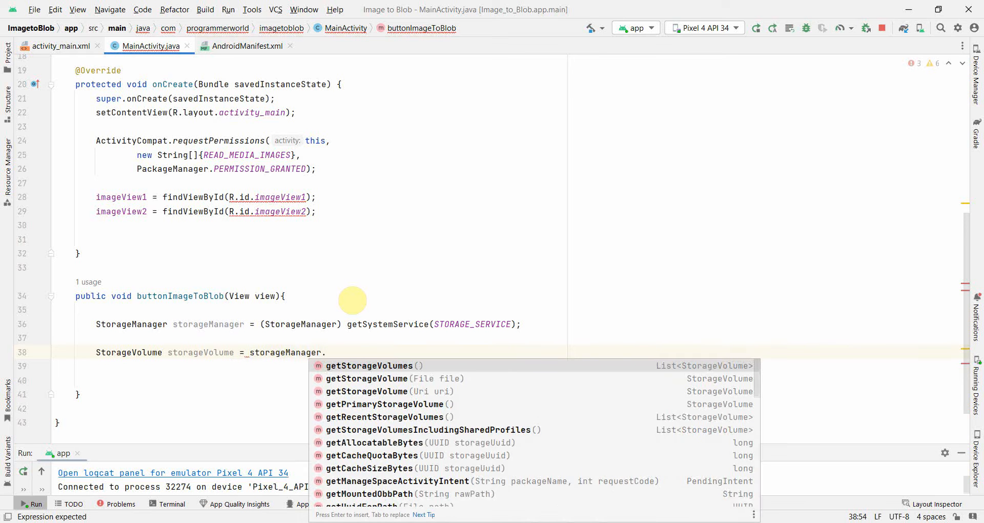
type("getStorageVolumes().")
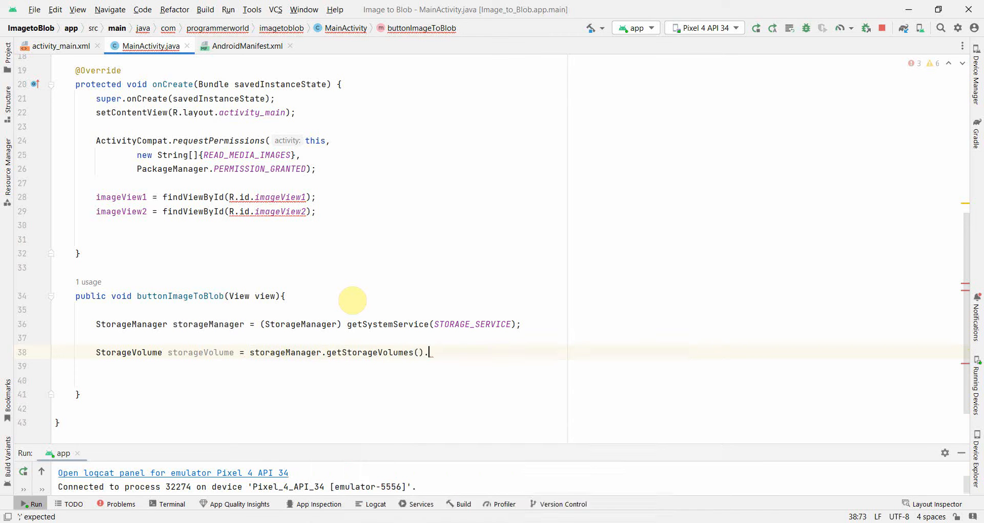
type("get()")
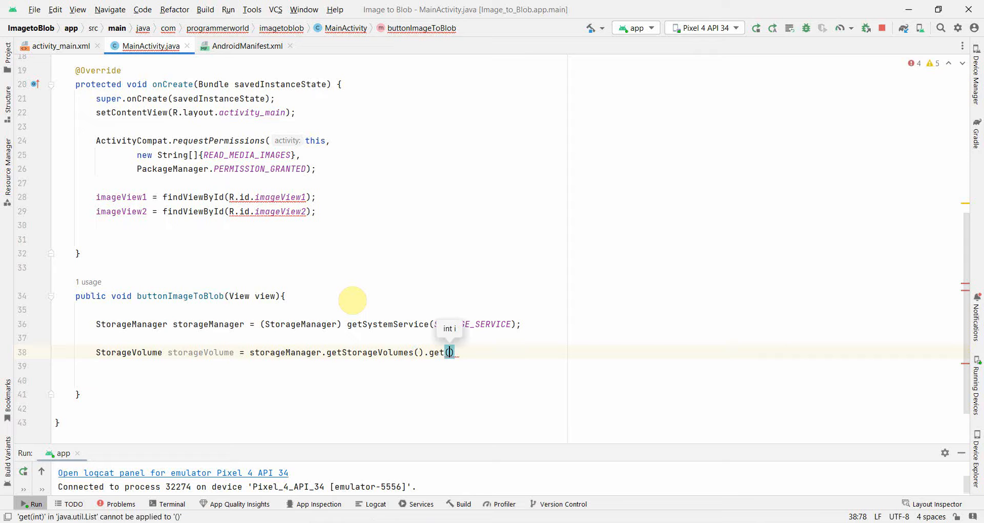
type("0);//")
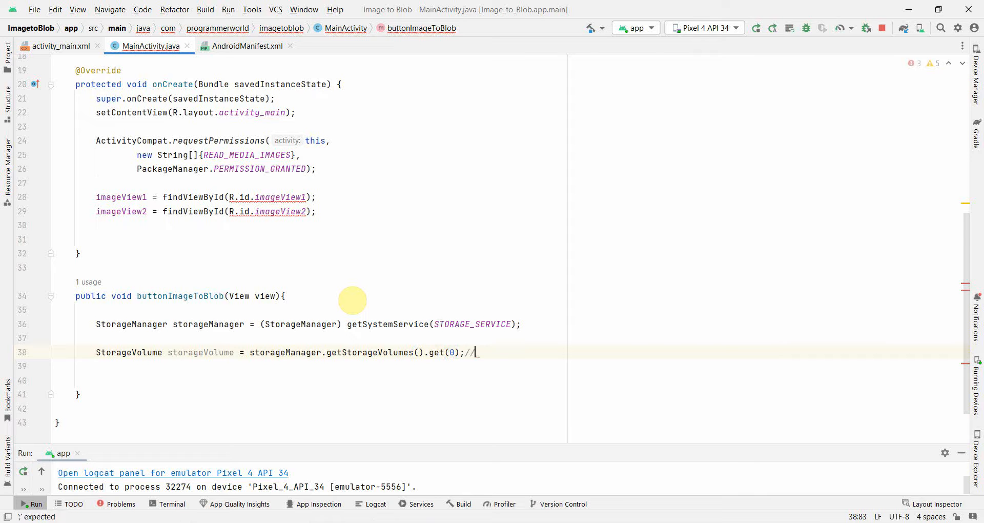
type("0")
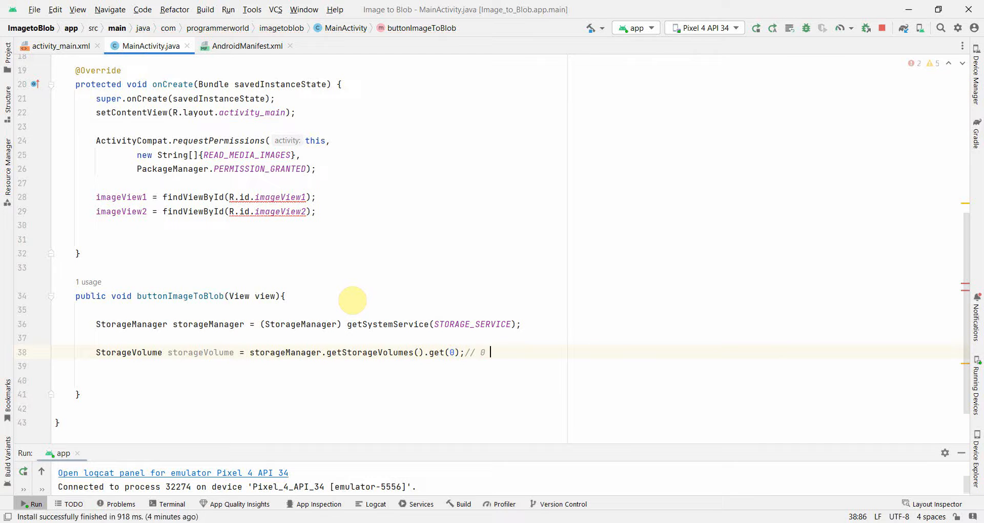
type("for internal s")
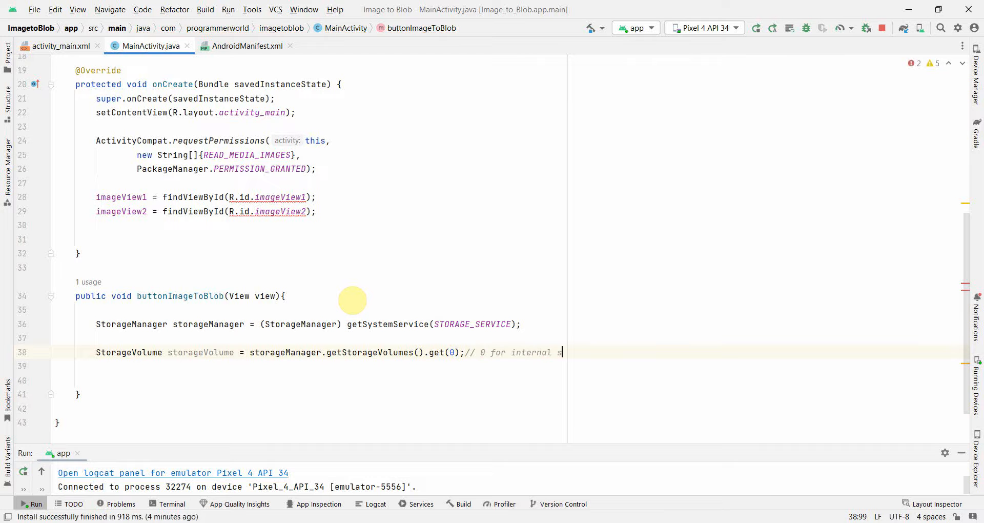
type("troage")
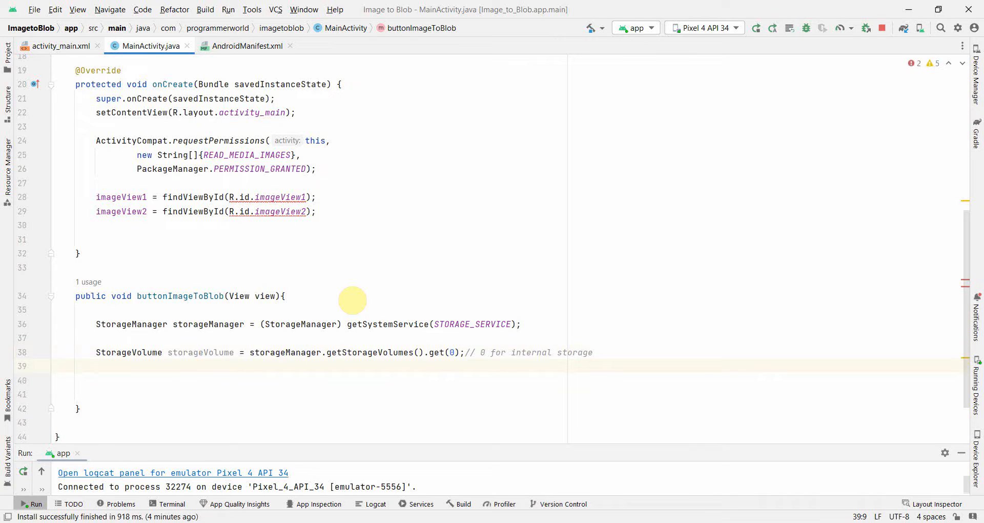
- Begin declaring File fileImage as a new File built from the storage volume's directory path
type("File")
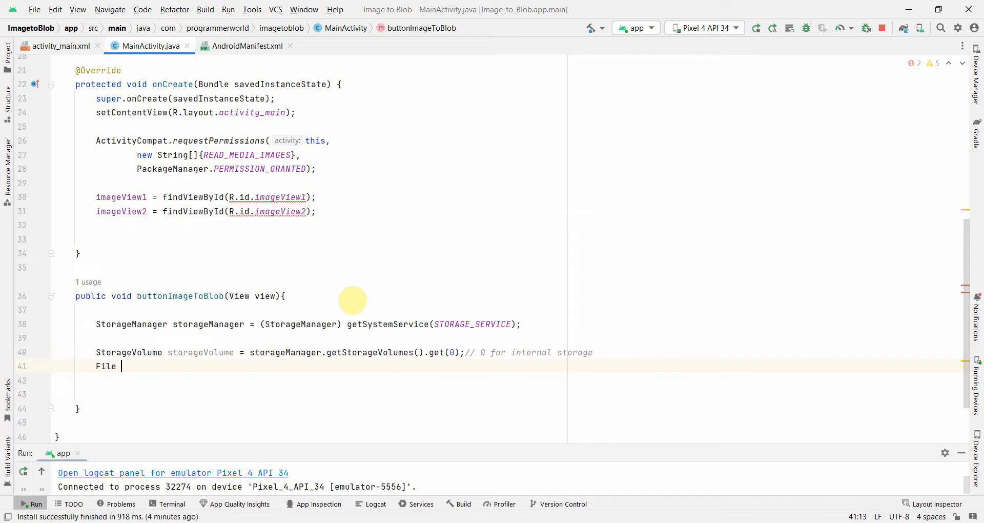
type("fileI")
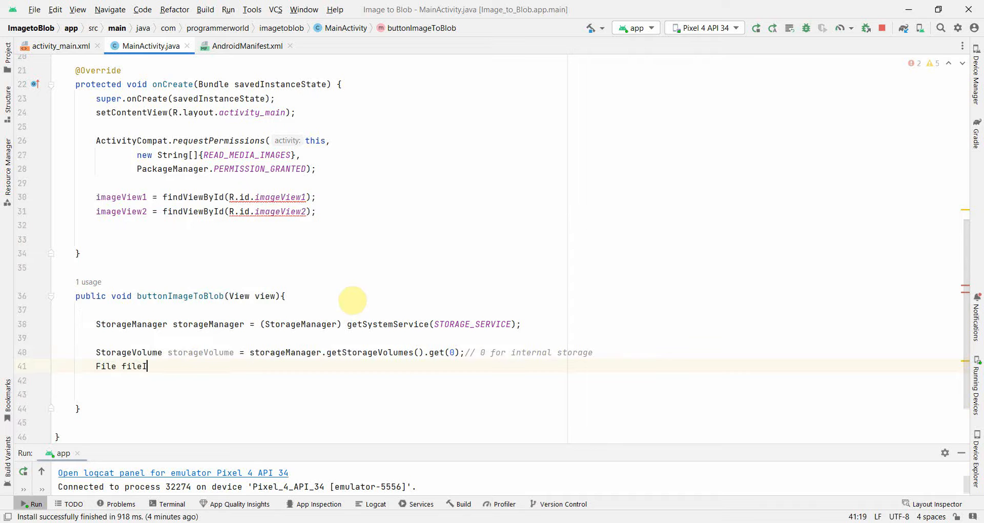
type("mage =")
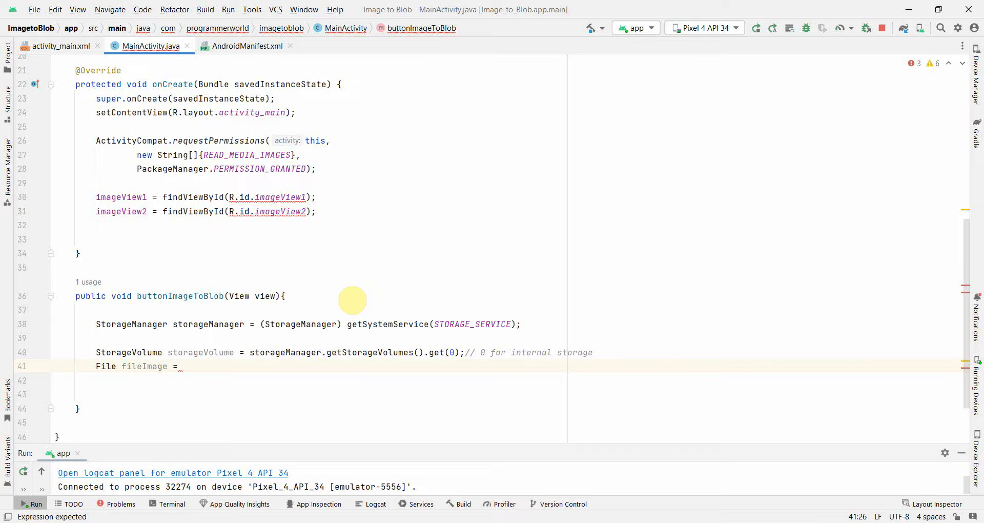
type("new File()")
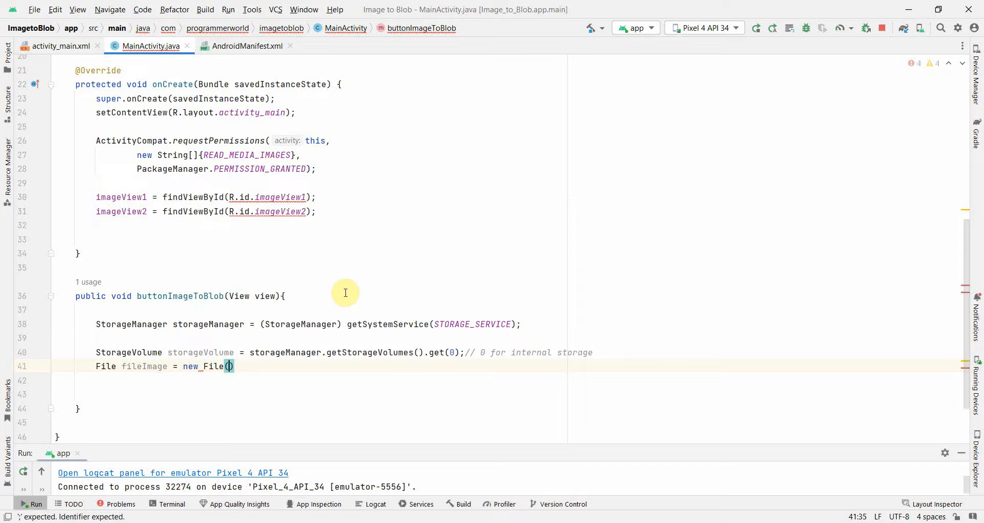
type("storageVolume")
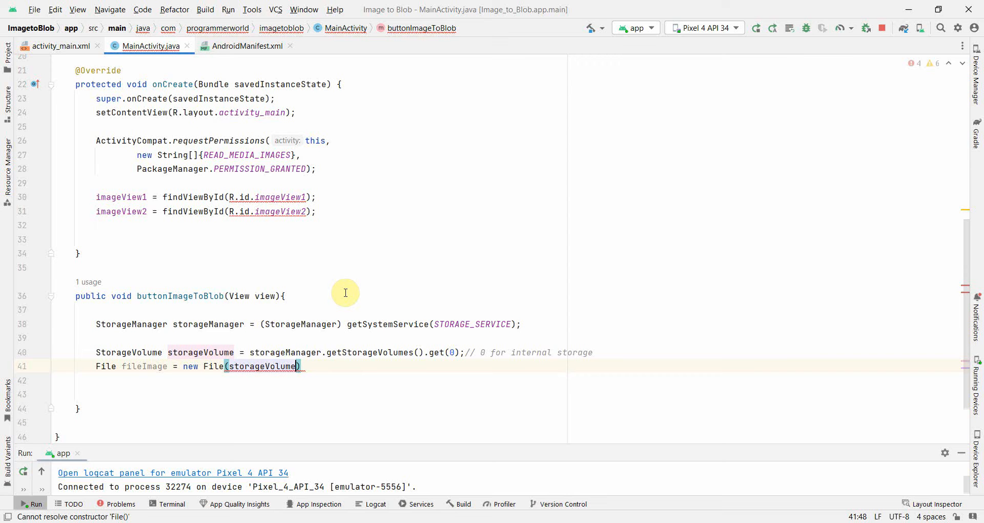
type(".")
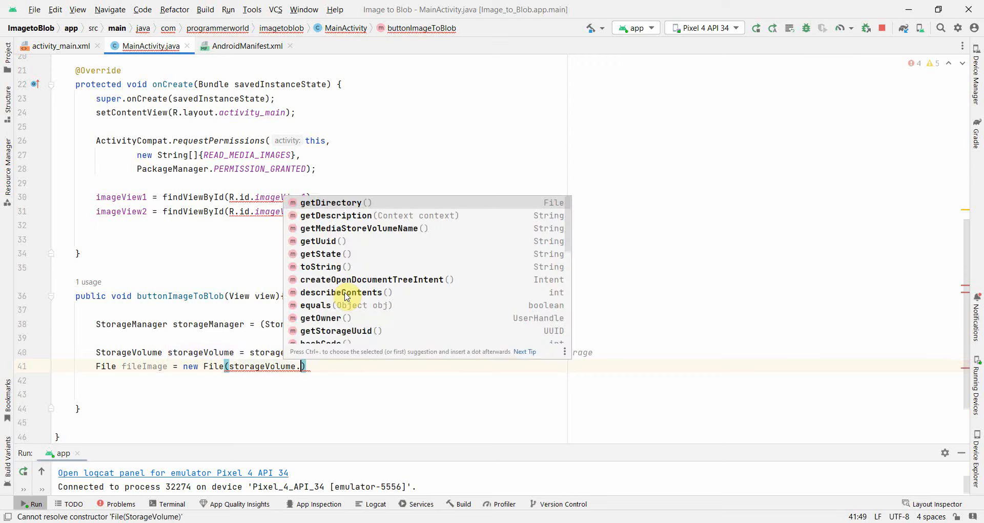
type("getDirectory(")
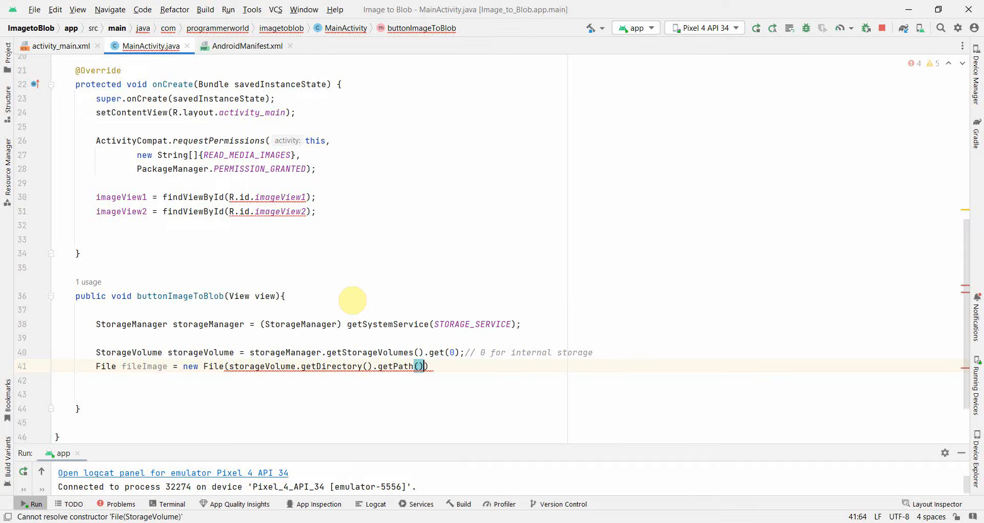
- Append "/Download/flower.jpg" to the fileImage path and finish the line
type("+ \"")
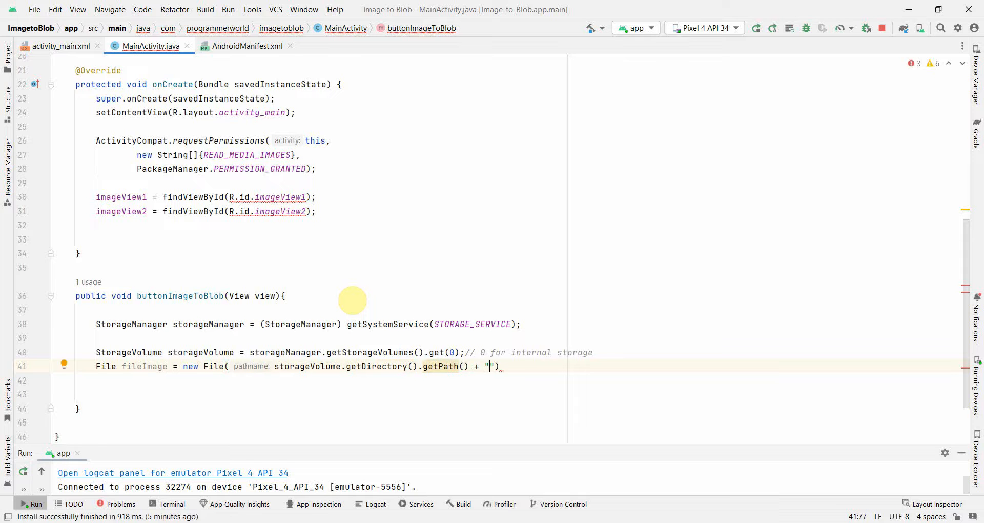
type("/Down")
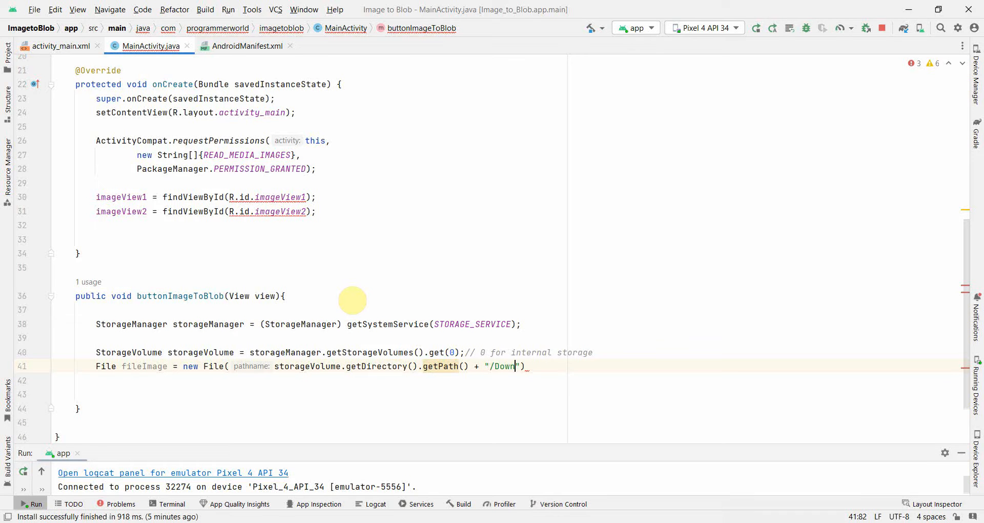
type("load/")
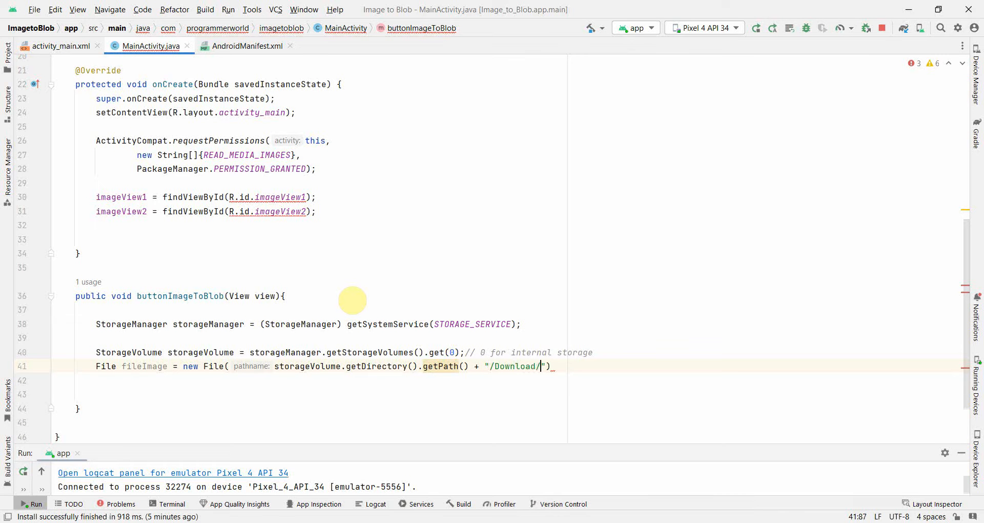
type("flower")
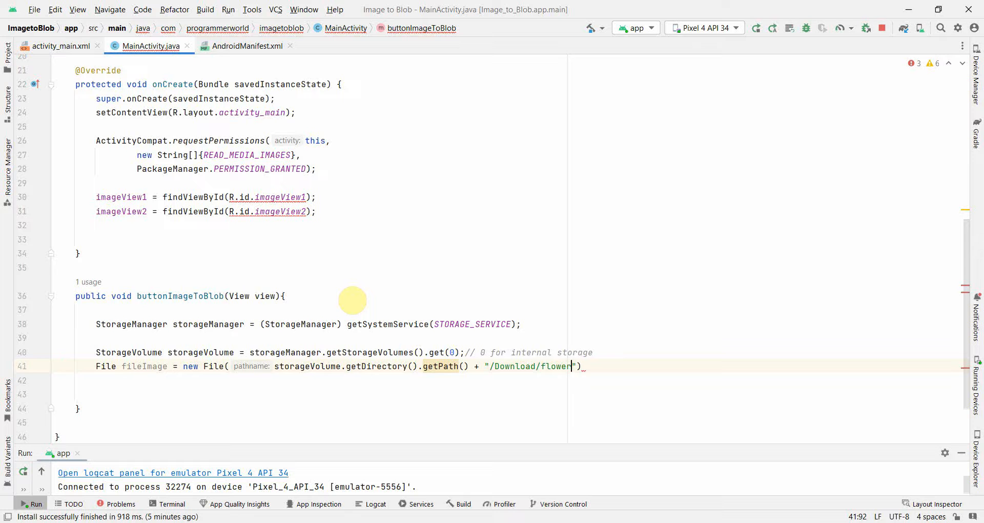
type(".jpg")
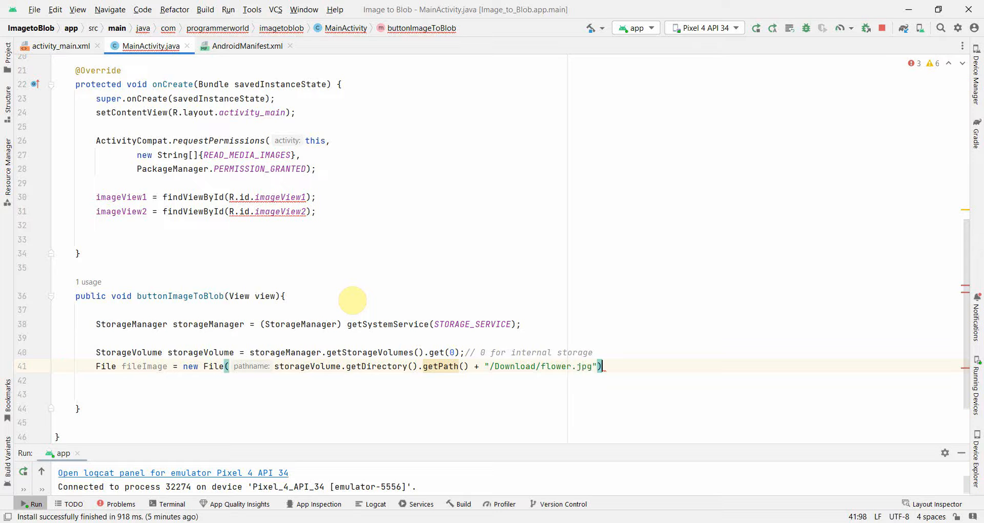
key("Enter")
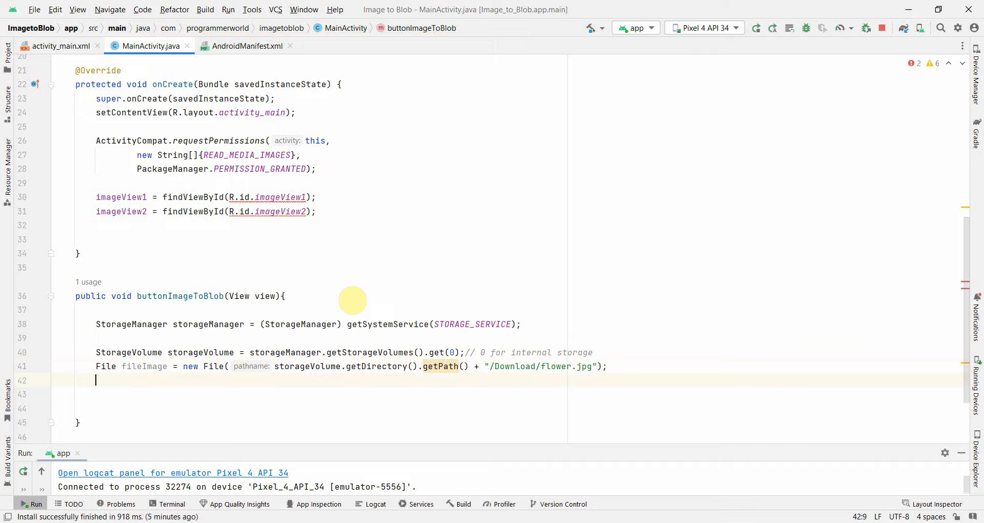
- Add an '// initial image' comment and begin Bitmap bitmap1 = BitmapFactory.decodeFile()
type("Bitmap bi")
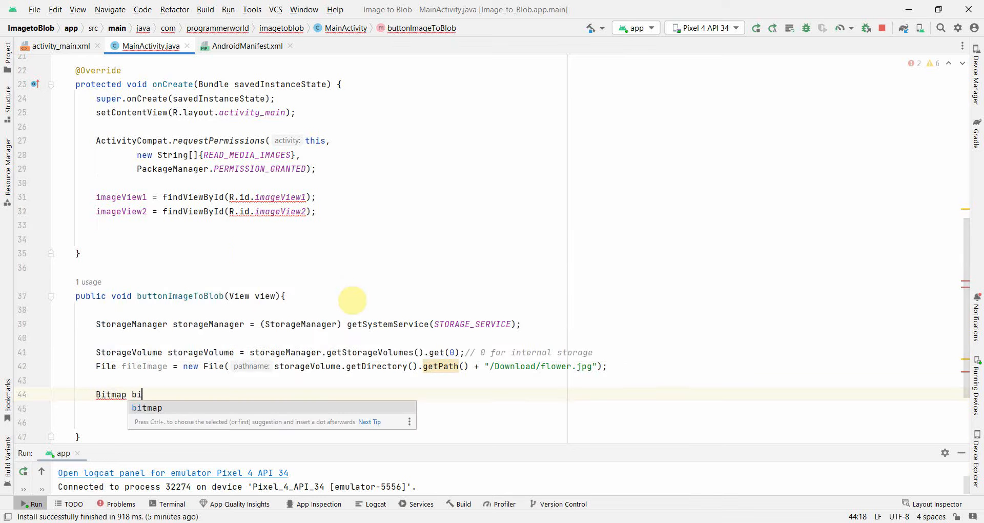
type("tmap1 =")
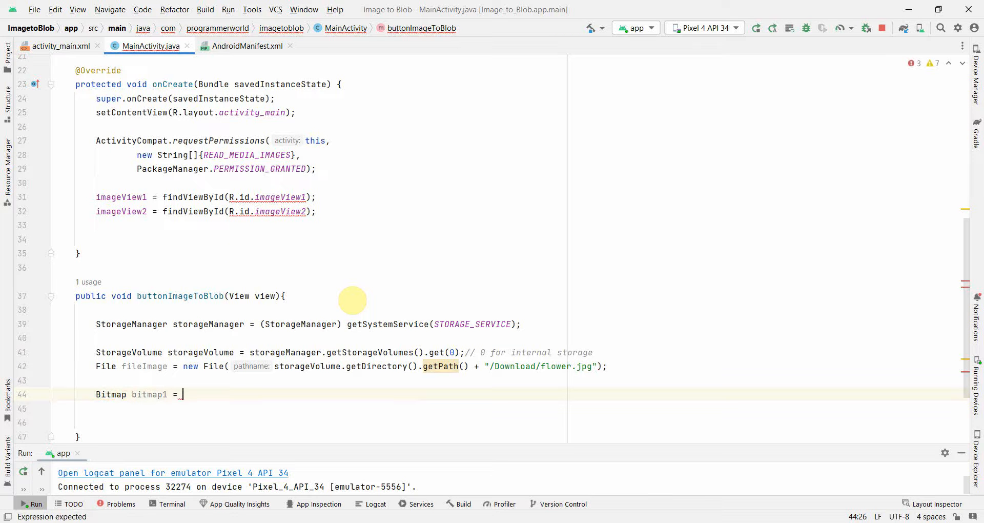
type("// initial image")
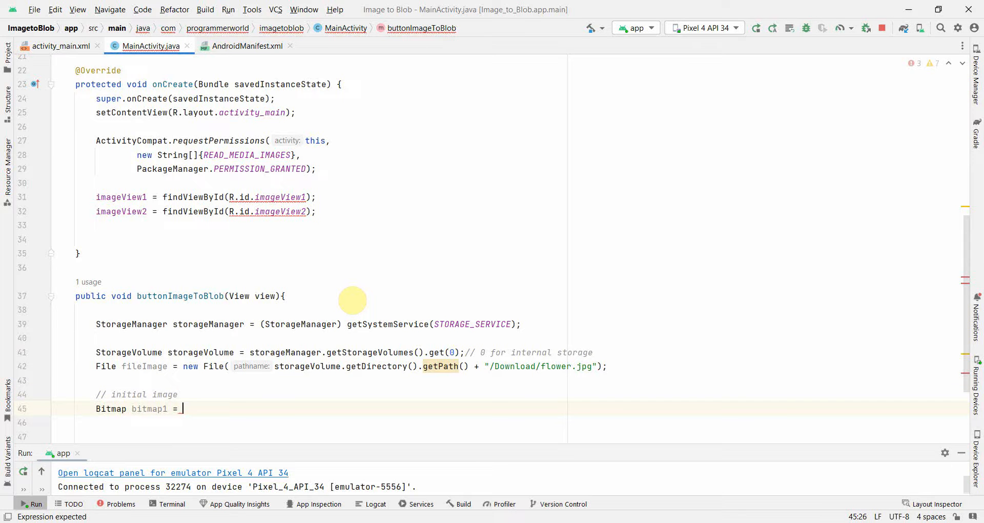
type("BitmapFactory")
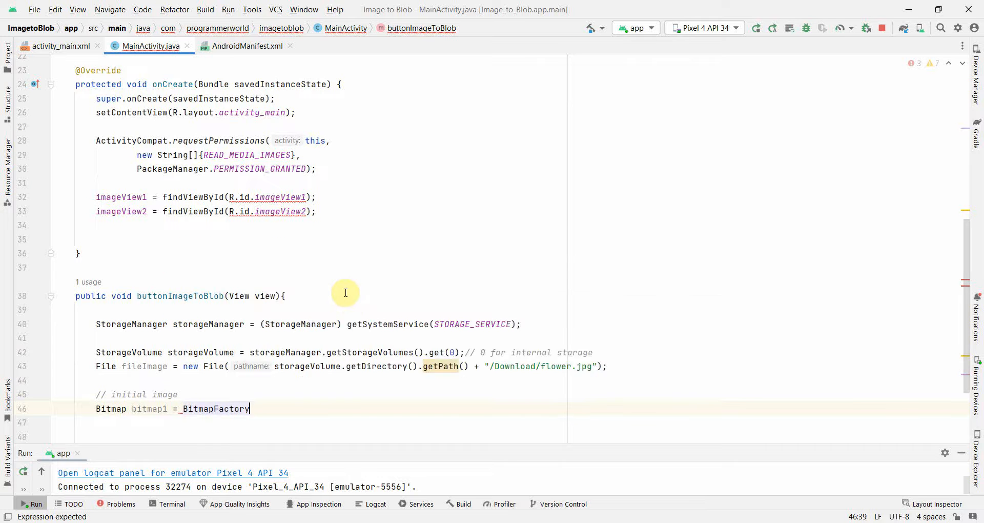
type(".decodeFile(")
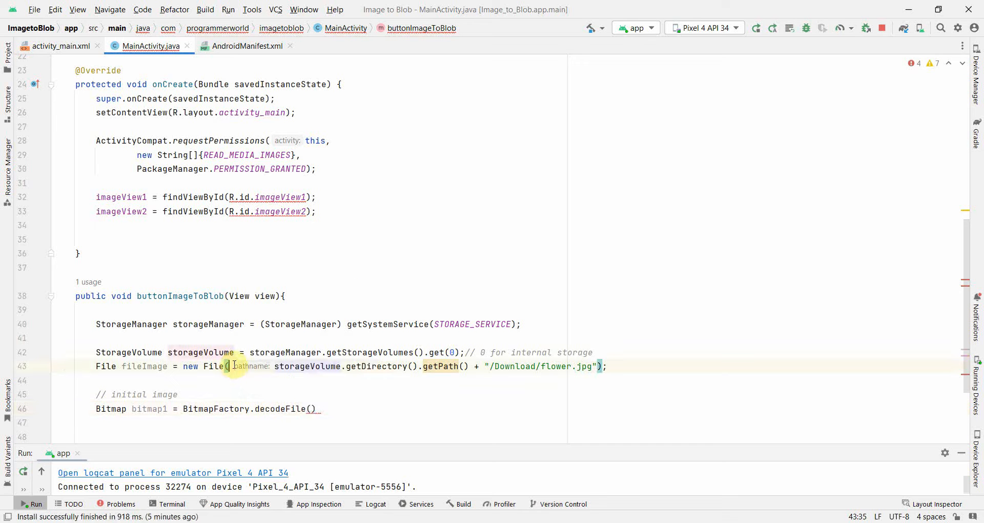
- Pass storageVolume.getDirectory().getPath() + "/Download/flower.jpg" into decodeFile
left_click_drag(234, 365, 596, 366)
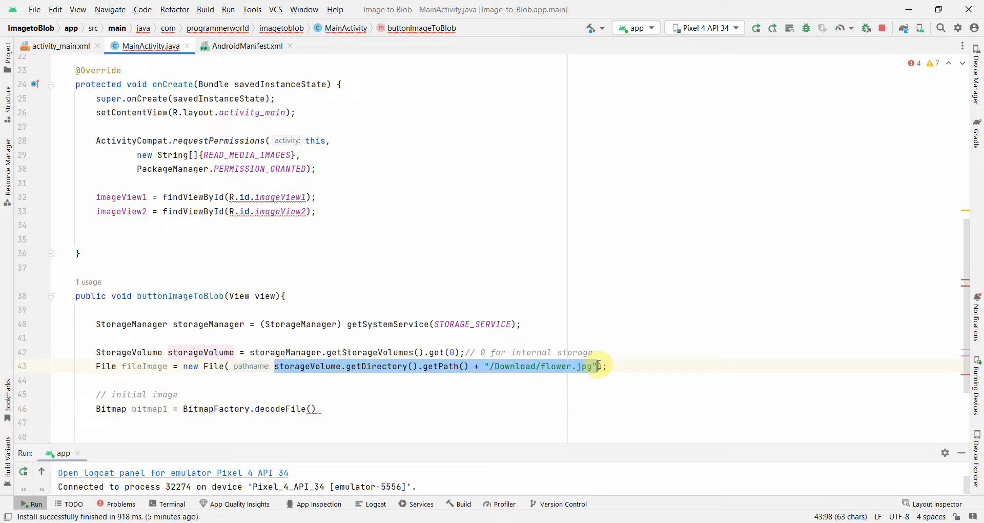
left_click(312, 409)
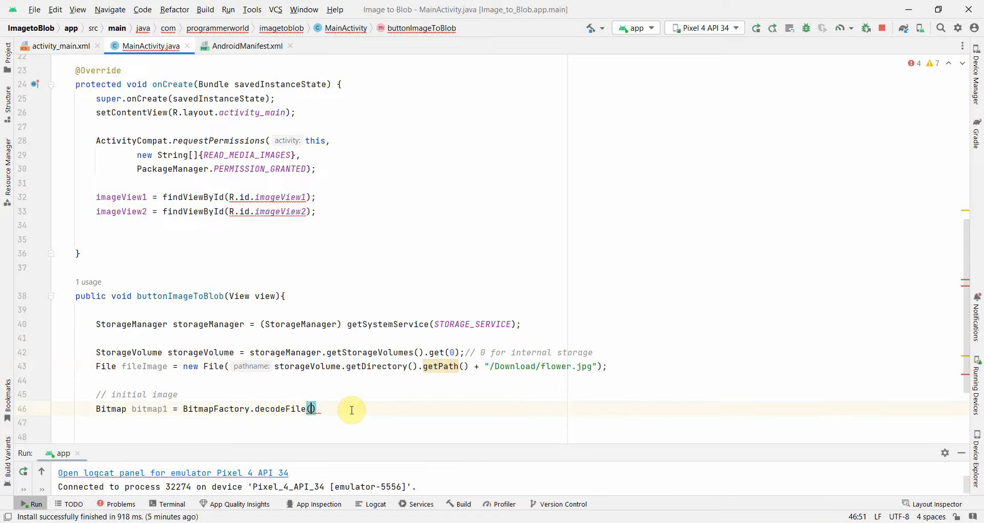
type("storageVolume.getDirectory().getPath() + \"/Download/flower.jpg\");")
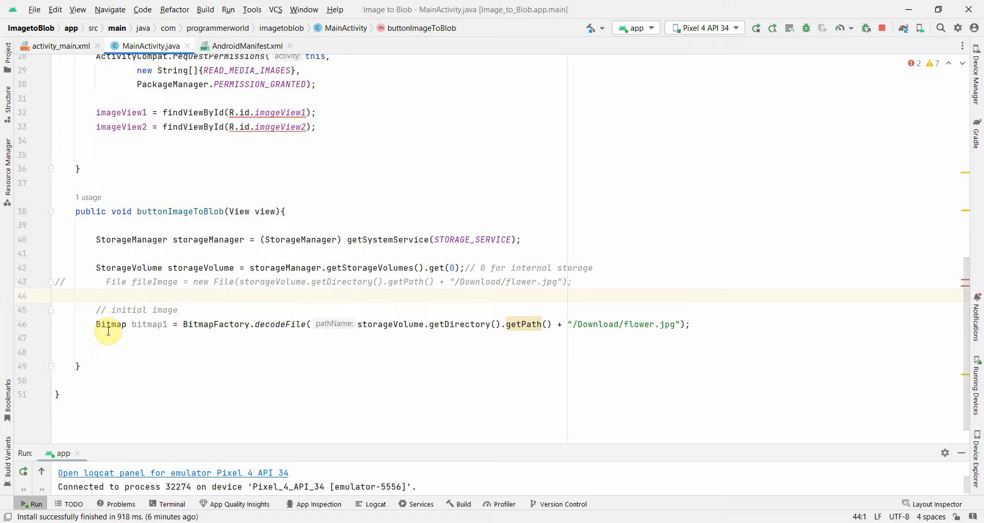
key("Enter")
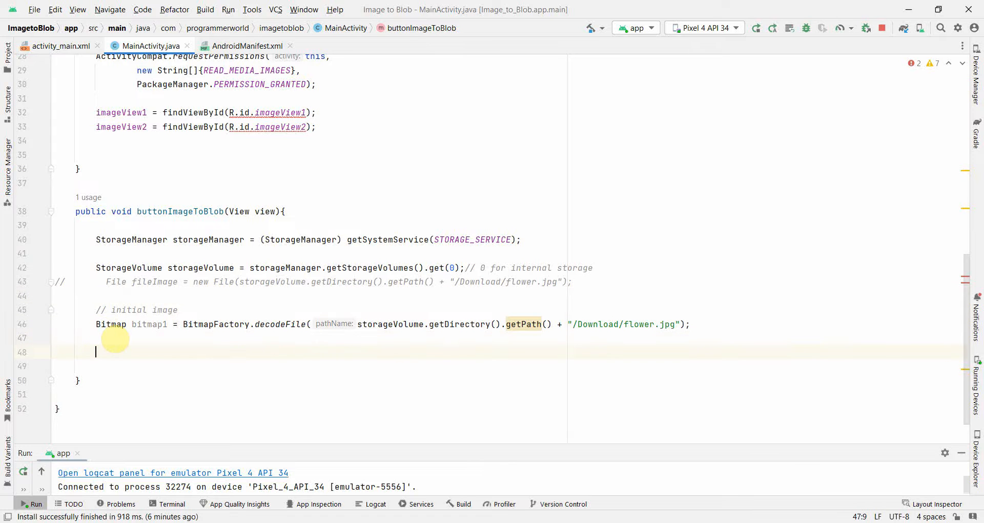
- Call imageView1.setImageBitmap(bitmap1) and start a '// E' comment below it
type("imageView1.s")
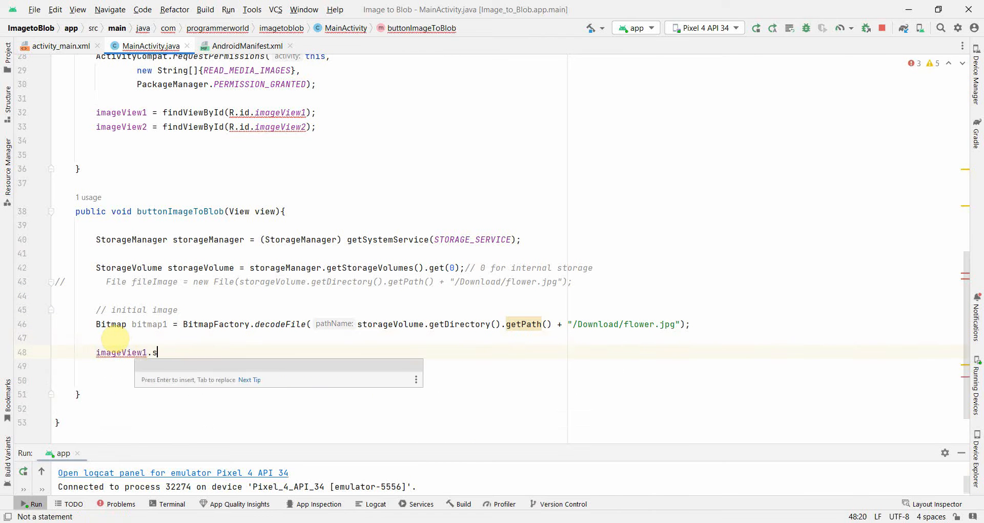
type("etImageBitmap(bitmap1);")
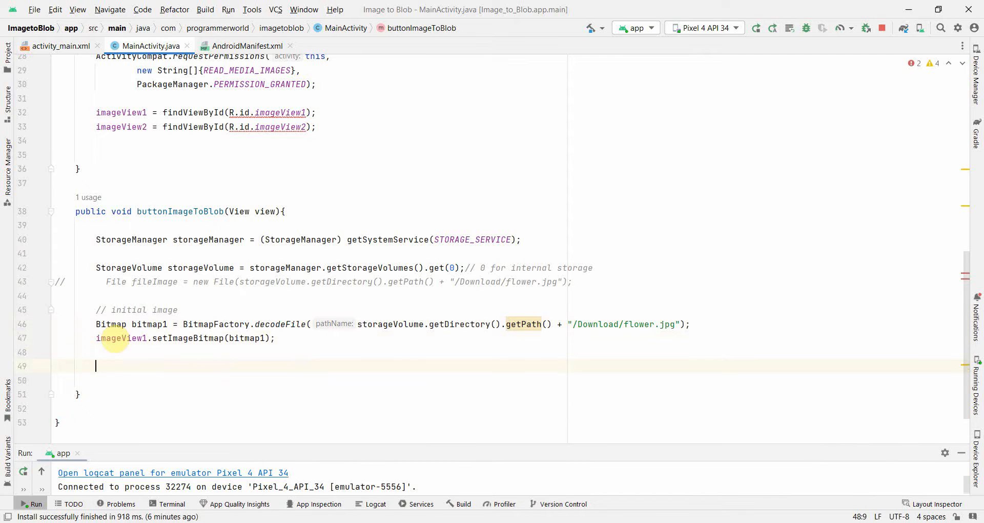
type("// E")
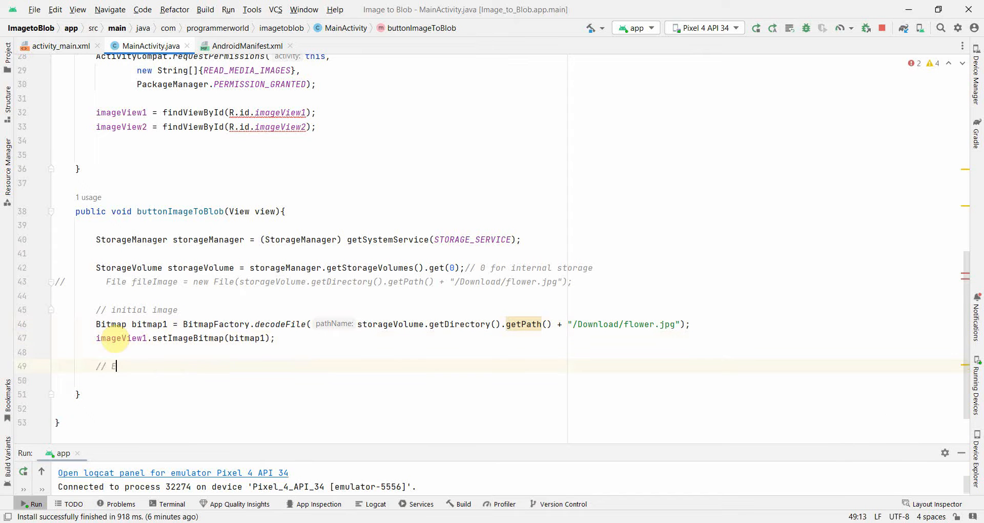
- Add the Encoding comment and declare a new ByteArrayOutputStream byteArrayOutputStream
type("Encoding")
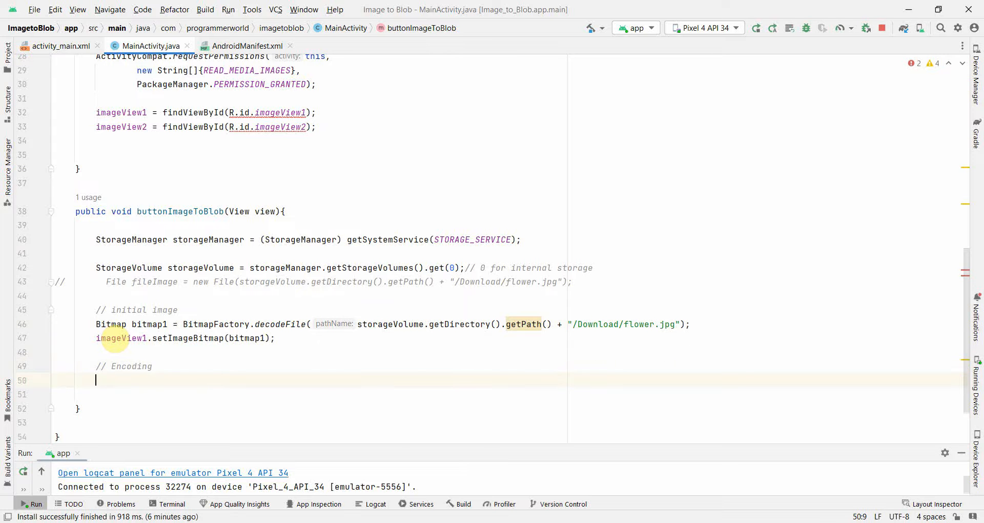
type("Byt")
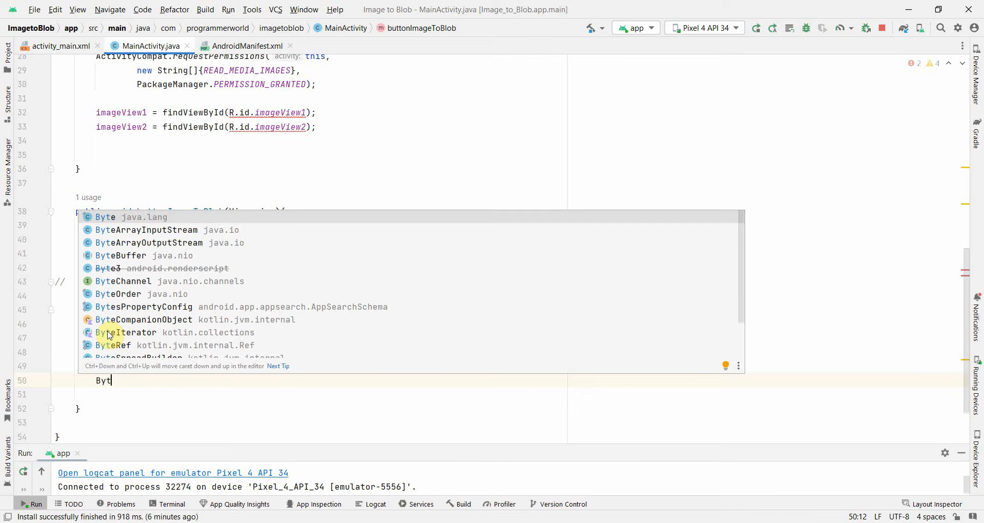
key("Down")
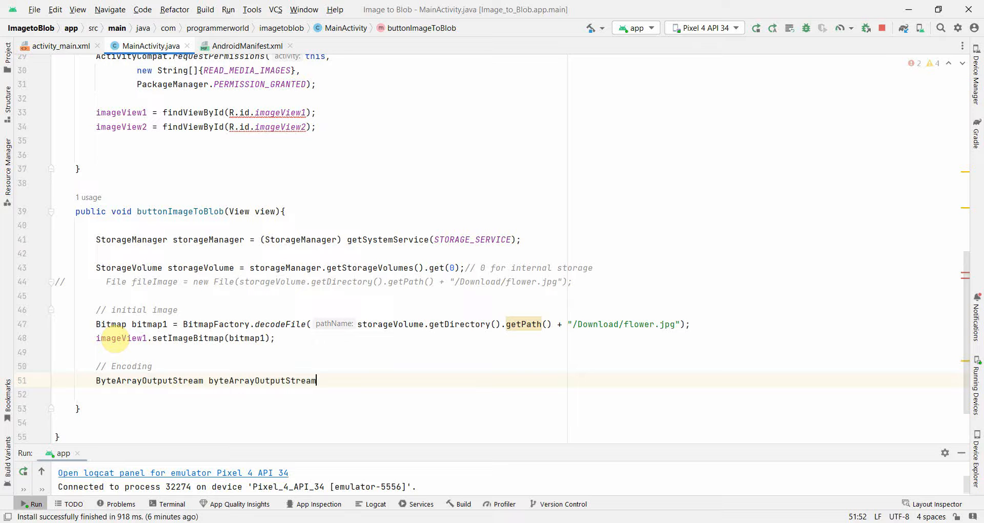
type("=_n")
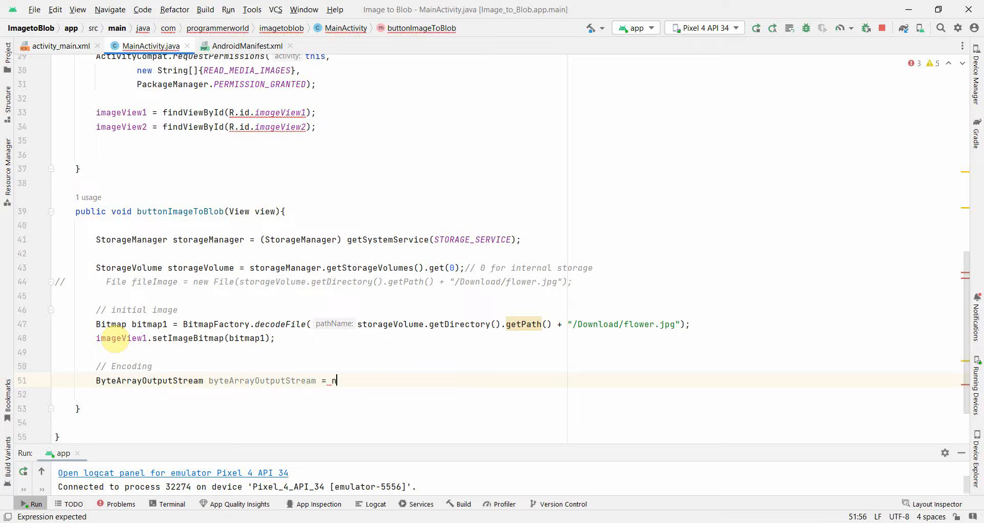
type("ew ByteArrayOutputStream(")
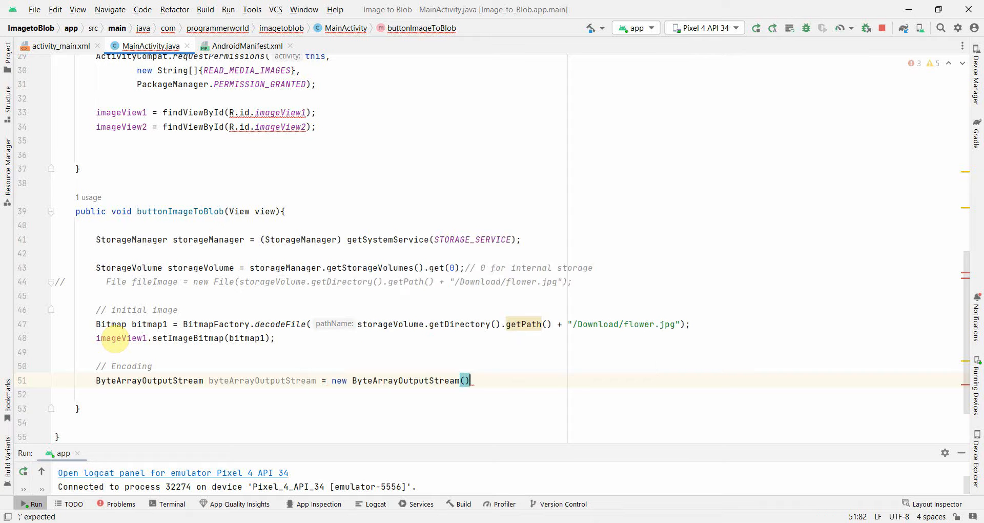
type(";")
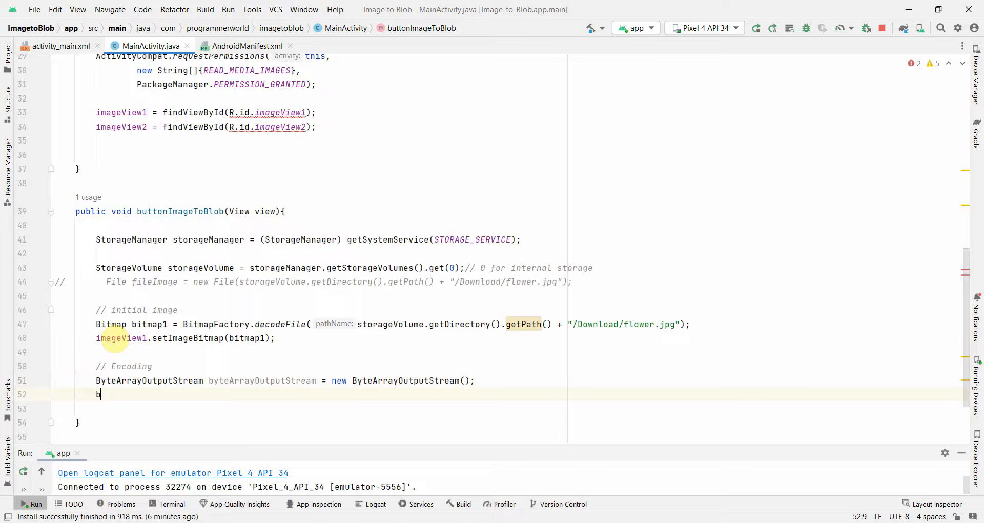
- Call bitmap1.compress(Bitmap.CompressFormat.PNG, 0, byteArrayOutputStream)
type("itmap1.")
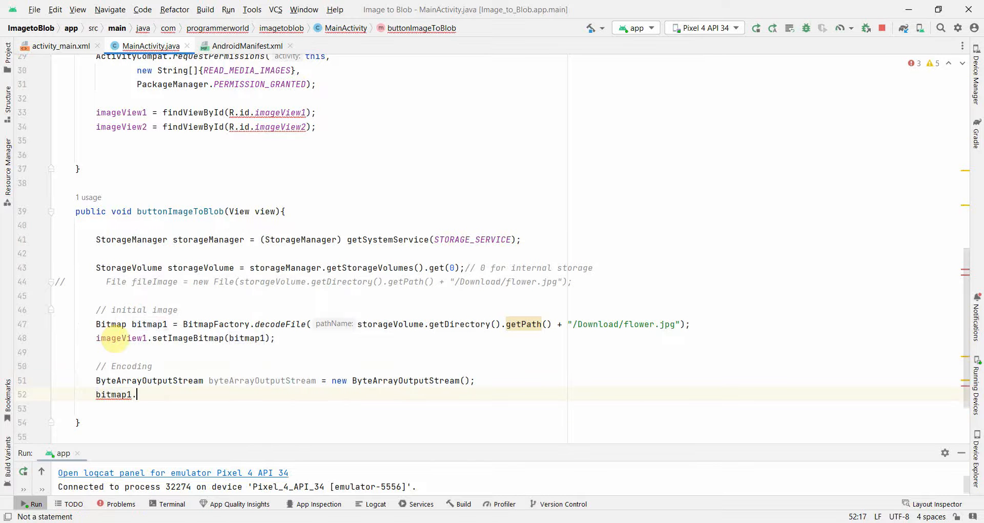
type("com")
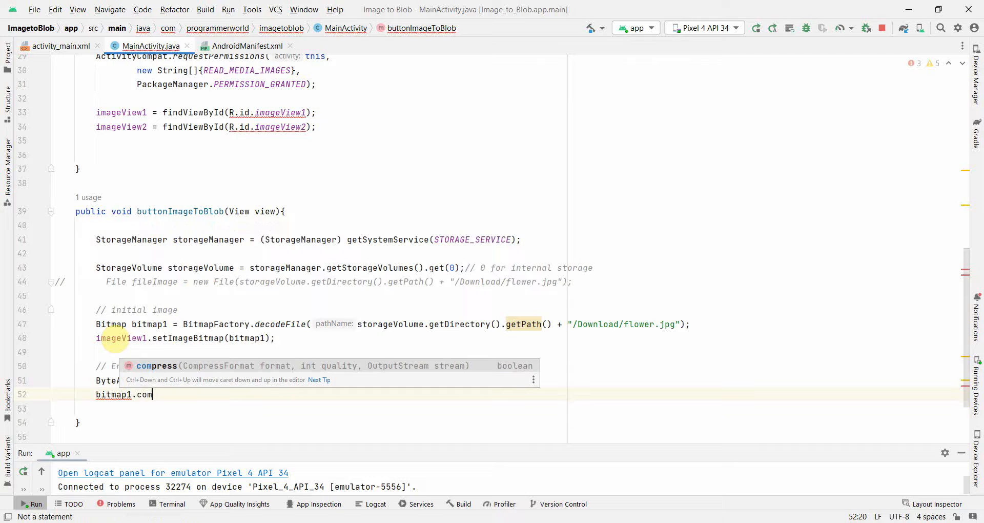
type("press()")
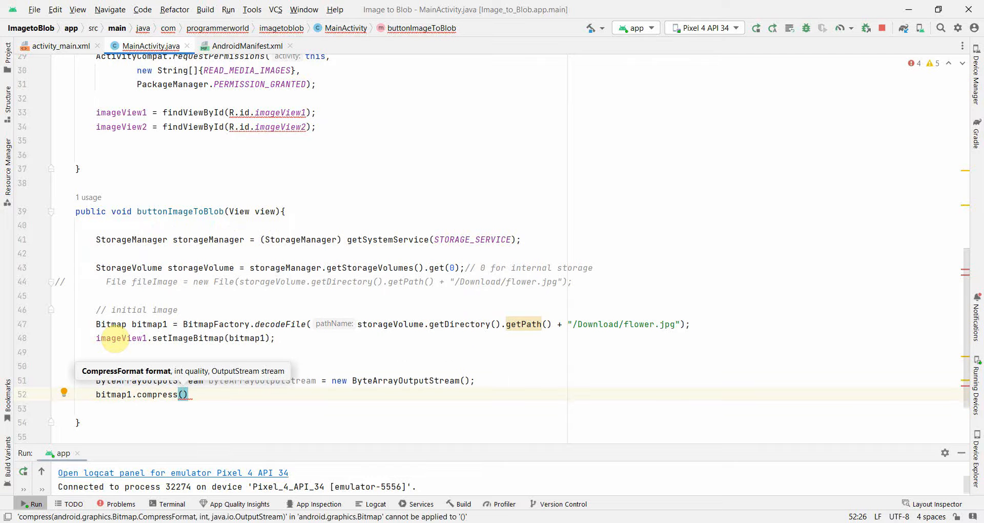
type("Bit")
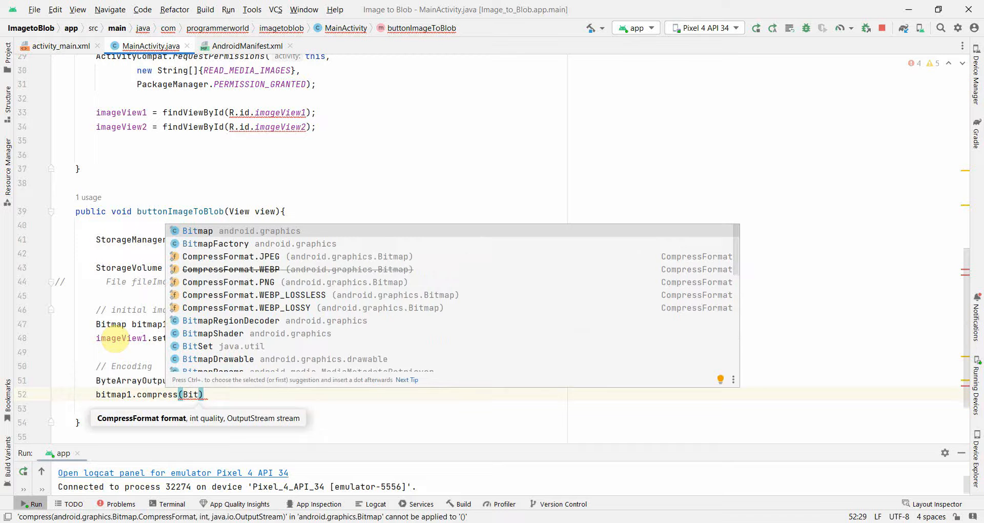
type("Bitmap.CompressFormat.PNG")
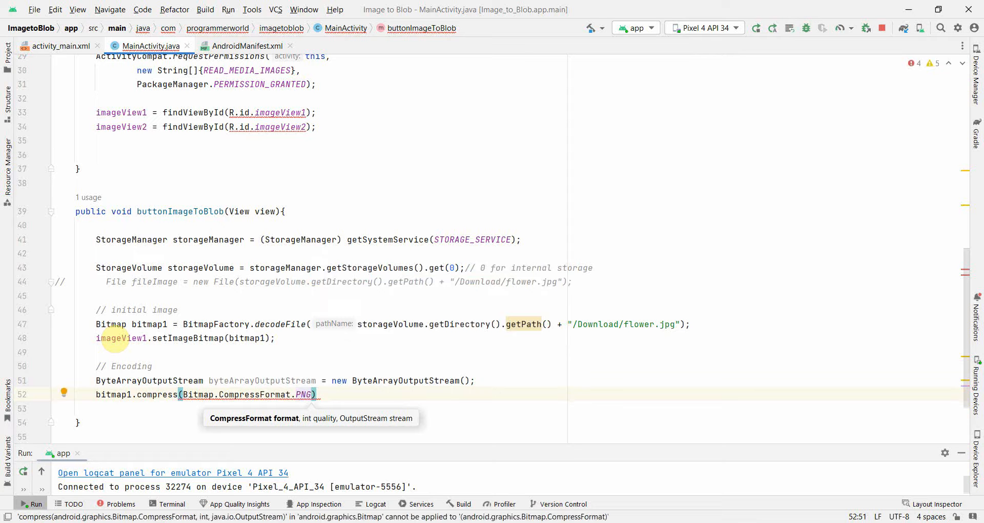
type(",")
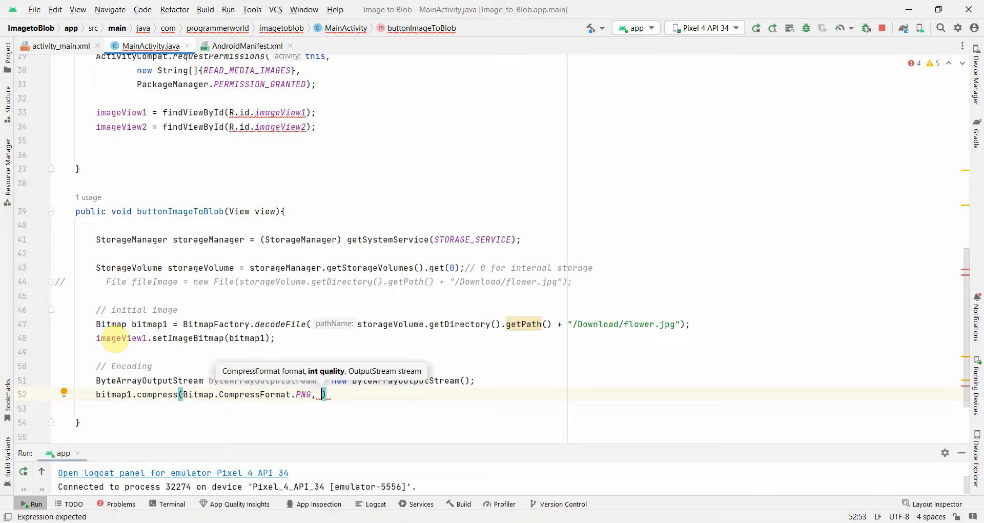
type("0,")
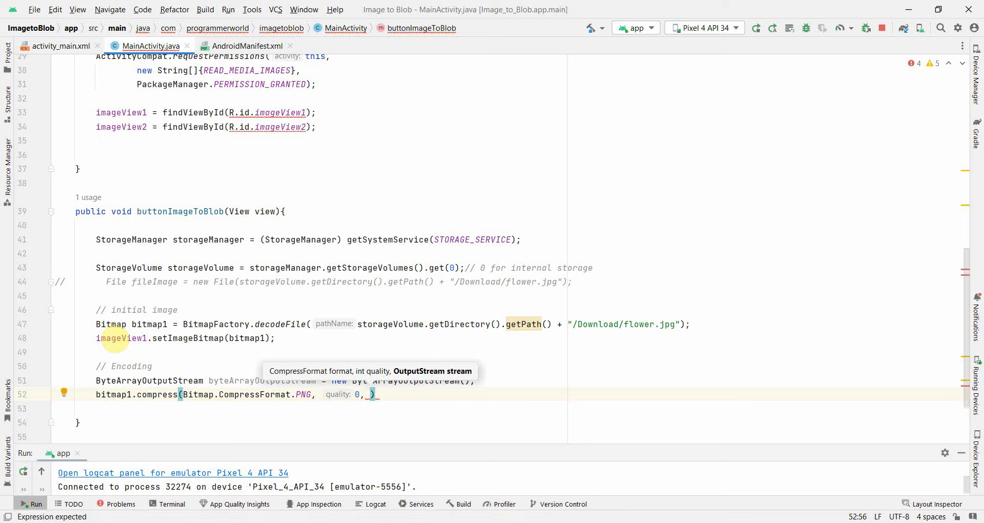
type("byteArrayOutputStream")
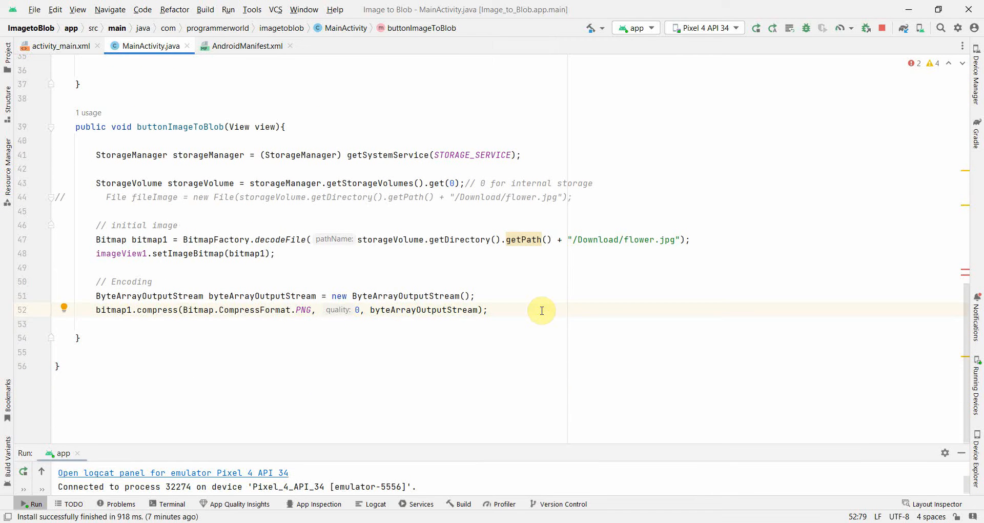
- Declare byte[] bytesImageEncoded = byteArrayOutputStream.toByteArray() and start a comment line
type("by")
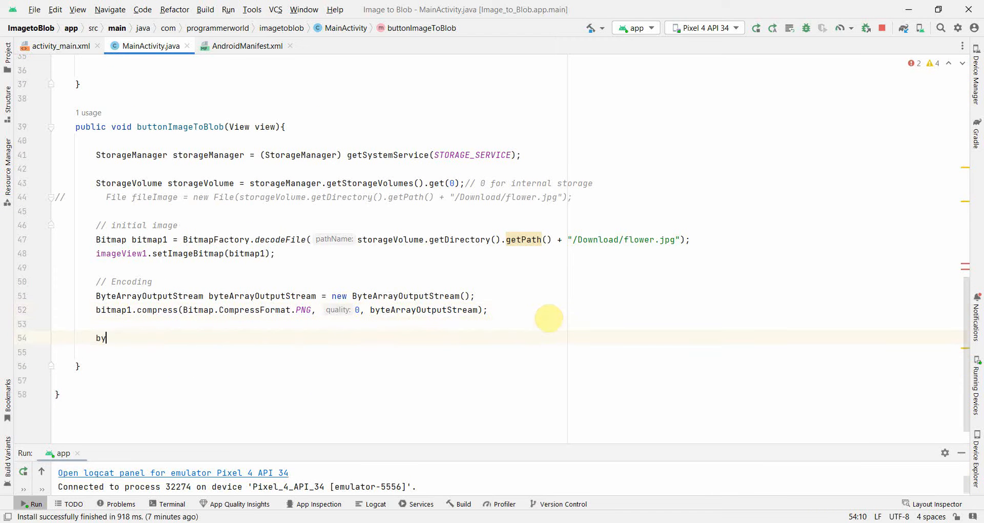
type("te[]")
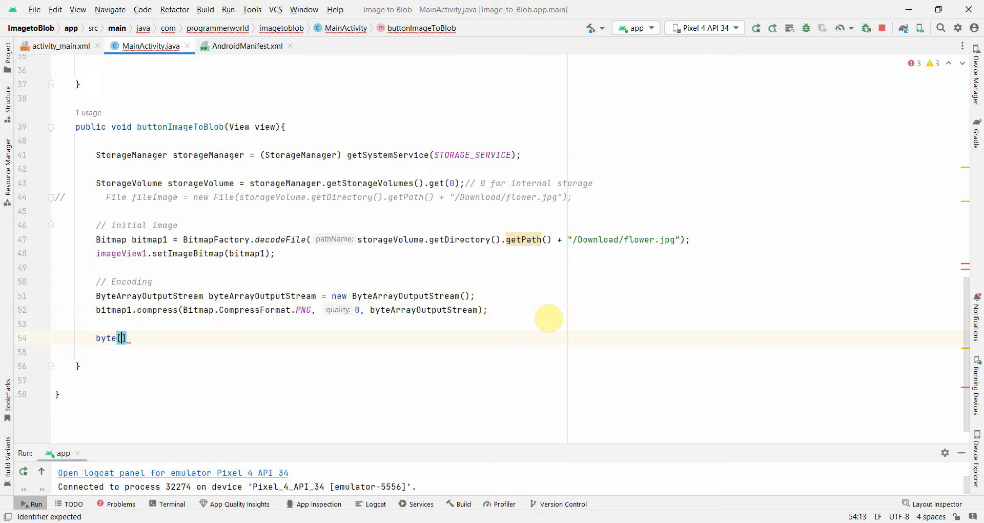
type("bytes")
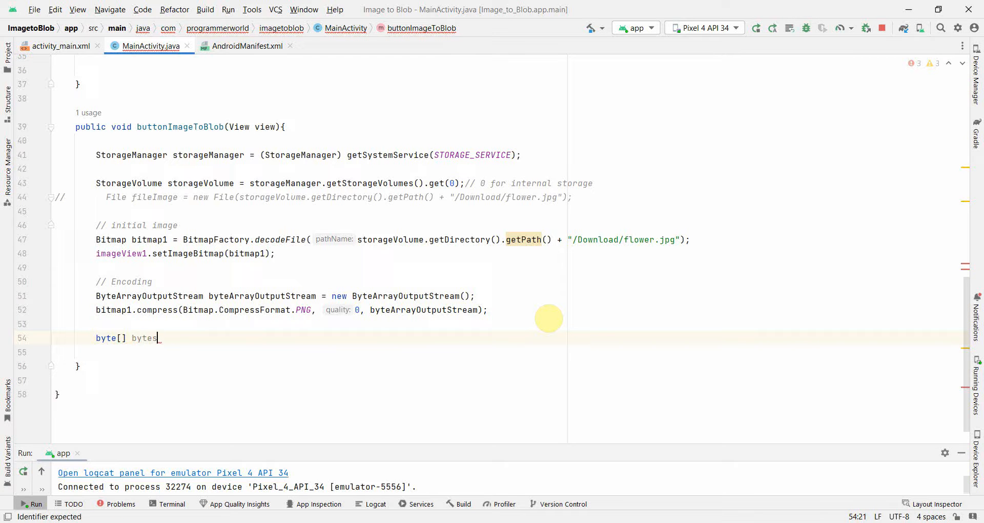
type("ImageEn")
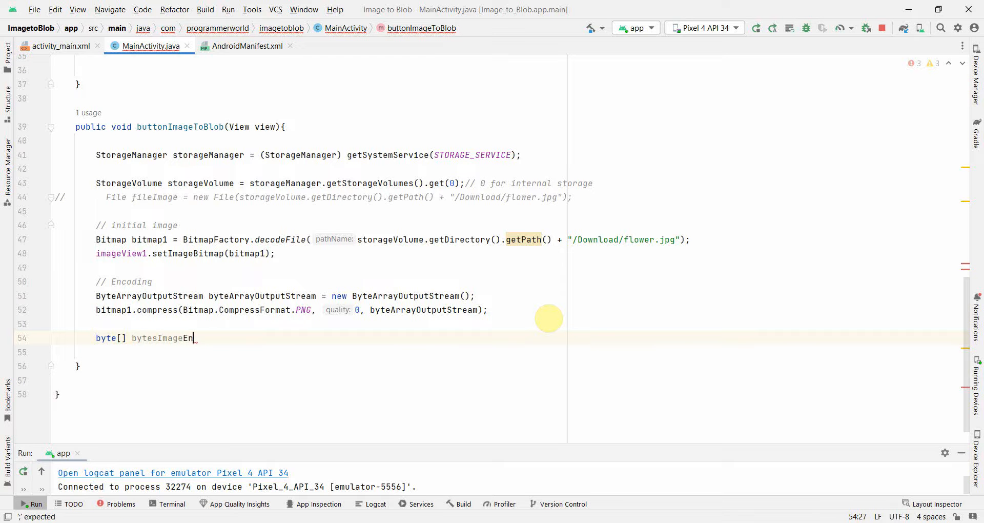
type("coded =")
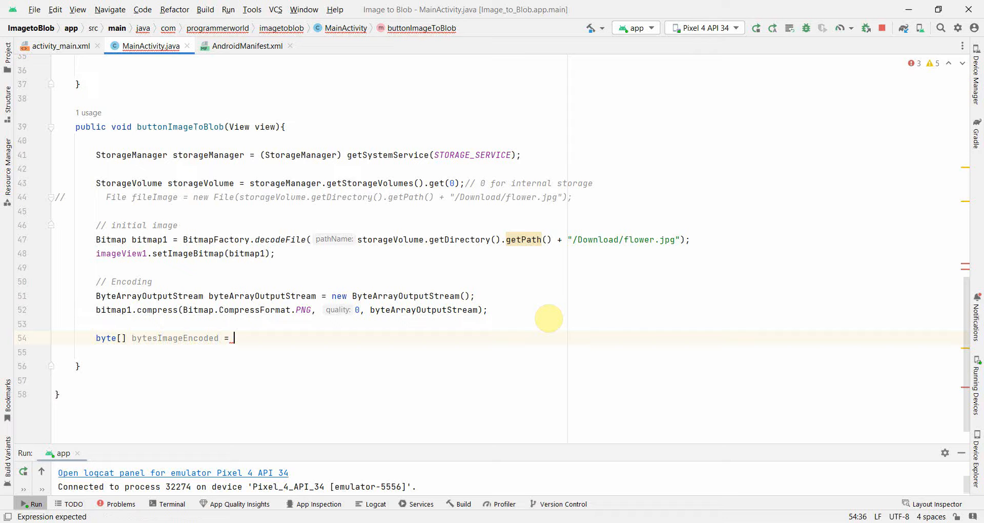
type("byteArrayOutputStream")
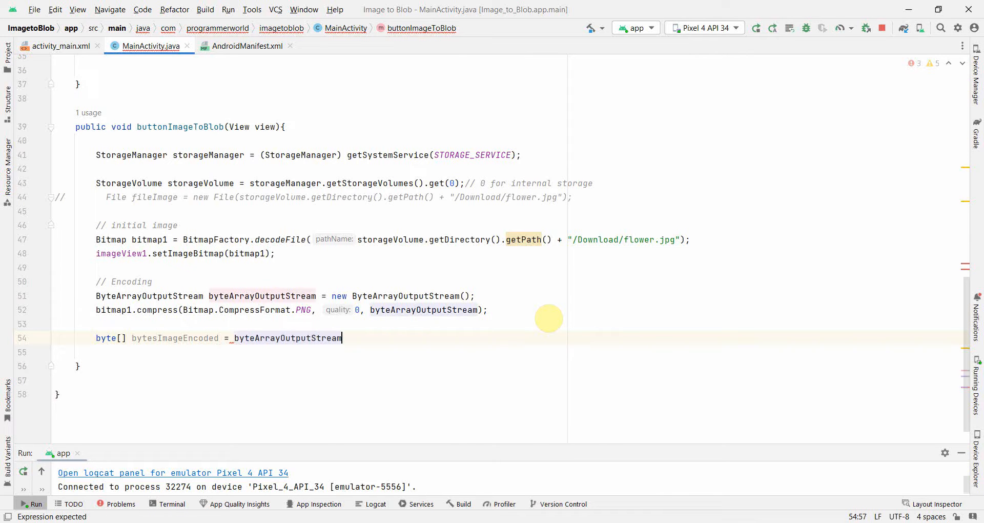
type(".toByteArray()")
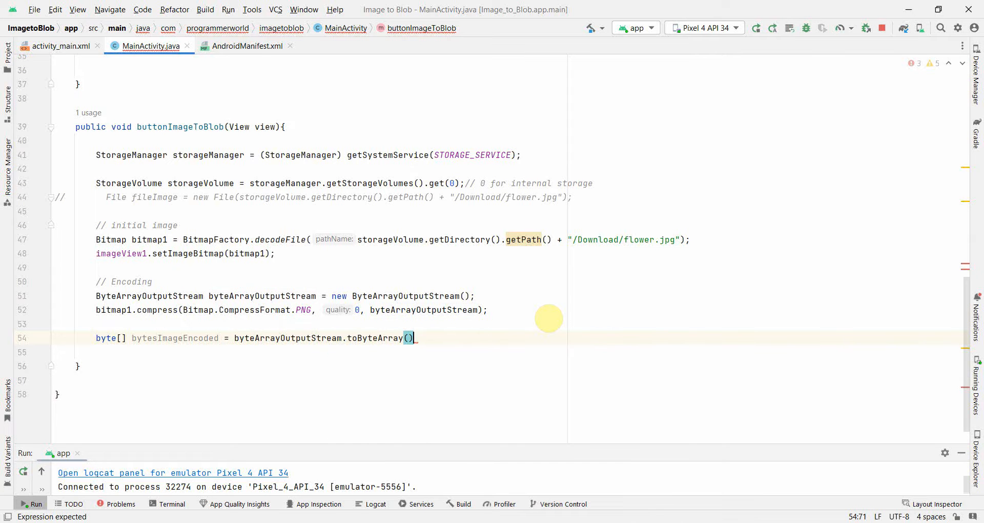
type(";")
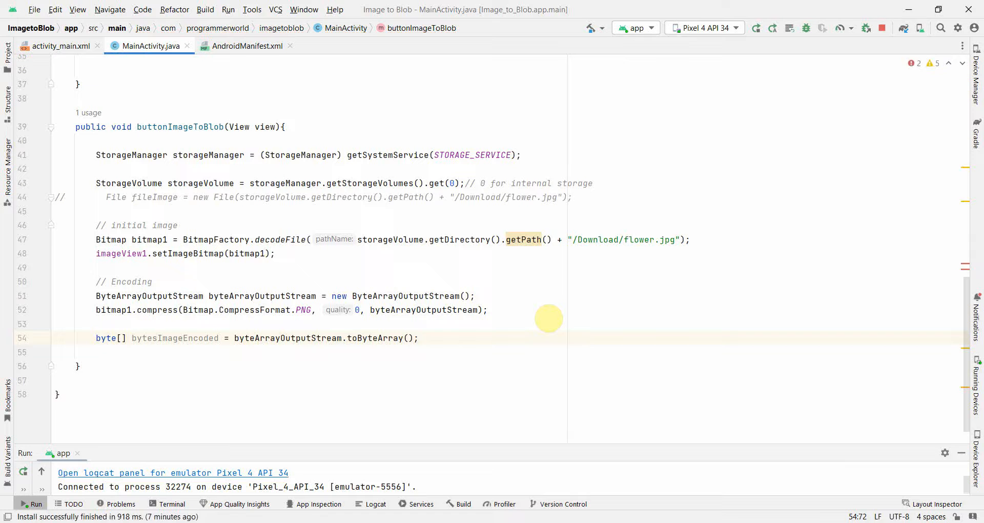
type("//")
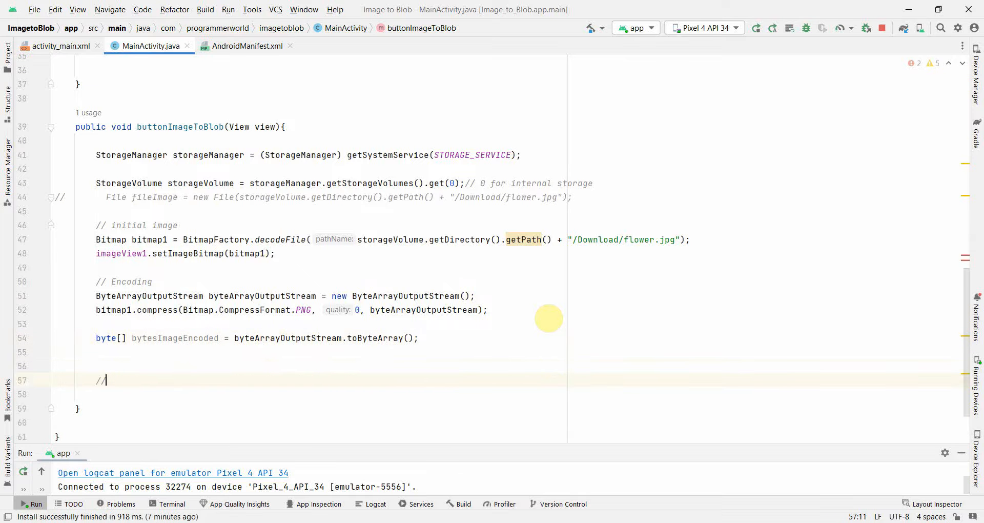
- Add the Decoding comment and begin declaring String stringImageBytes
type("Decoding")
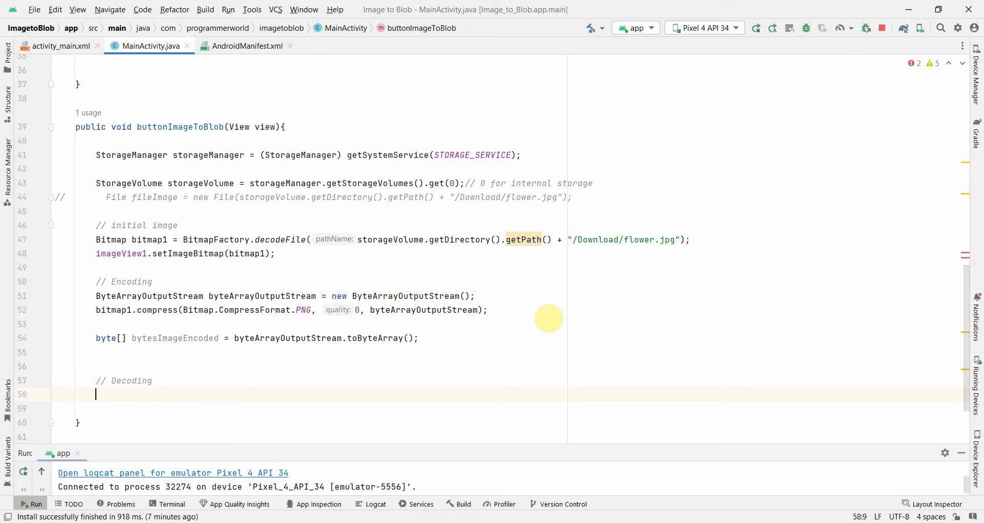
double_click(174, 338)
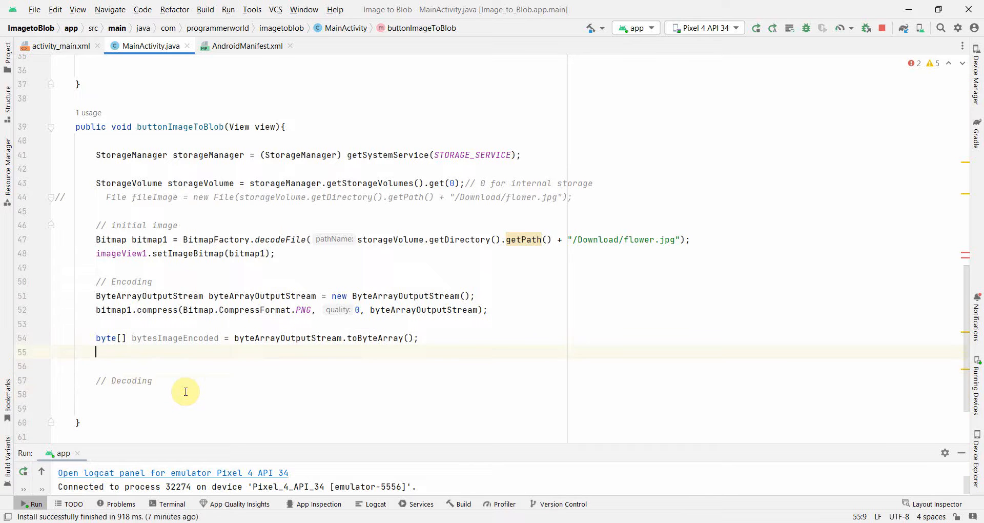
type("String strin")
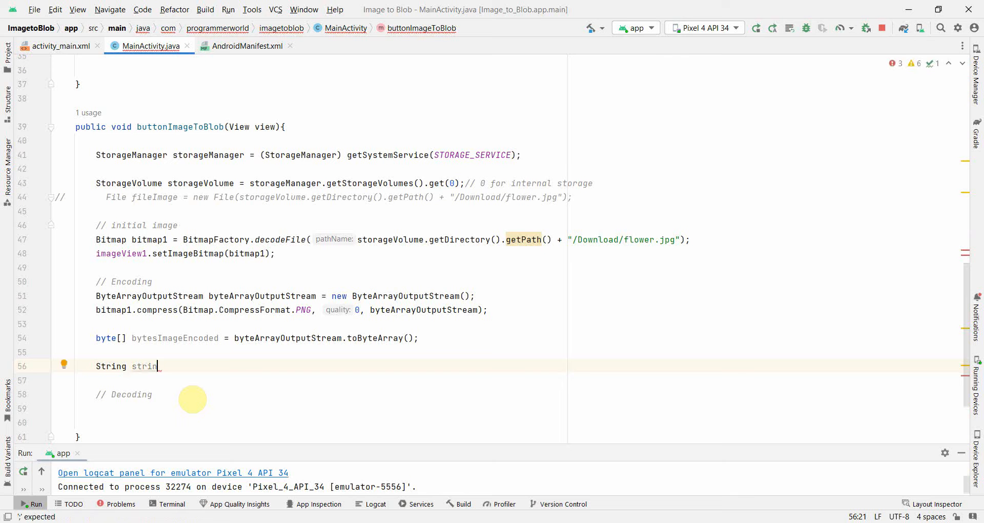
type("g")
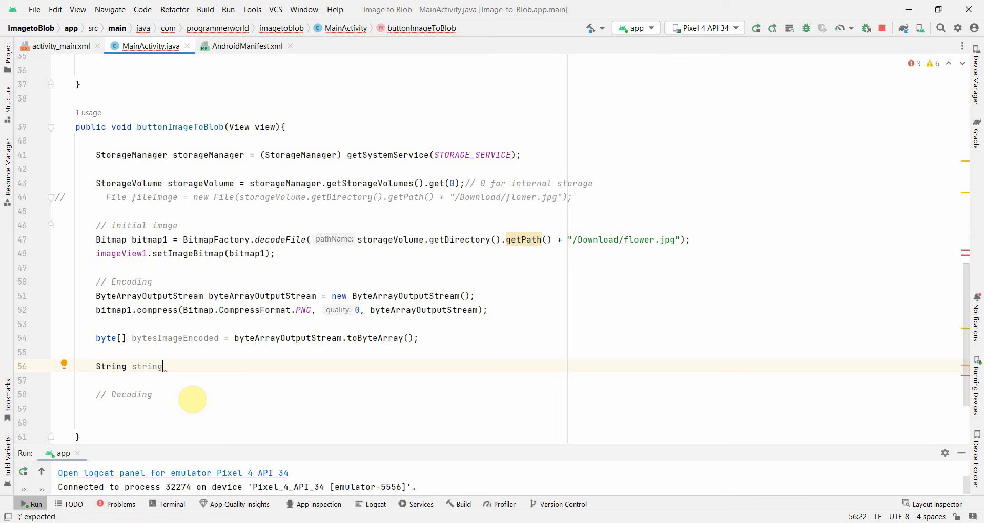
type("B")
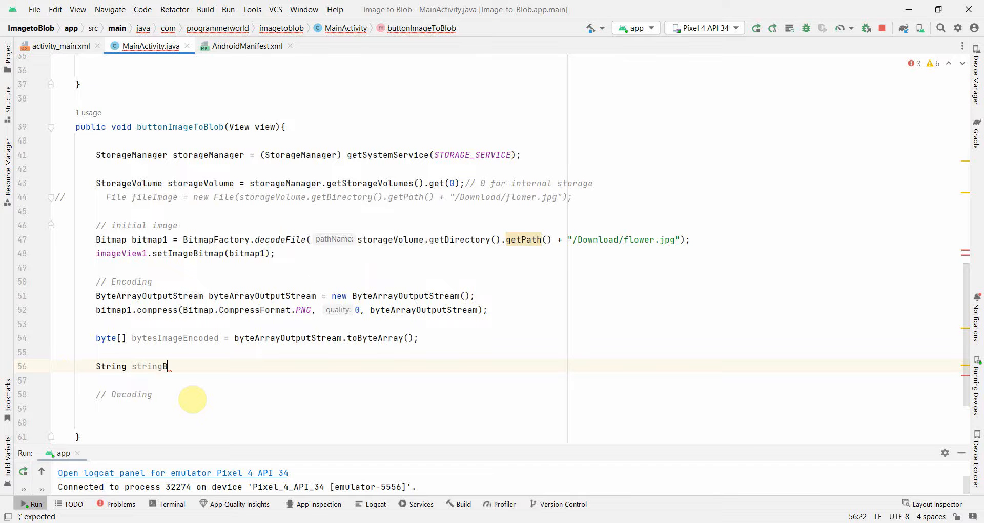
type("ImageBy")
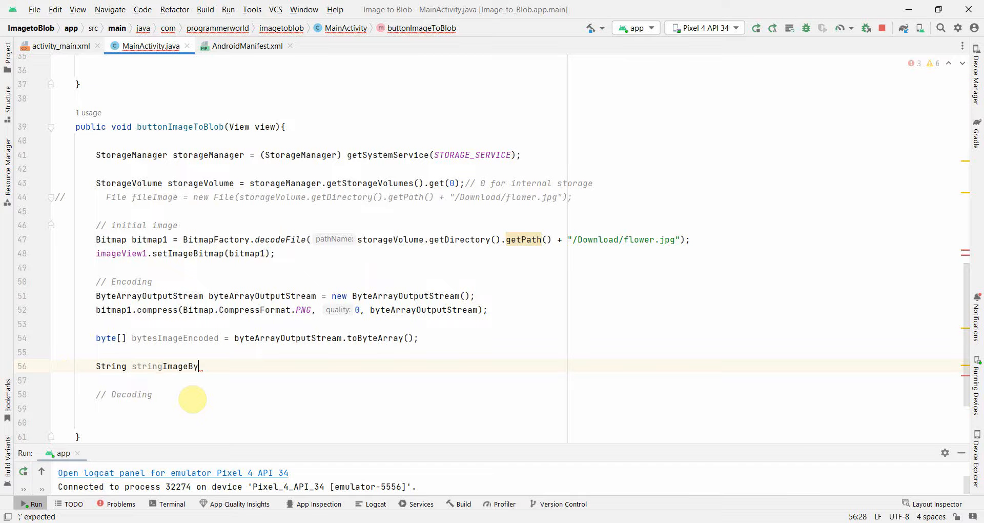
type("tes =")
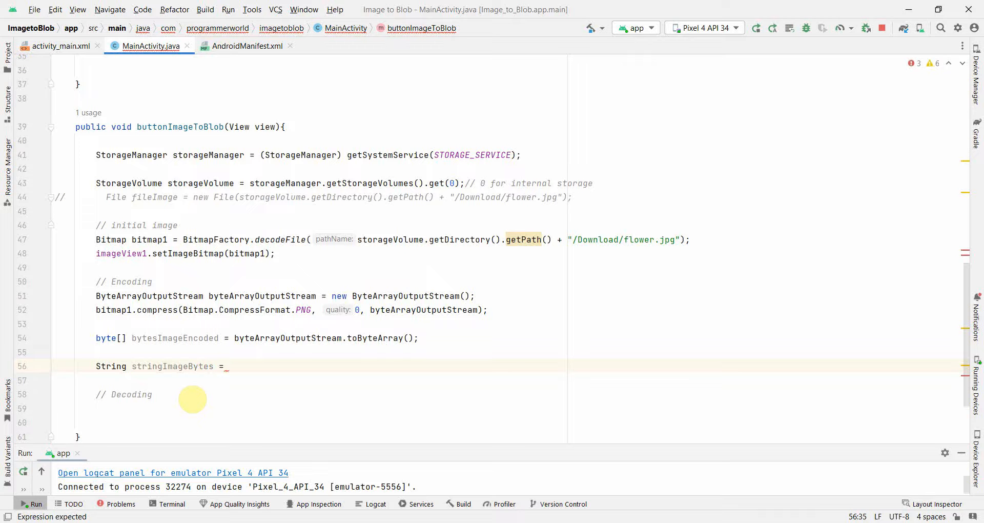
- Assign Base64.getEncoder().encodeToString(bytesImageEncoded) to stringImageBytes
type("Base64")
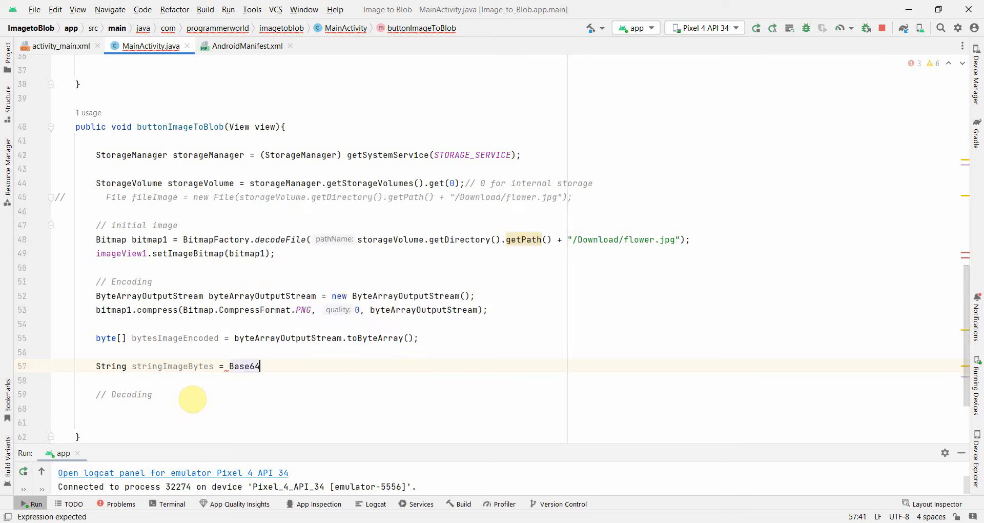
type(".")
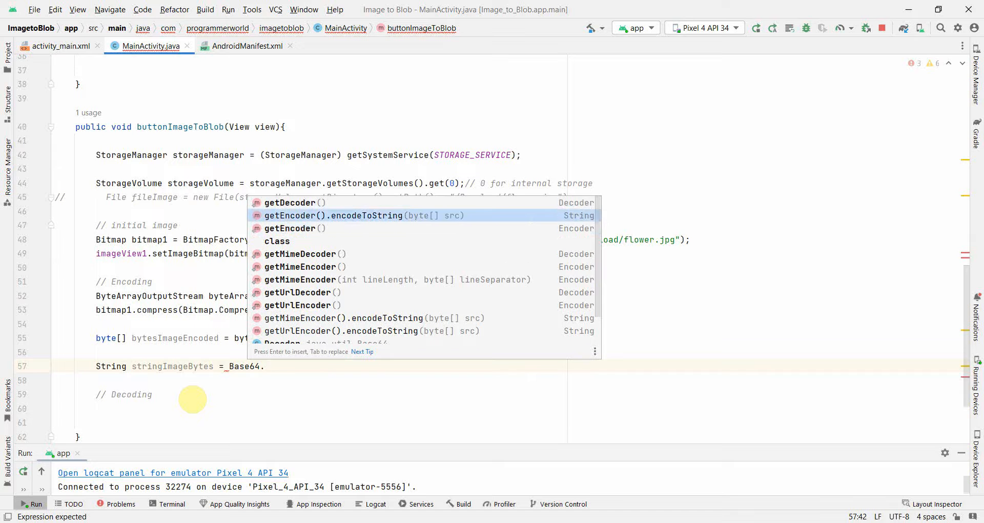
left_click(366, 215)
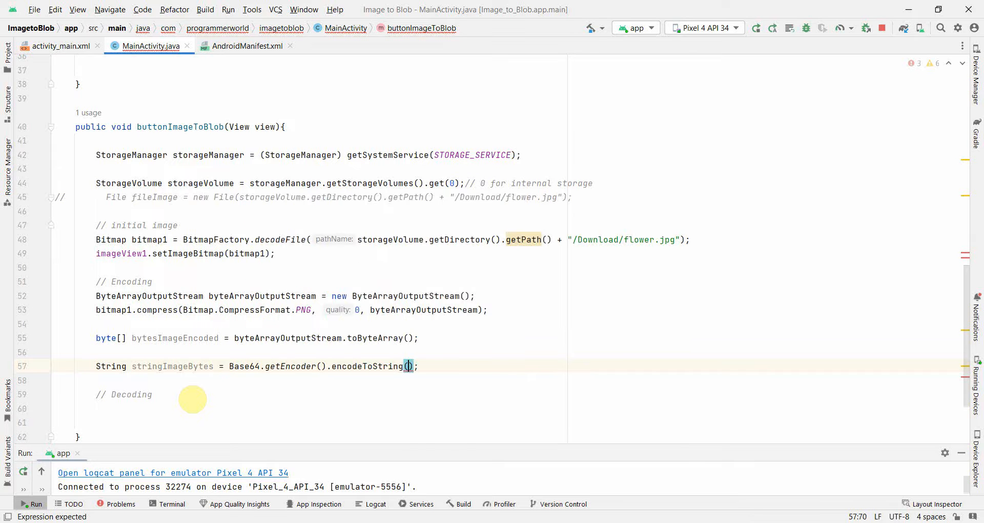
type("bytesImageEncoded")
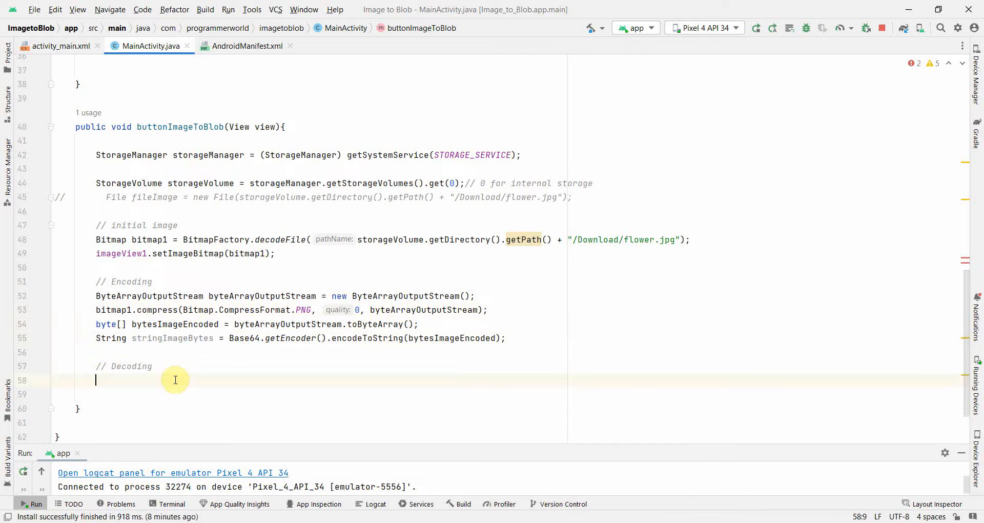
- Declare byte[] bytesImageDecoded = Base64.getDecoder().decode(stringImageBytes)
type("Strin")
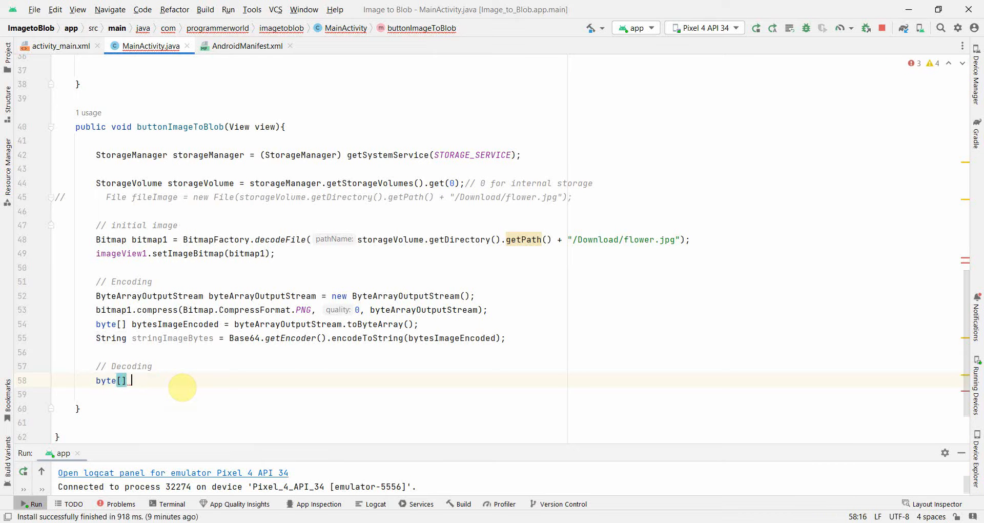
type("_bytesImageDecoded =")
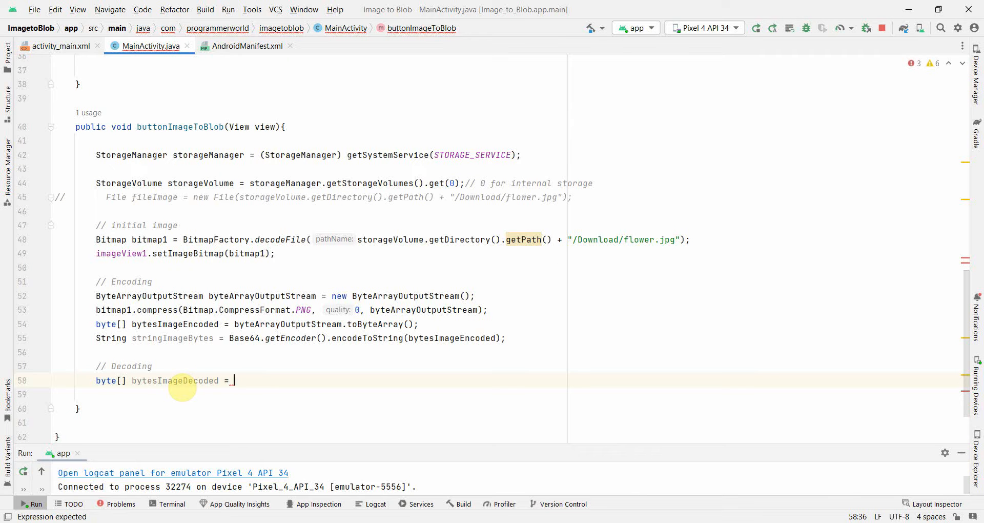
type("Ba")
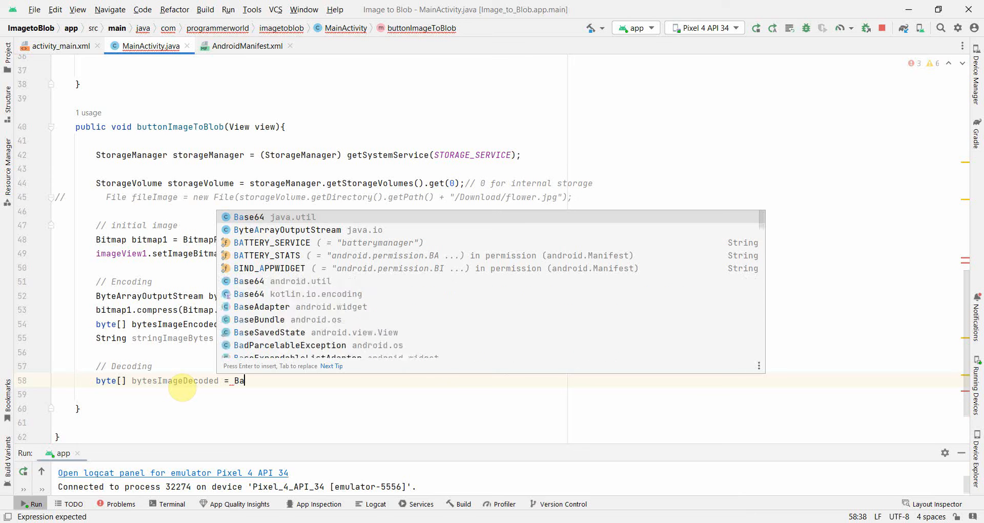
type("se64.")
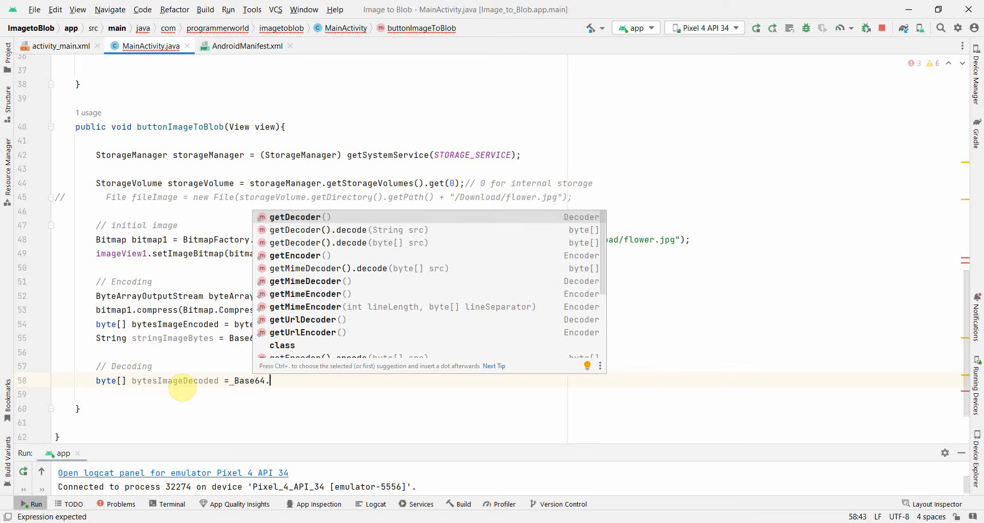
key("Down")
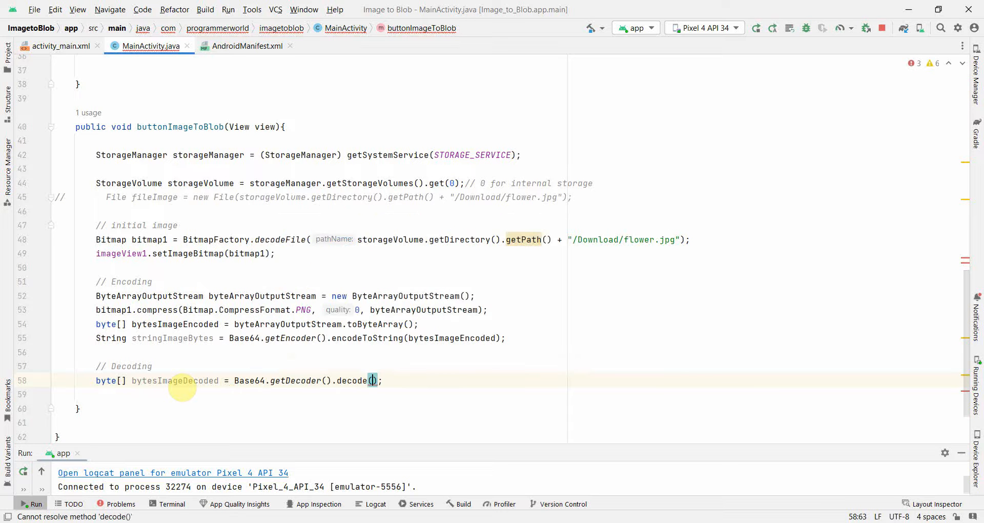
type("stringImageBytes")
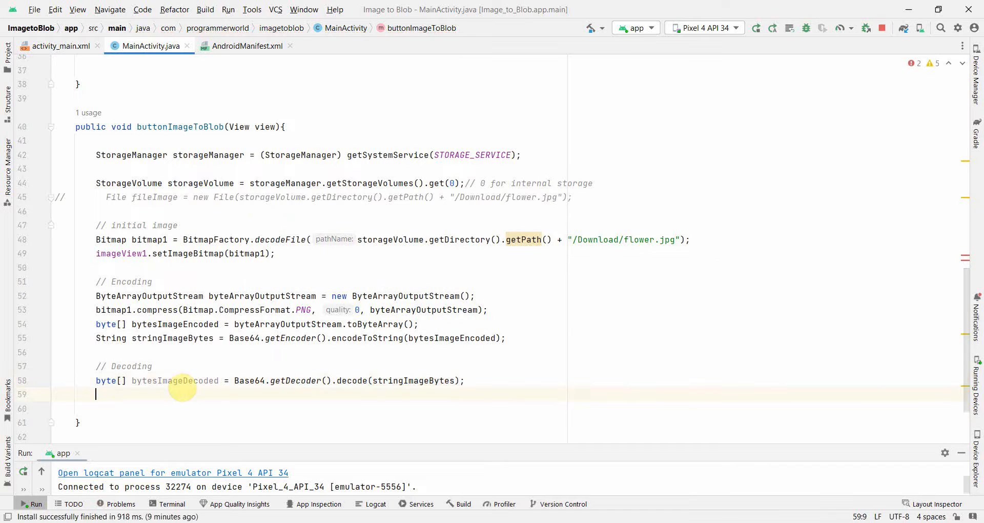
- Declare ByteArrayInputStream byteArrayInputStream = new ByteArrayInputStream(bytesImageDecoded)
type("By")
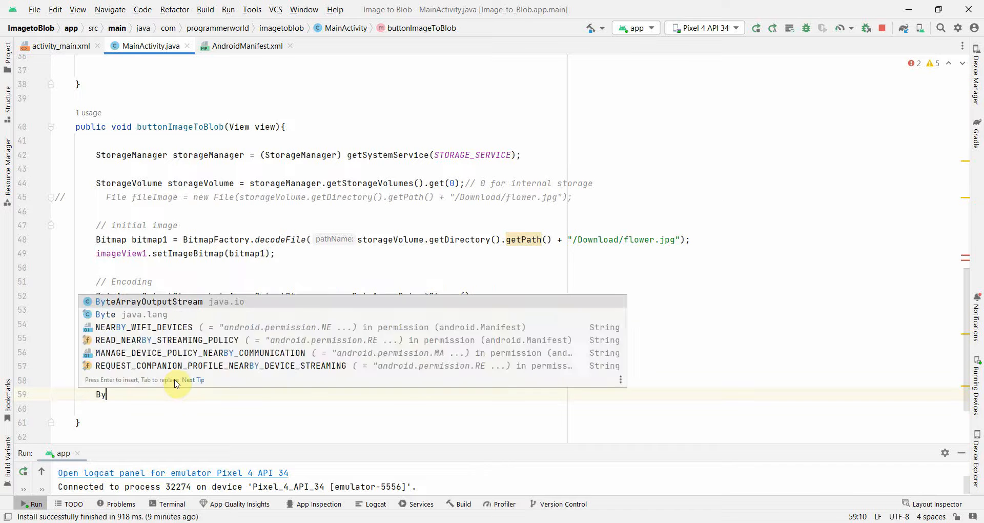
type("t")
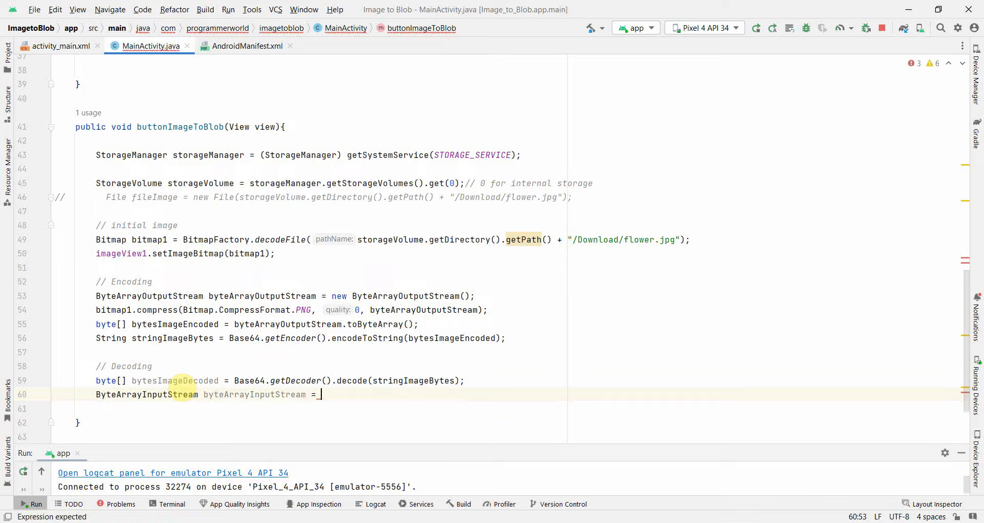
type("new ByteArrayInputStream(")
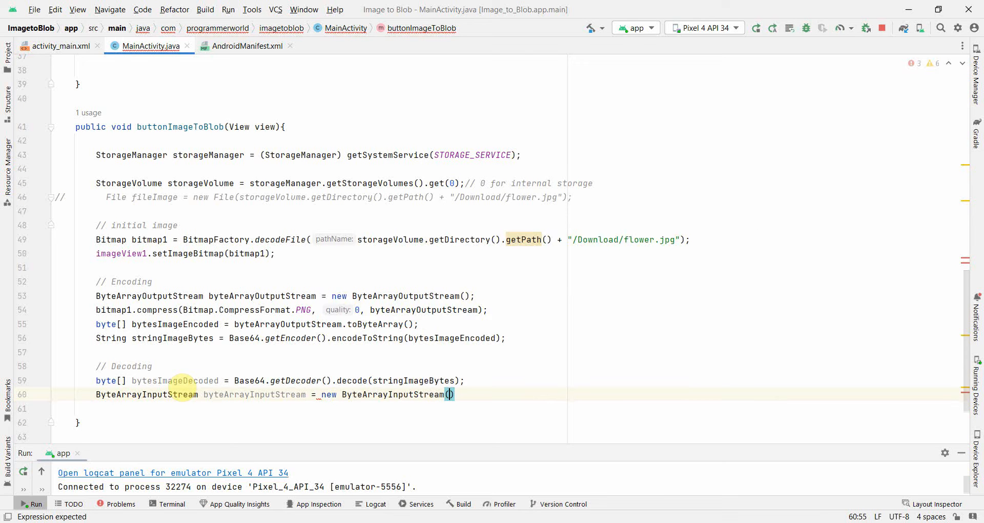
type("byb")
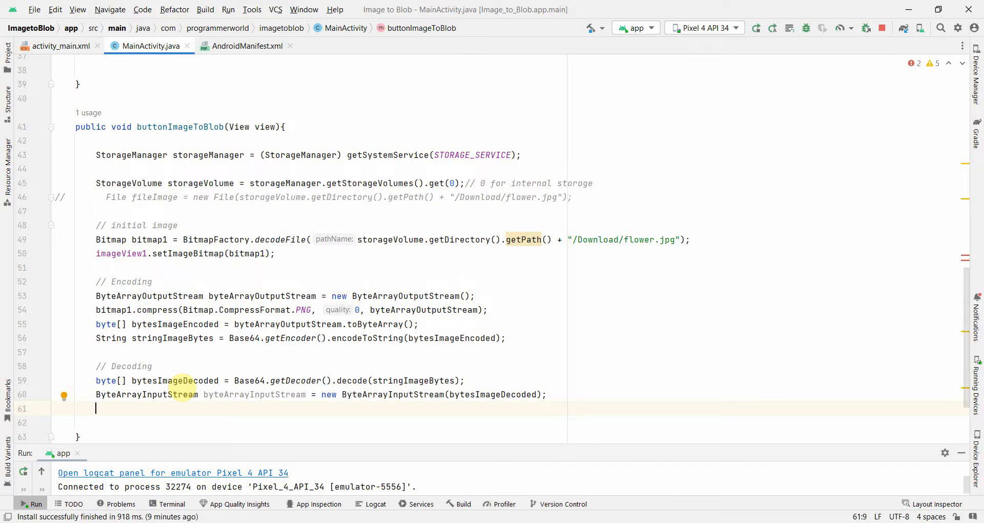
- Declare Bitmap bitmap2 = BitmapFactory.decodeStream(byteArrayInputStream)
type("Bitmap")
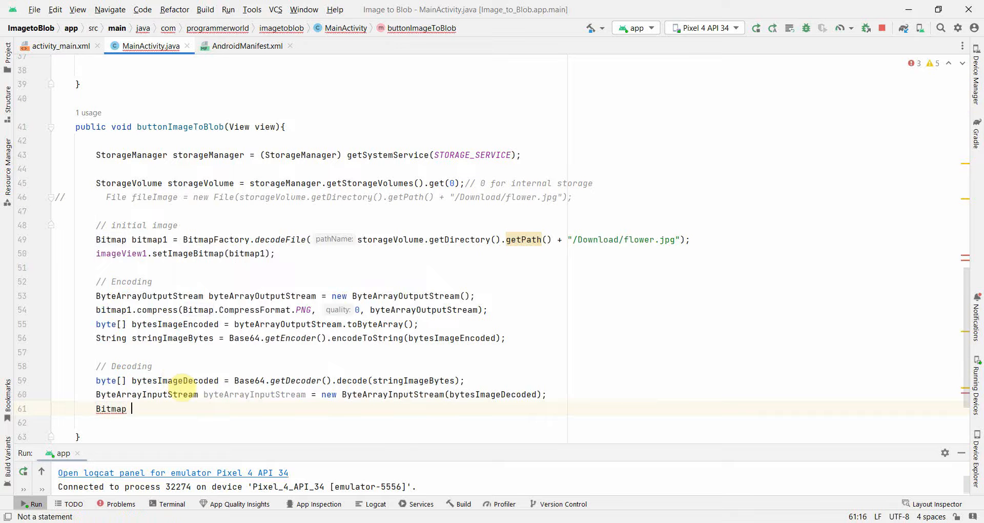
type("bitmap2")
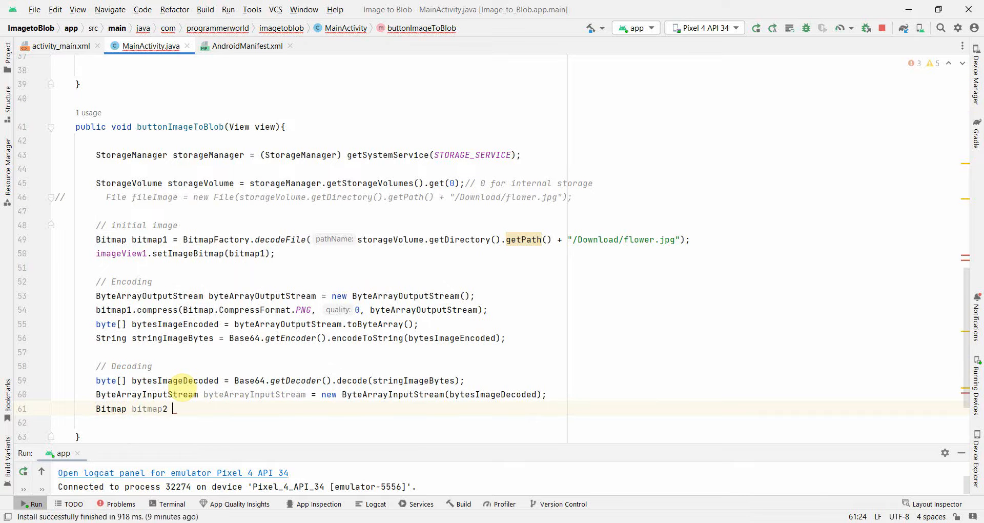
type("=")
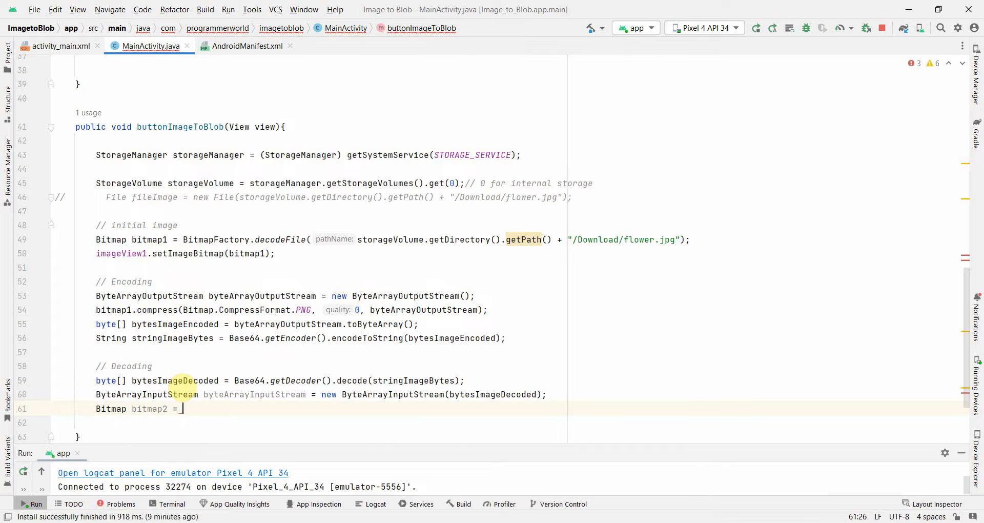
type("BitmapFactory.")
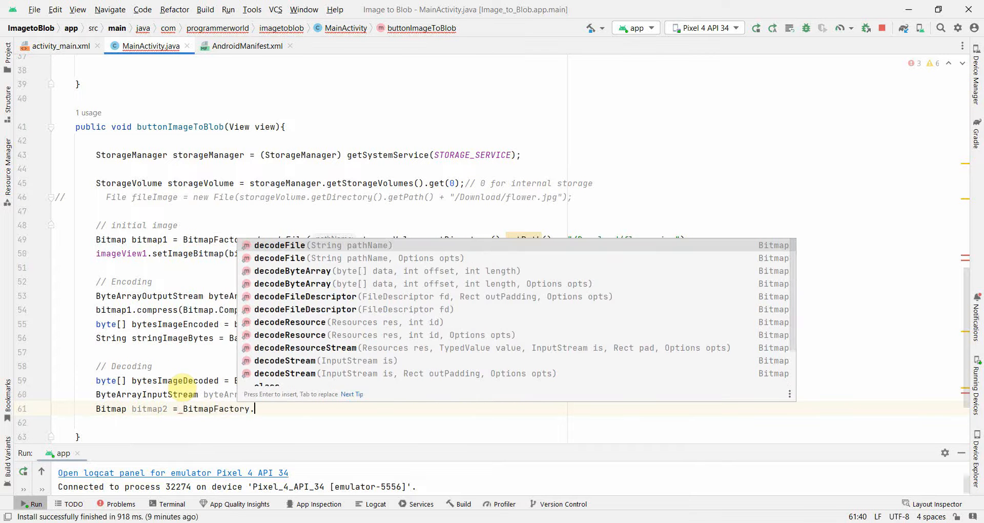
type("decodeStream(")
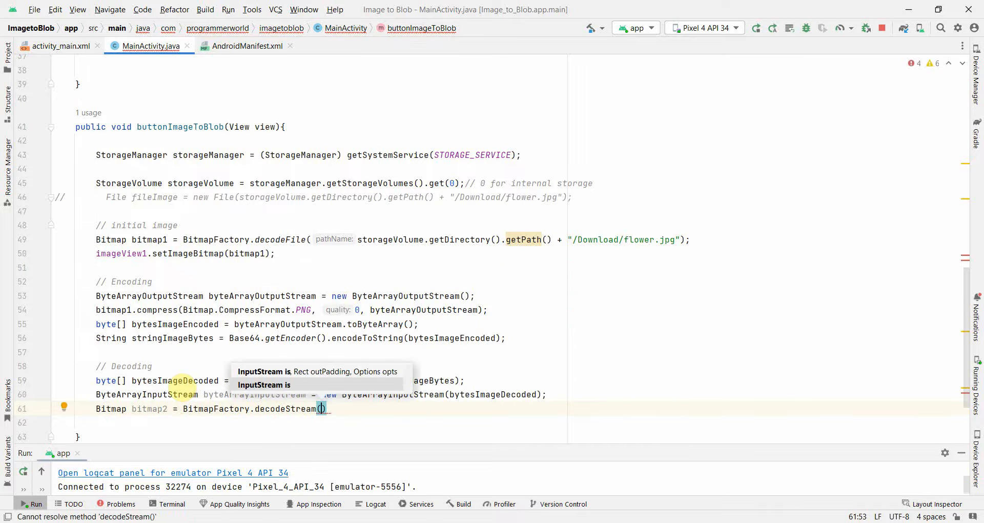
type("byteArrayInputStream")
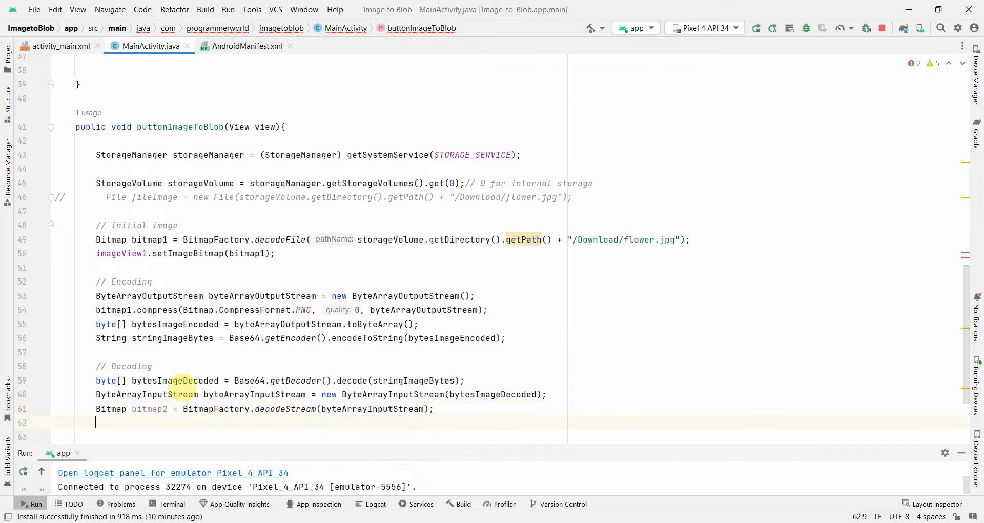
- Call imageView2.setImageBitmap(bitmap2)
type("imageView2.setImageBitmap();")
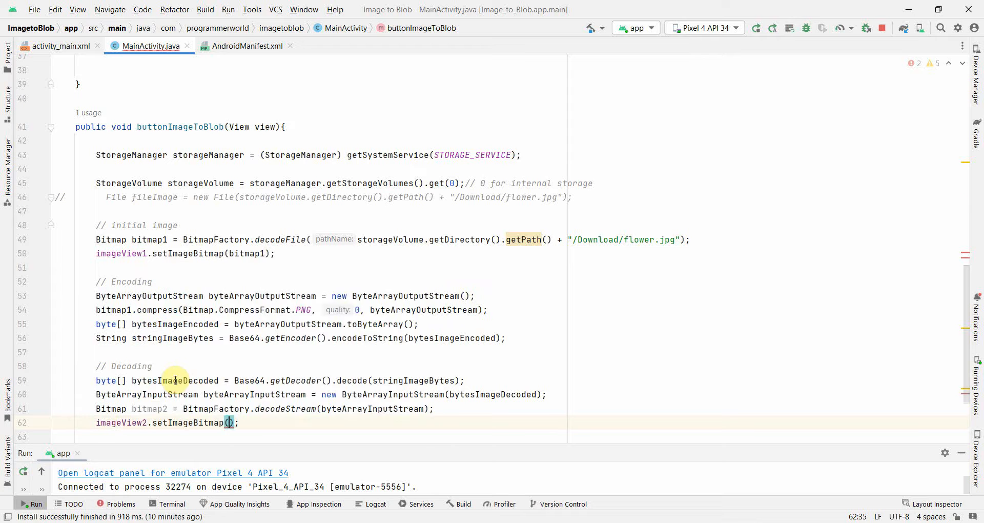
type("bi")
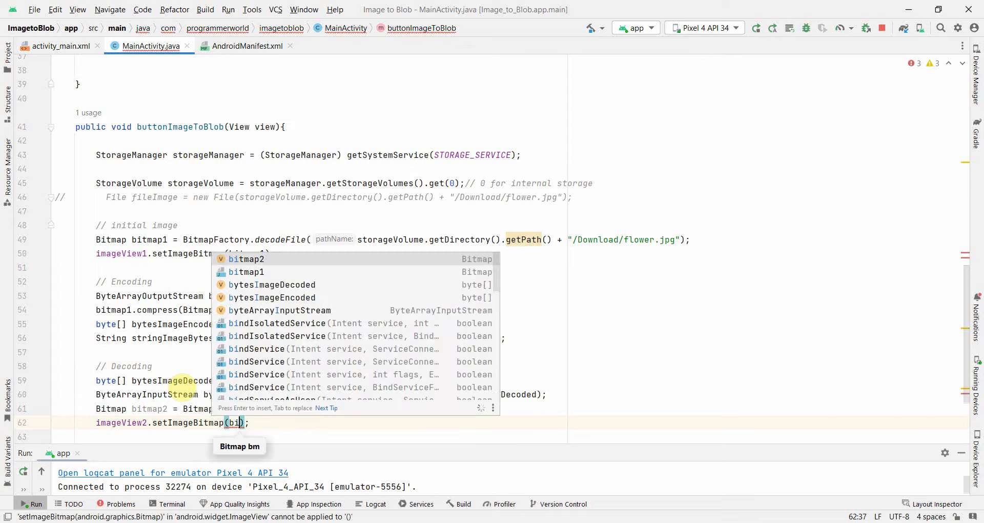
key("Enter")
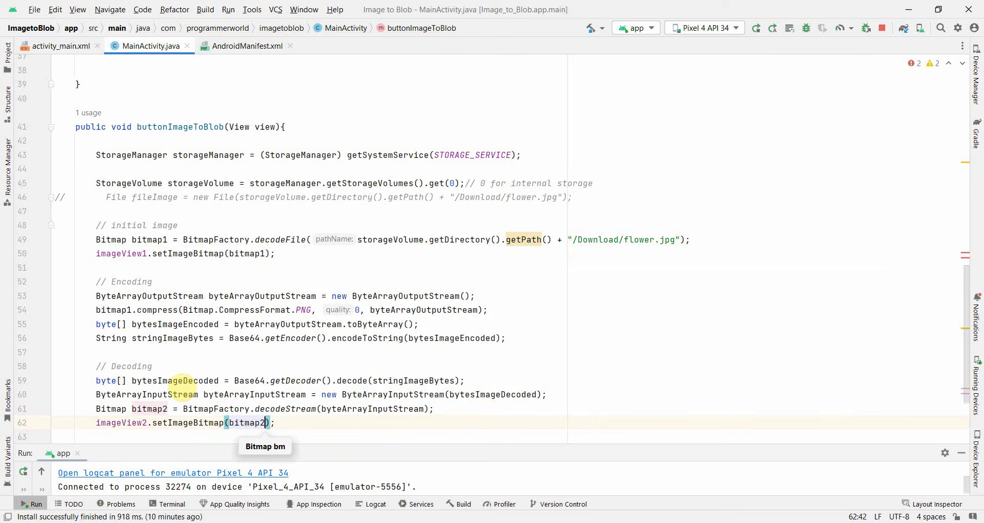
mouse_move(153, 254)
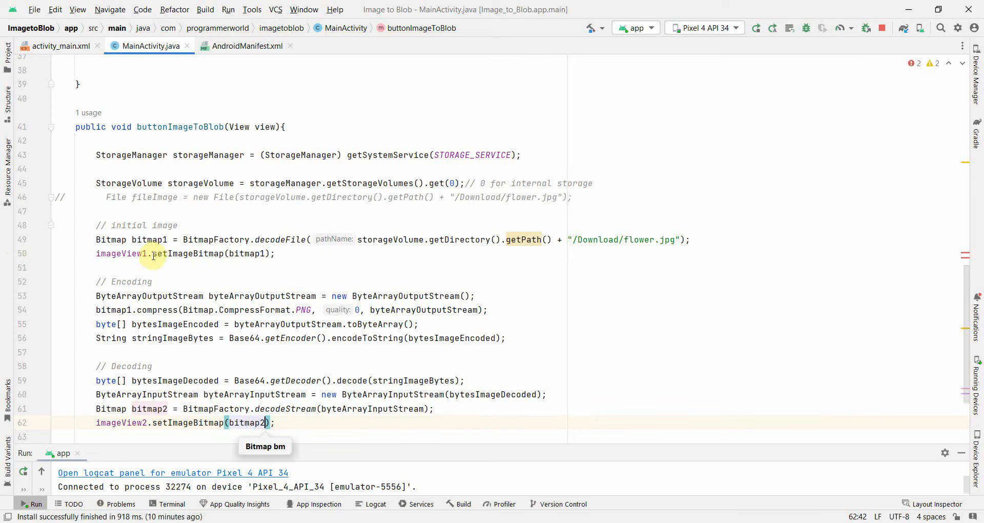
- Run the app on the Pixel 4 emulator and tap Convert to Blob
double_click(118, 253)
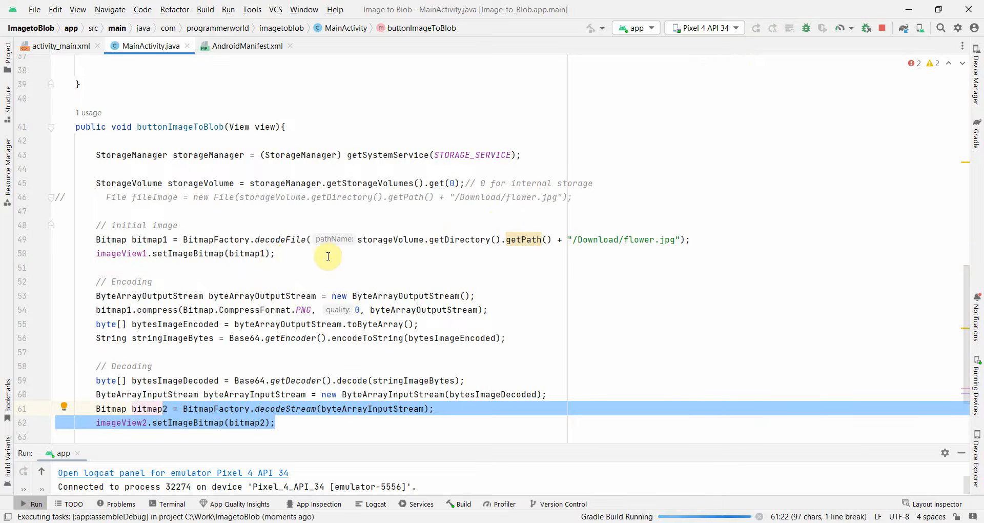
mouse_move(622, 185)
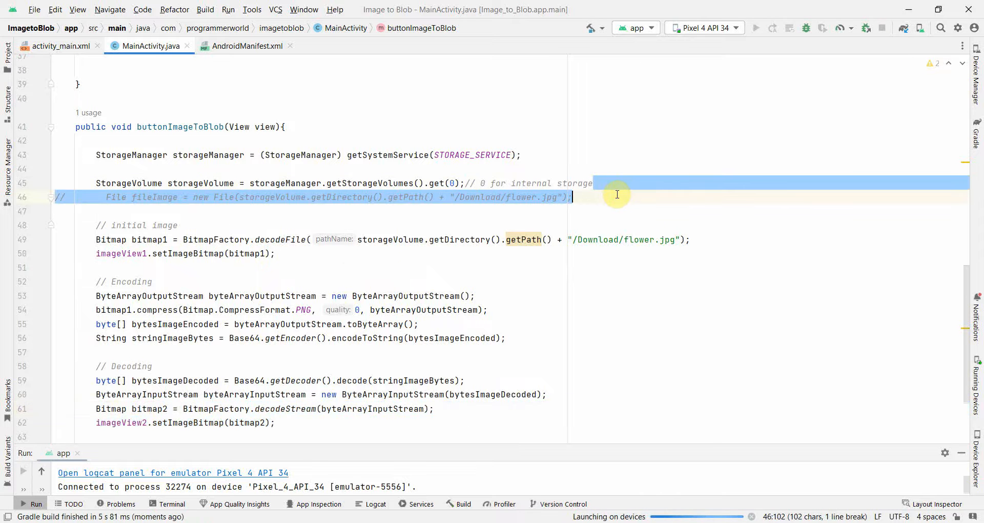
left_click(756, 28)
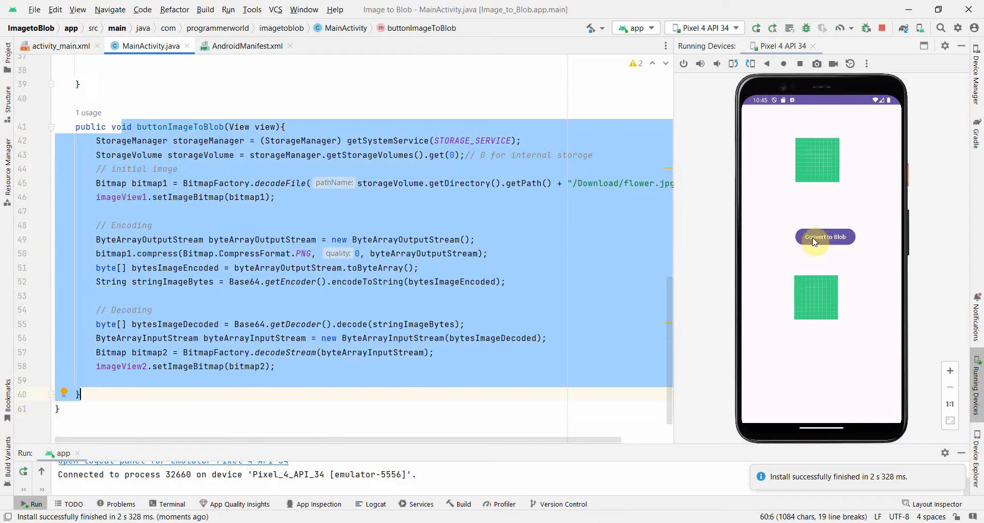
left_click(824, 237)
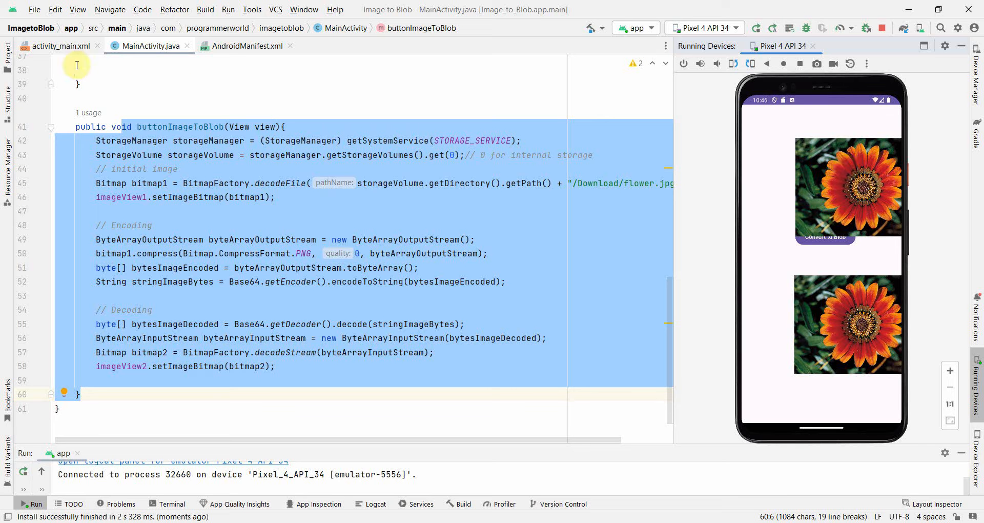
mouse_move(56, 45)
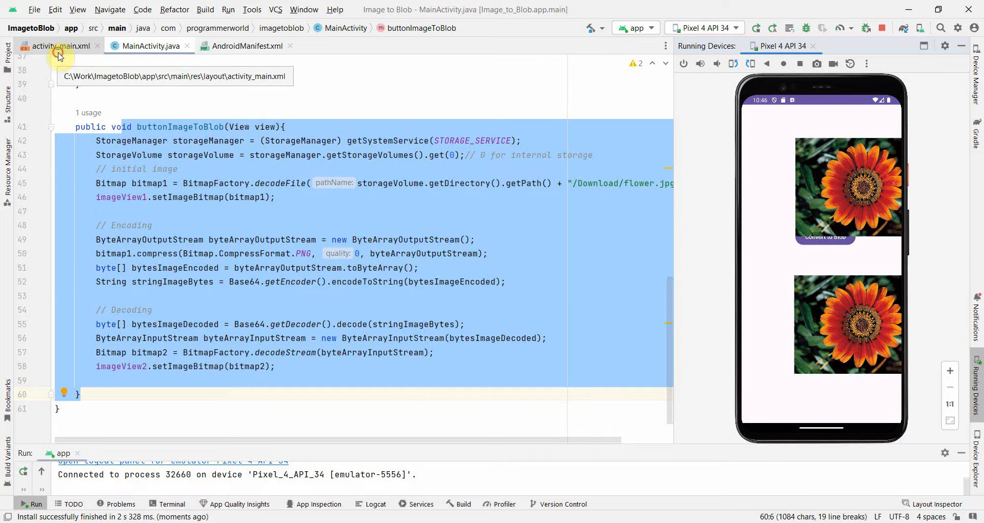
- Drag the Convert to Blob button lower in activity_main.xml and rerun the app
left_click(52, 46)
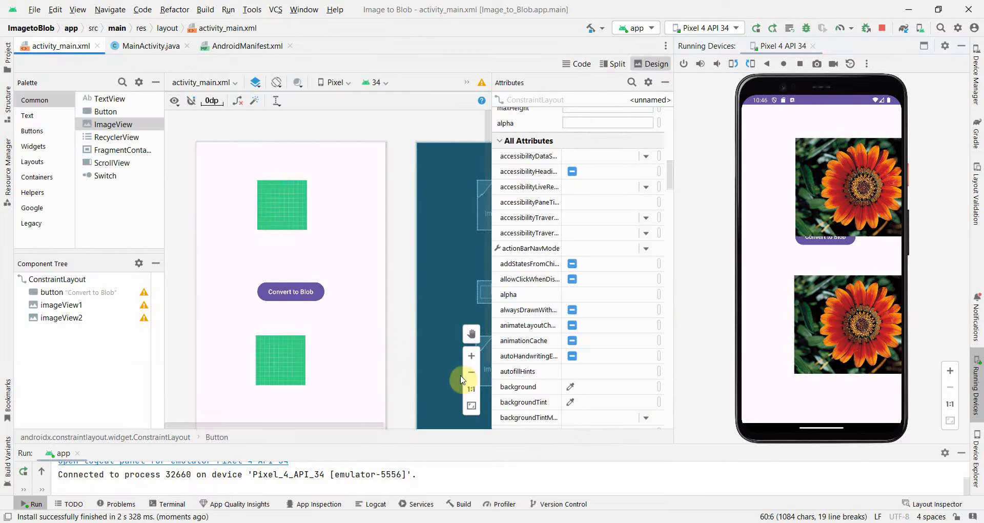
left_click(282, 205)
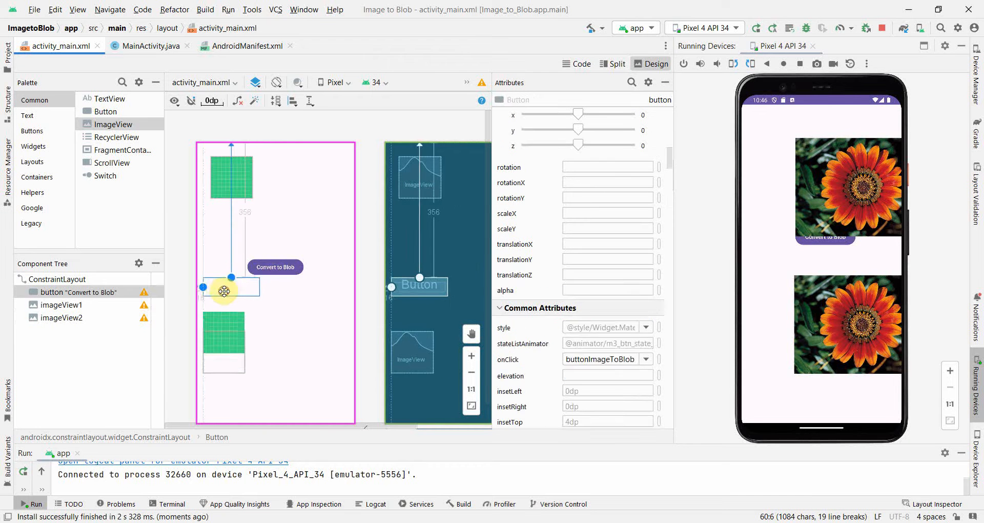
left_click(224, 336)
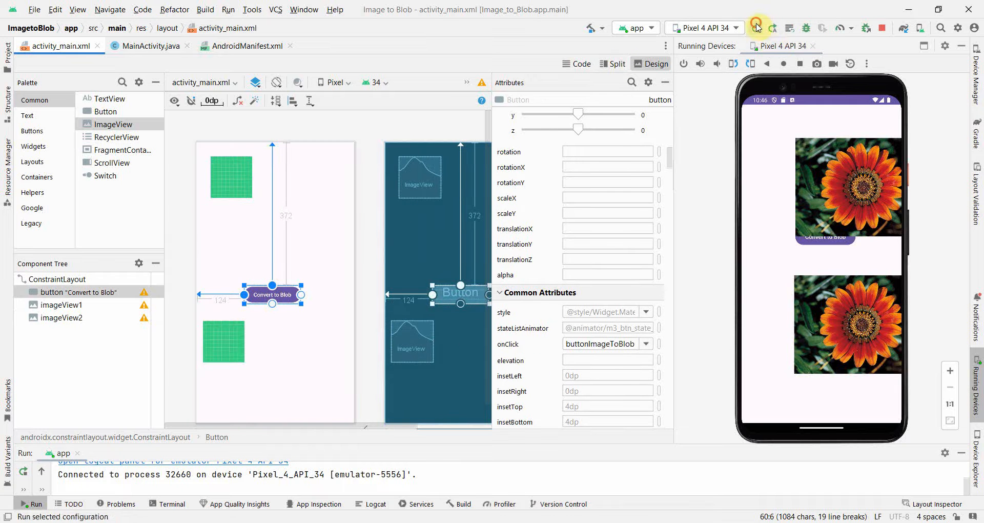
left_click(754, 27)
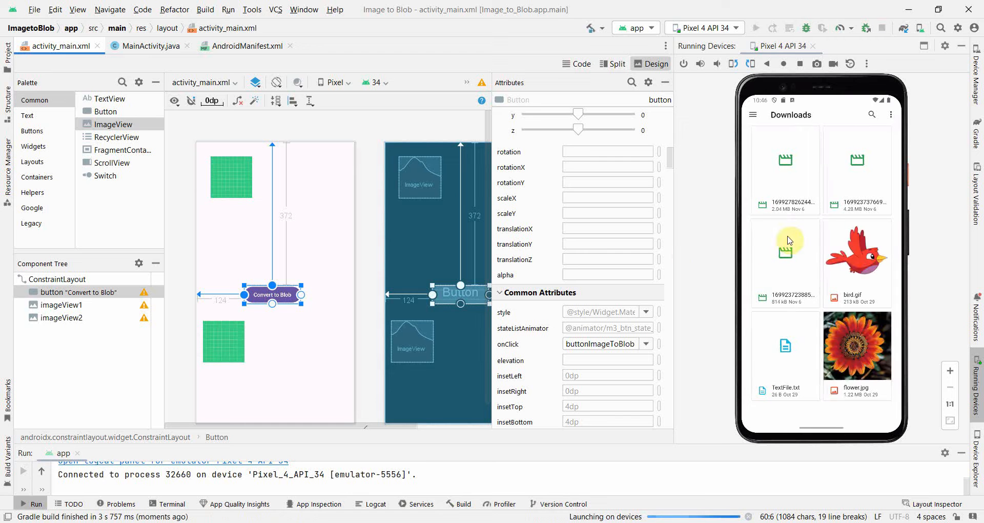
mouse_move(741, 234)
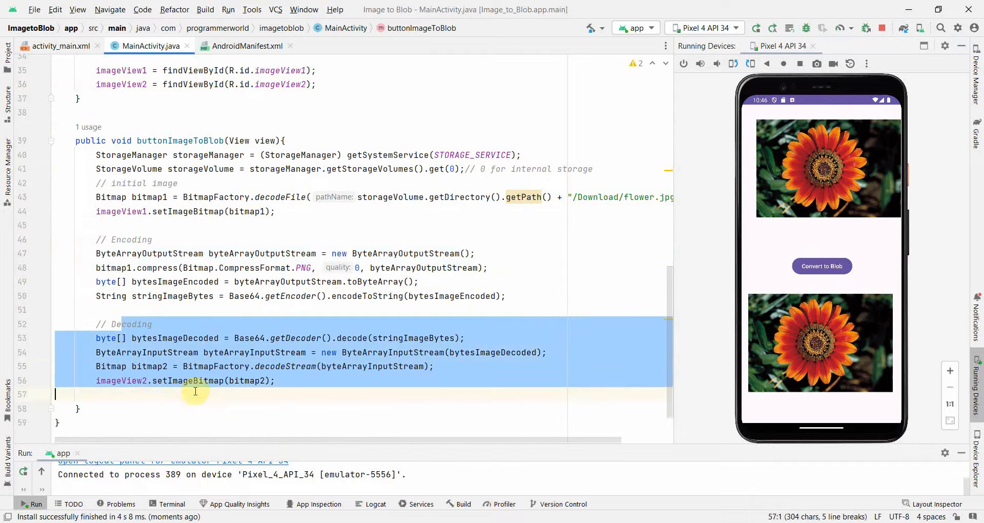
- Deselect the decoding lines in MainActivity.java and scroll down through the code
left_click(178, 381)
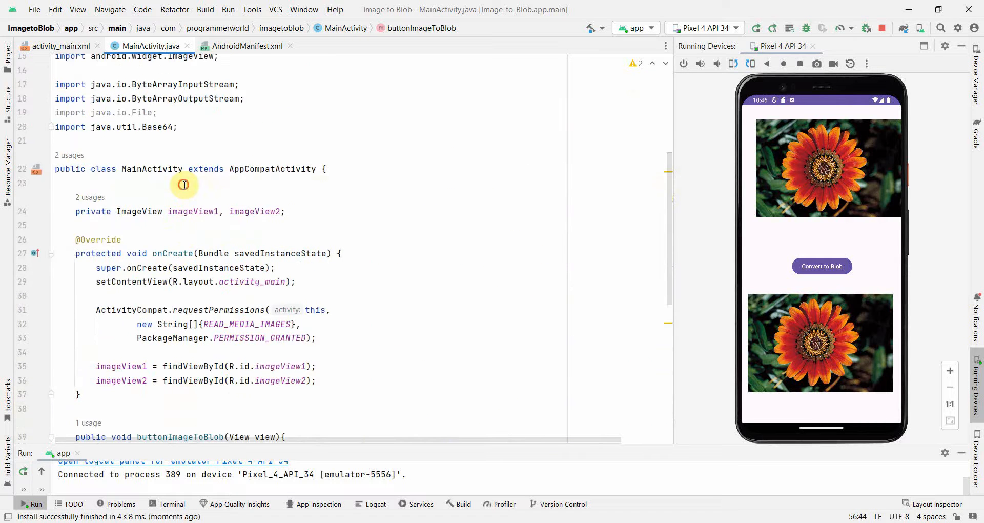
scroll("down", 3)
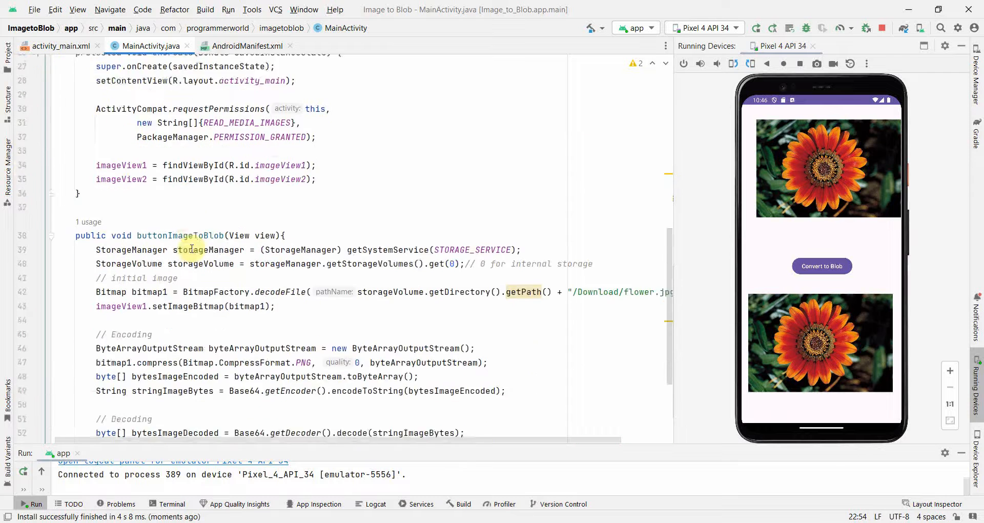
scroll("down", 3)
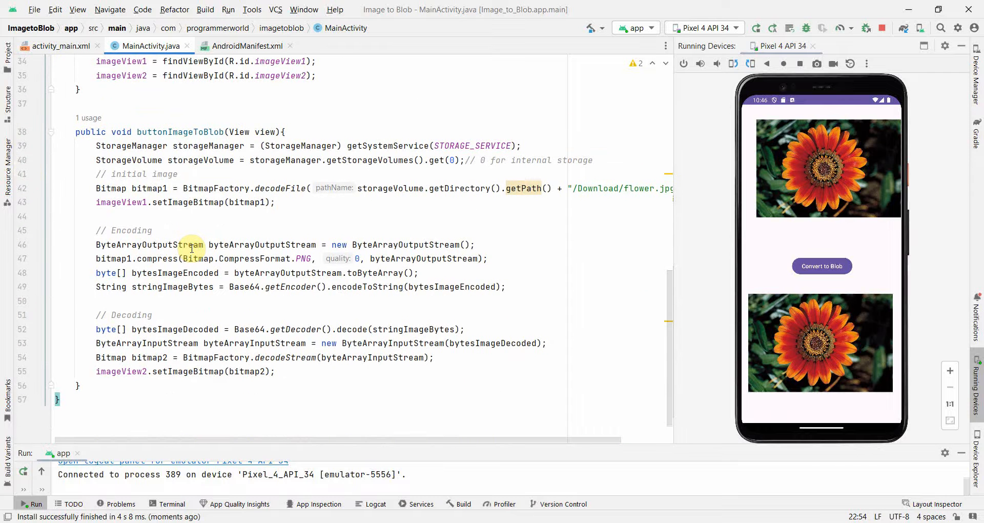
mouse_move(192, 248)
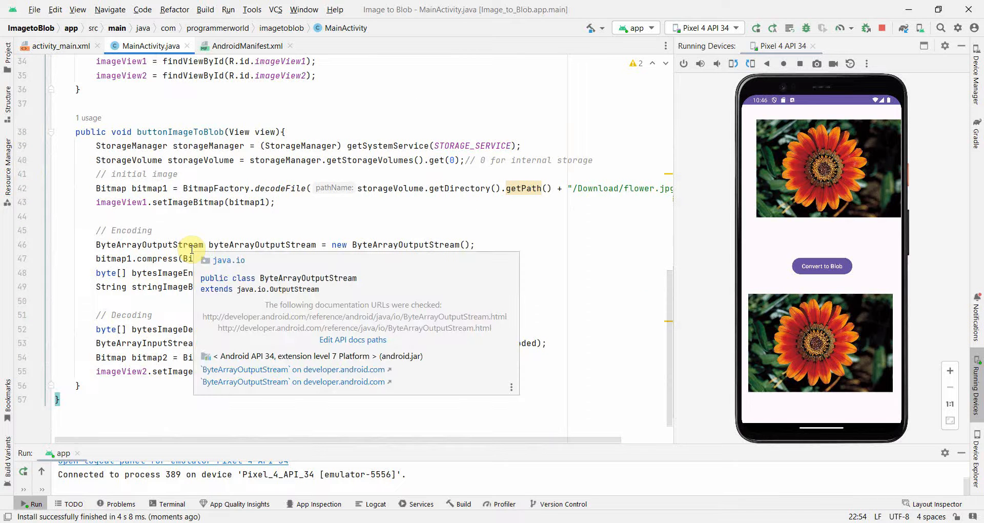